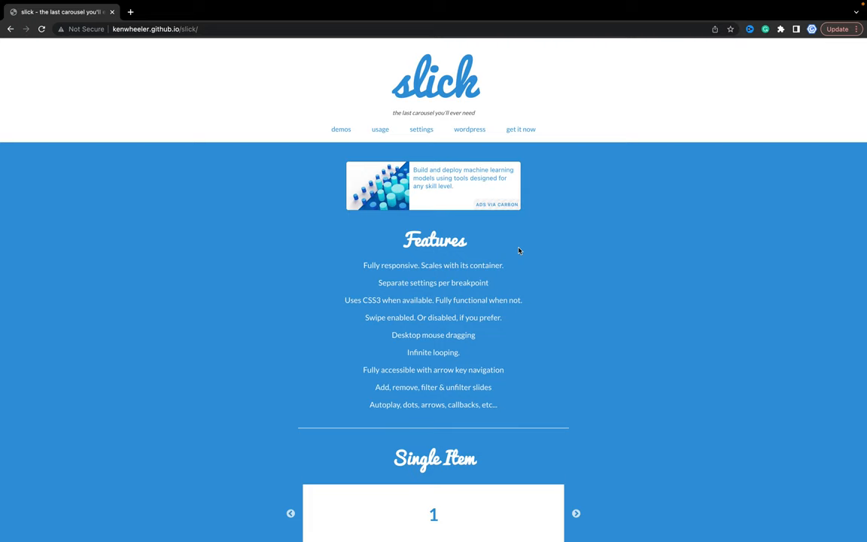
mouse_move(482, 170)
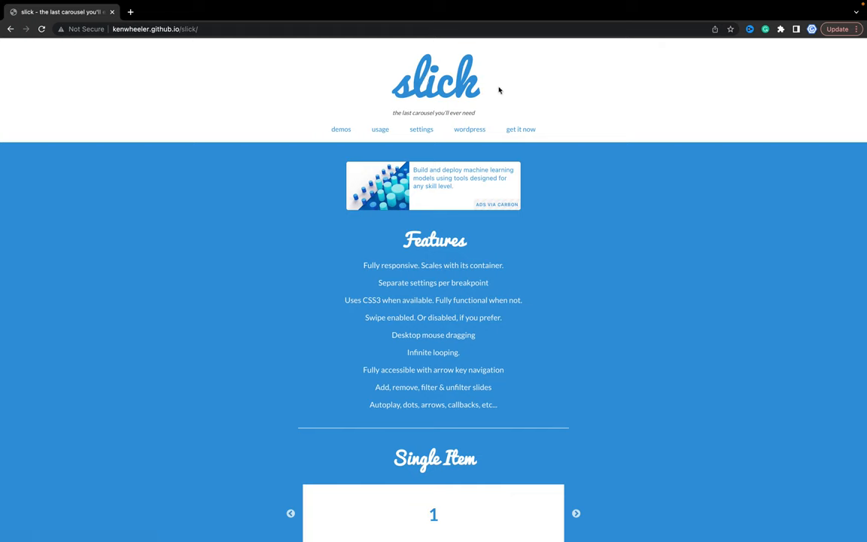
mouse_move(387, 278)
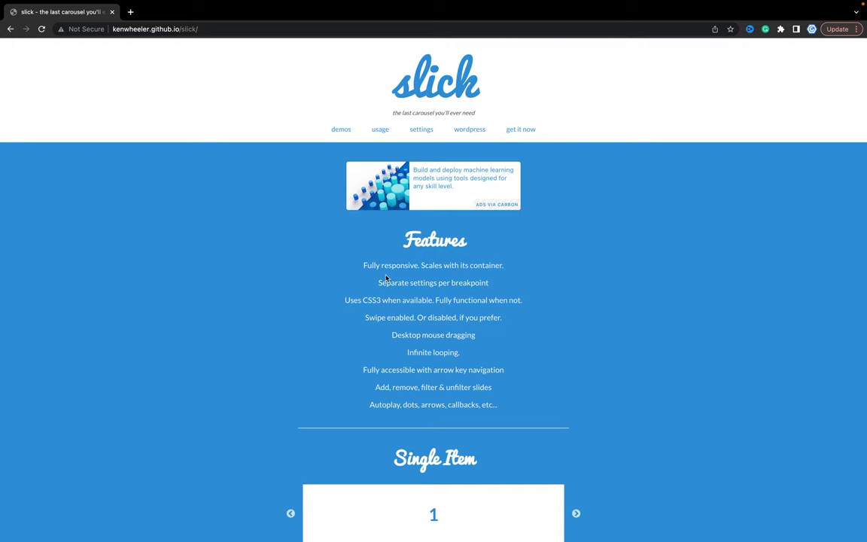
mouse_move(389, 151)
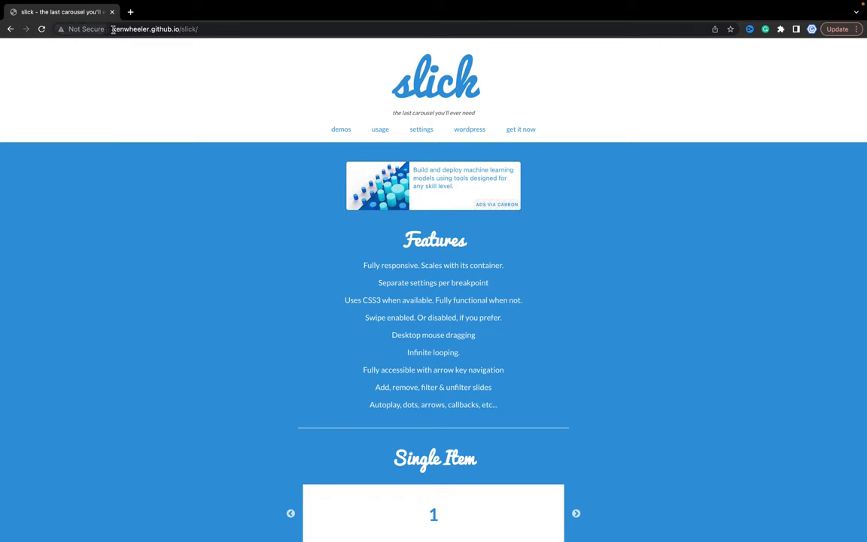
mouse_move(223, 86)
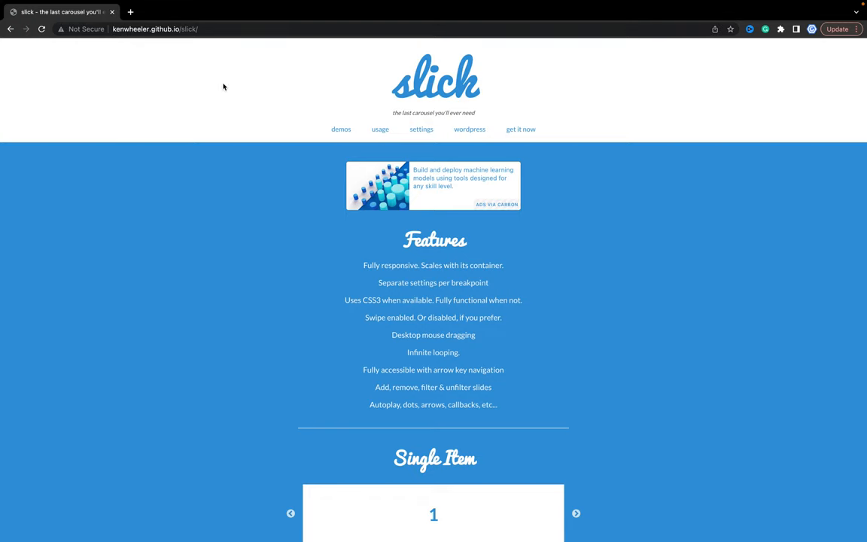
mouse_move(294, 190)
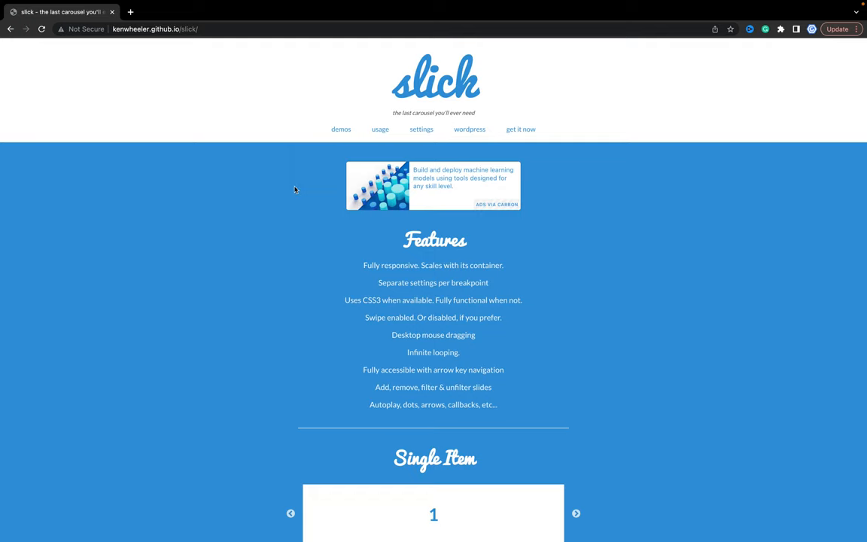
mouse_move(390, 233)
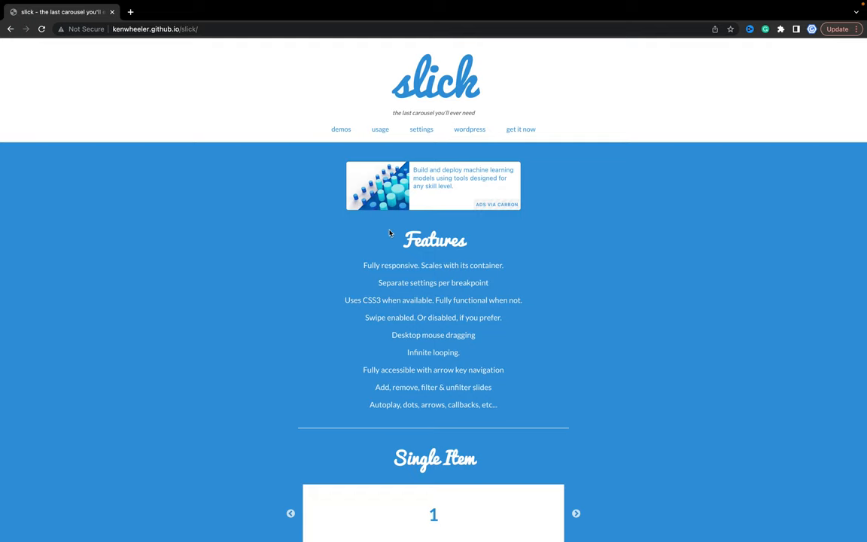
Step: Advance the Single Item demo carousel through its slides to slide 3
scroll("down", 3)
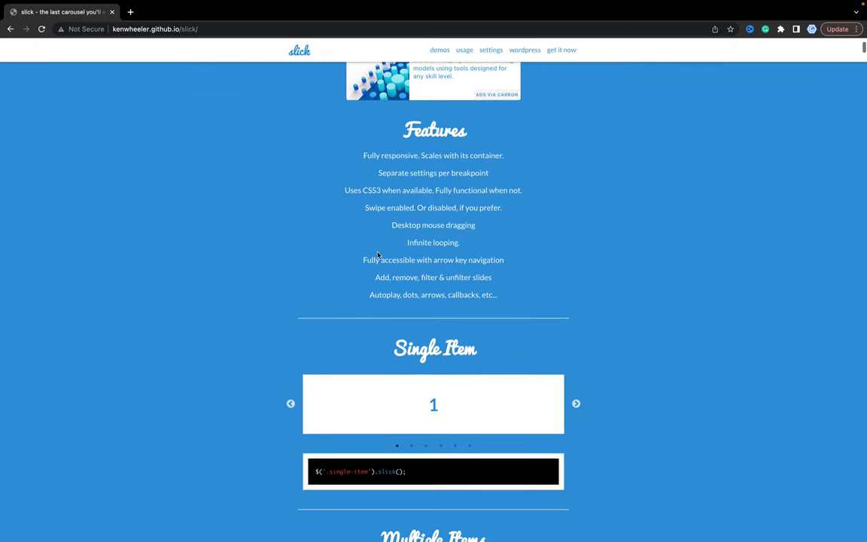
scroll("down", 3)
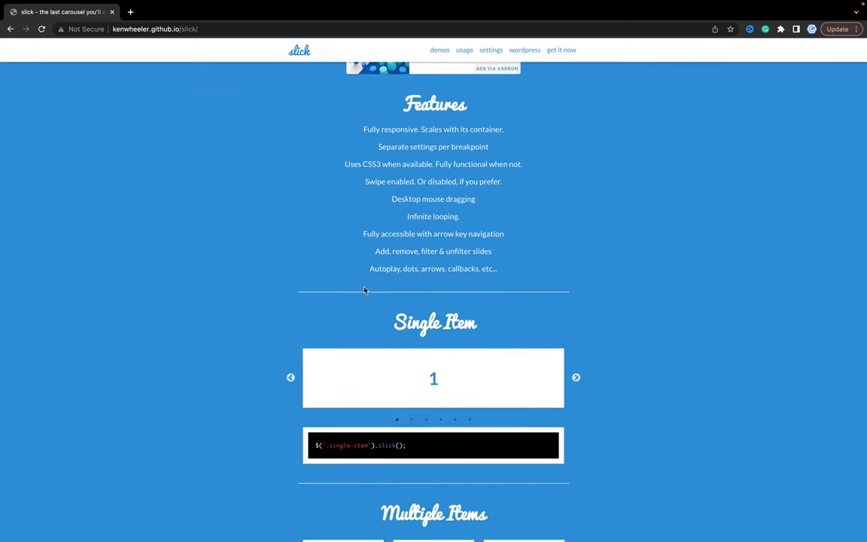
left_click(576, 377)
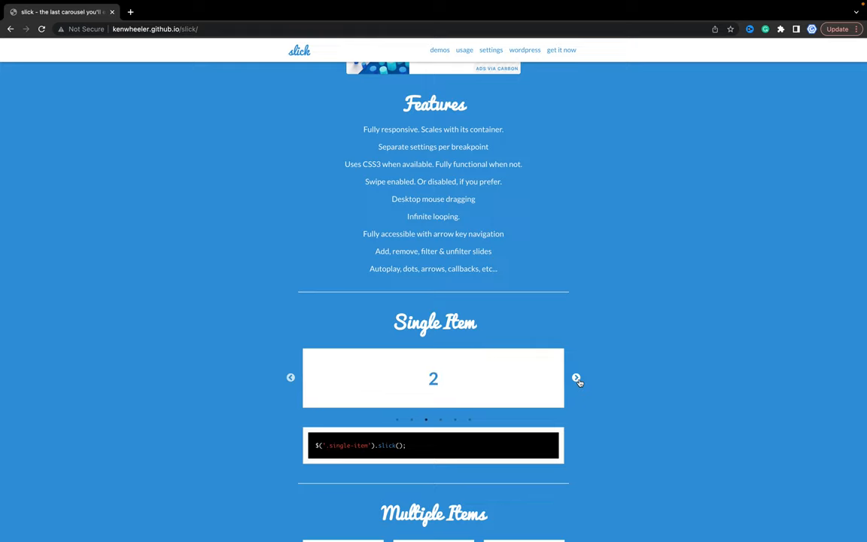
left_click(576, 378)
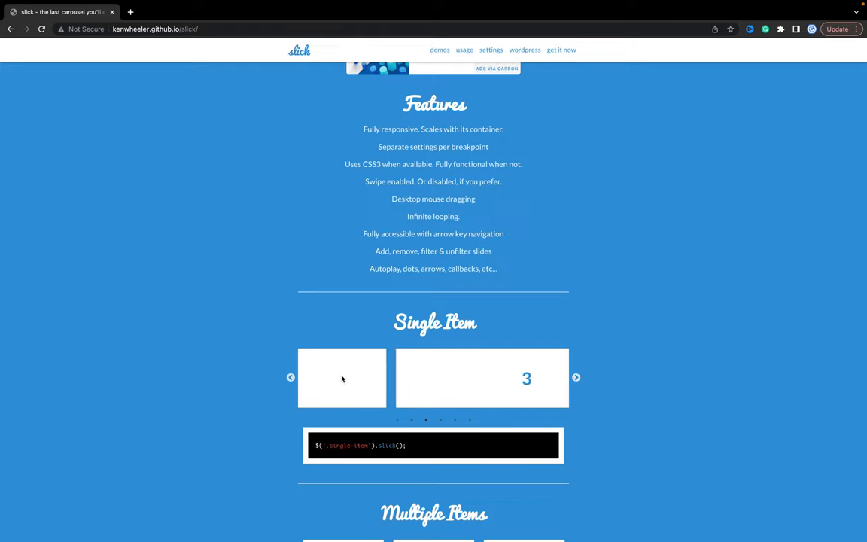
Step: Scroll down the Slick site to the Getting Started setup steps
scroll("down", 3)
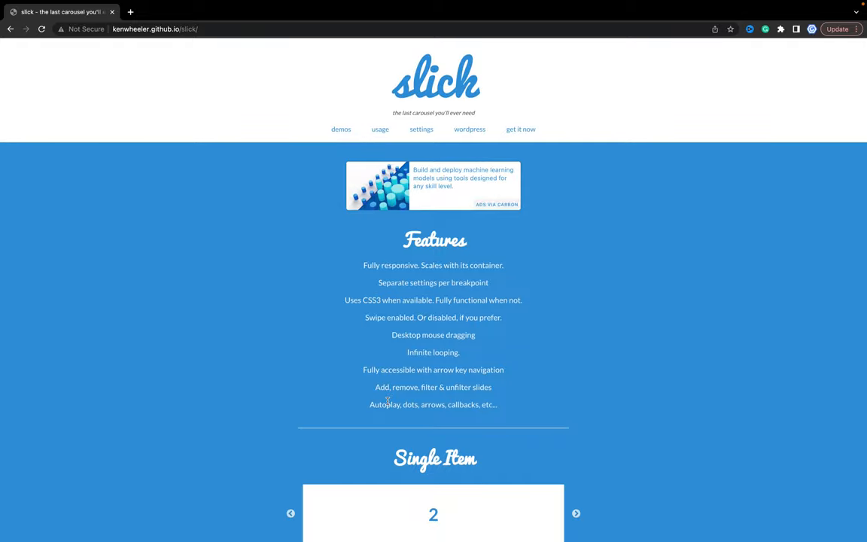
mouse_move(364, 148)
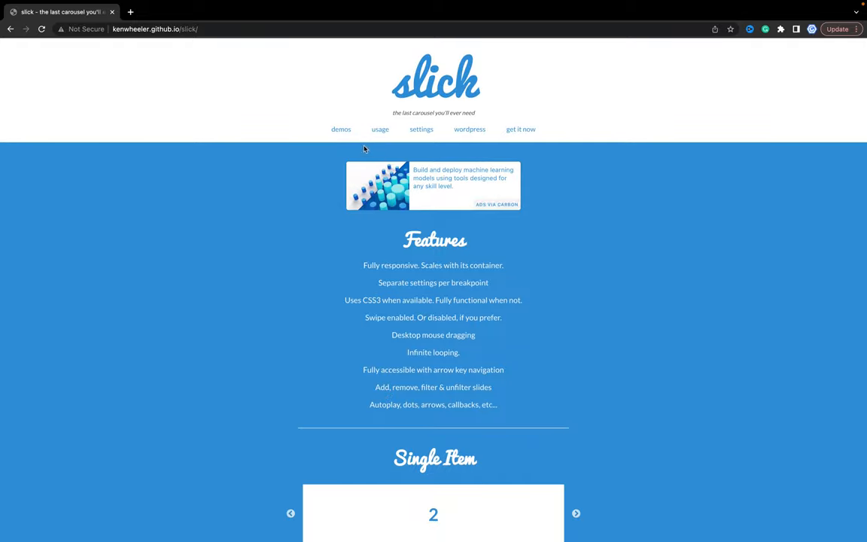
scroll("down", 3)
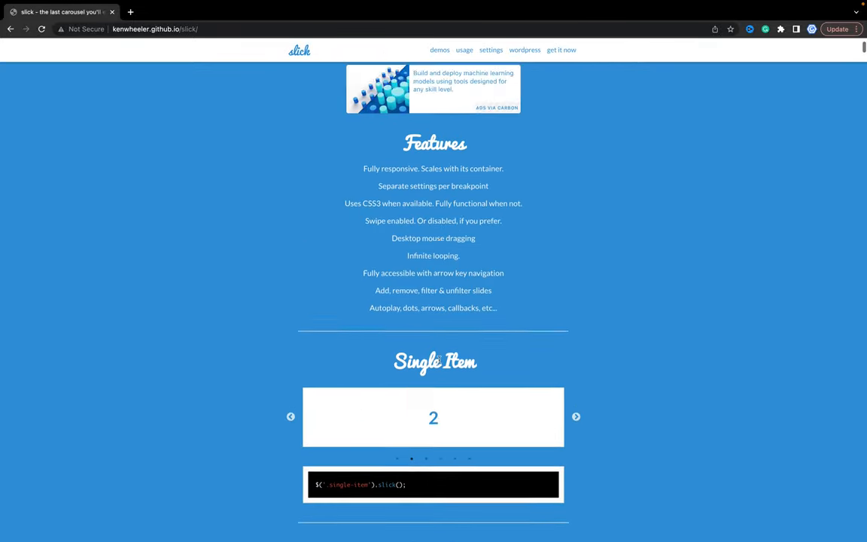
scroll("up", 3)
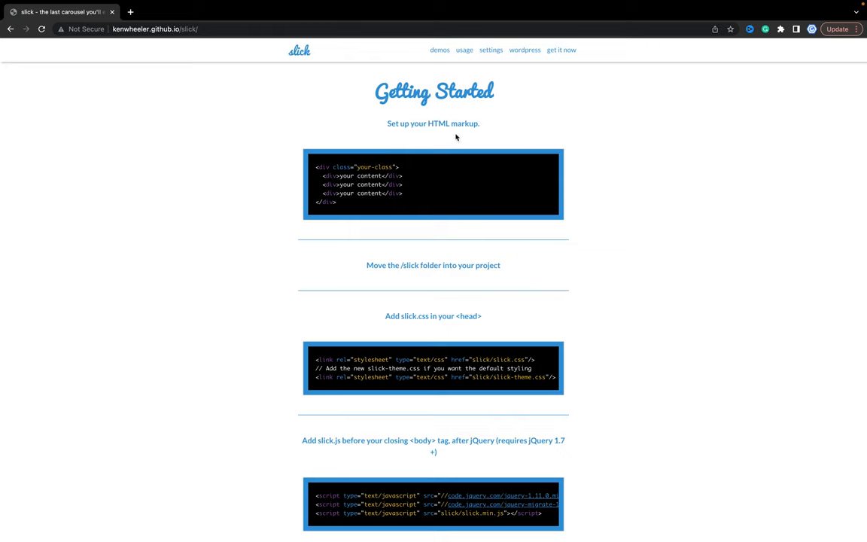
mouse_move(429, 181)
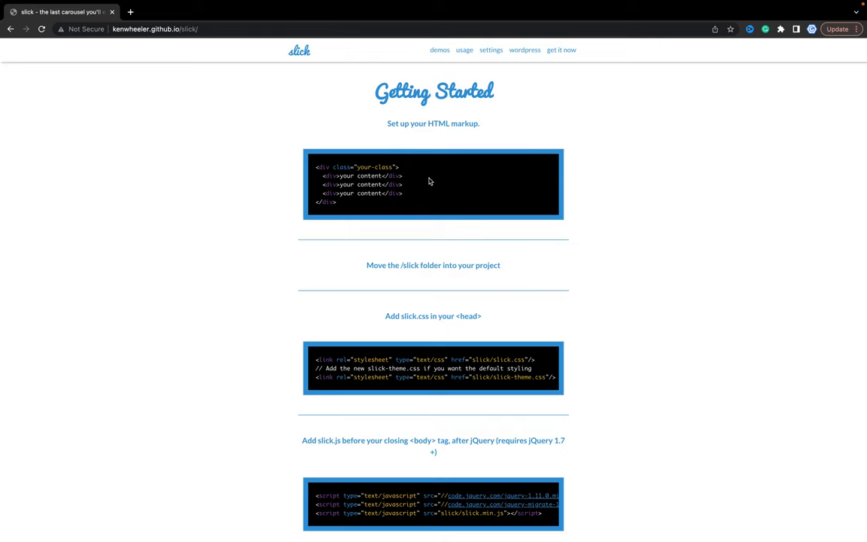
scroll("down", 3)
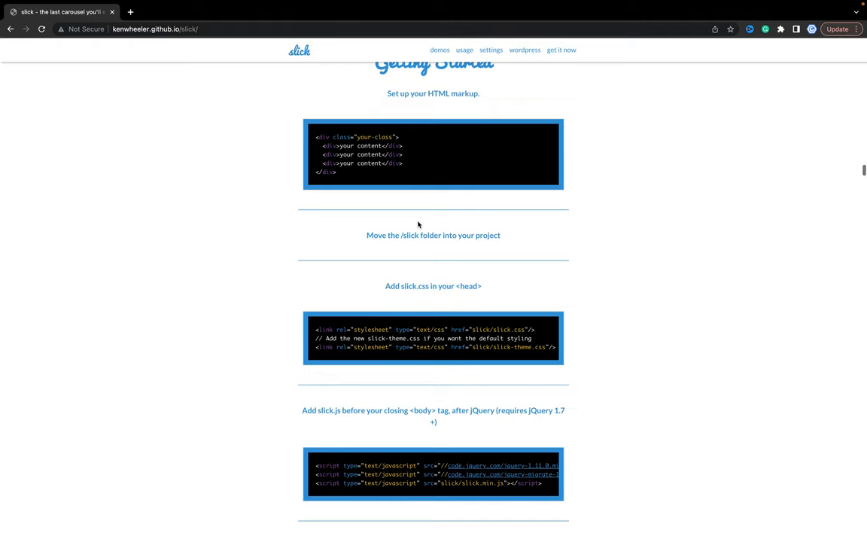
scroll("down", 3)
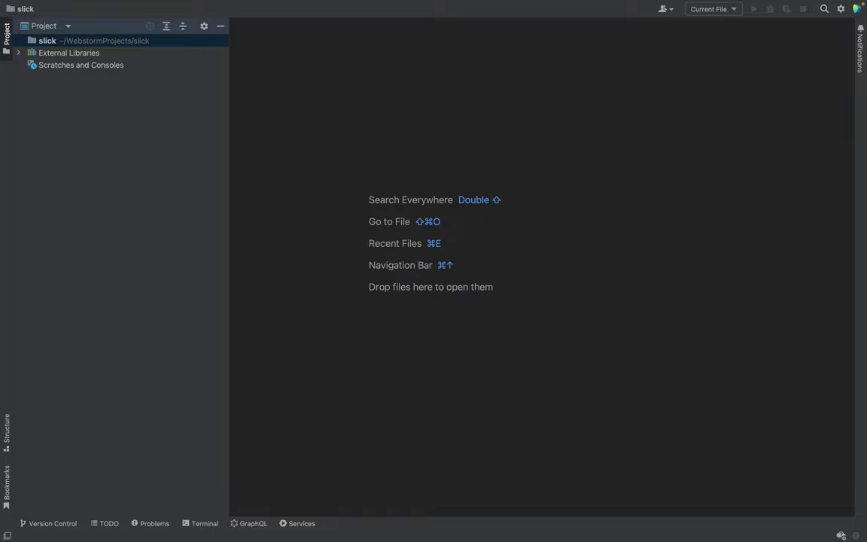
Step: Create a new styles.css file in the slick project folder
right_click(64, 53)
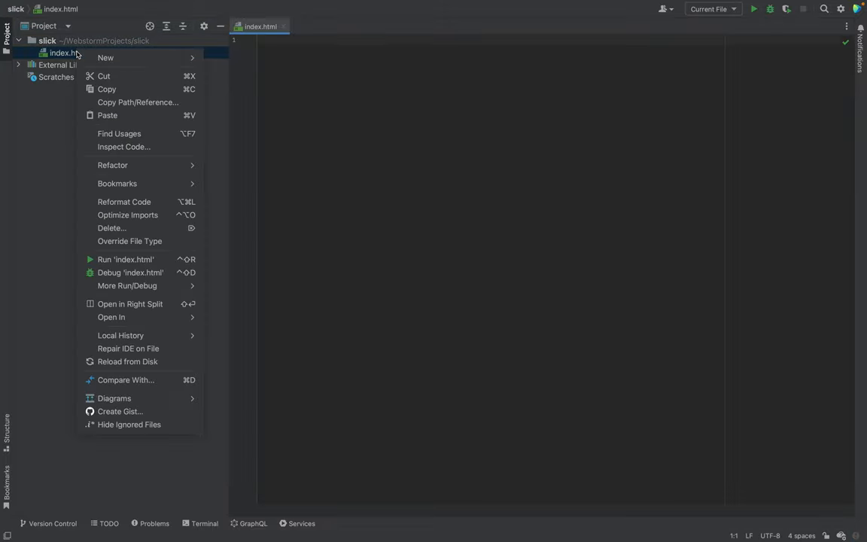
left_click(106, 57)
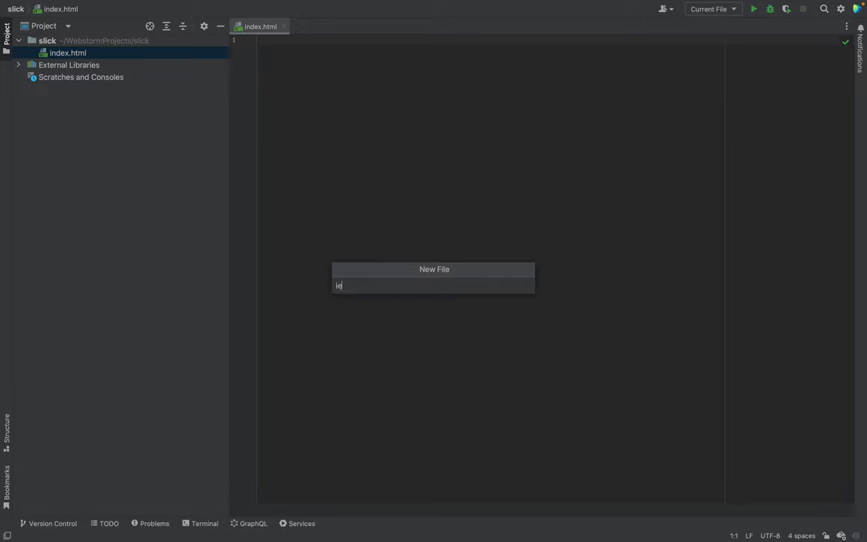
type("style")
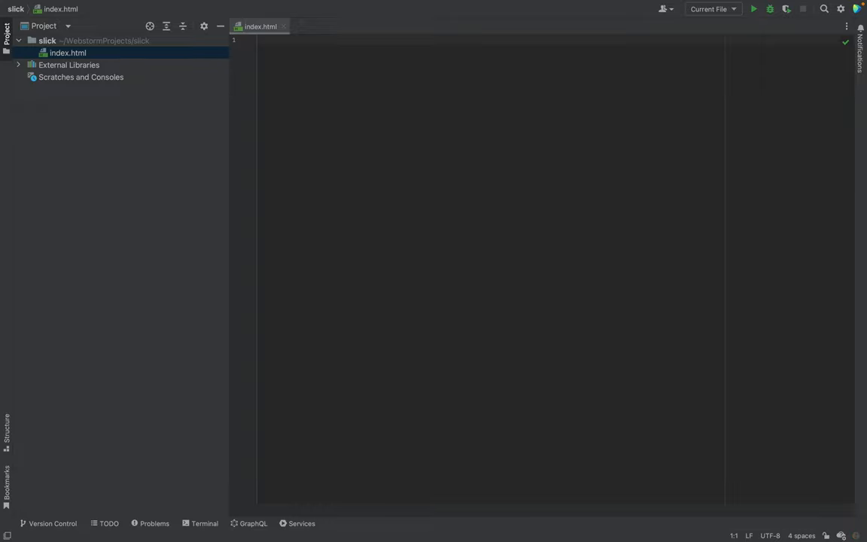
Step: Create a new script.js file in the slick folder, then go to index.html
right_click(47, 40)
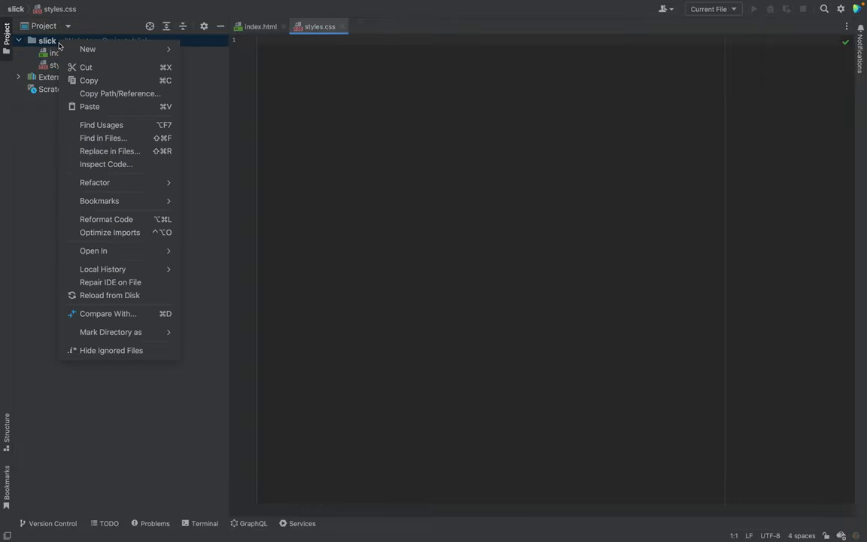
left_click(88, 49)
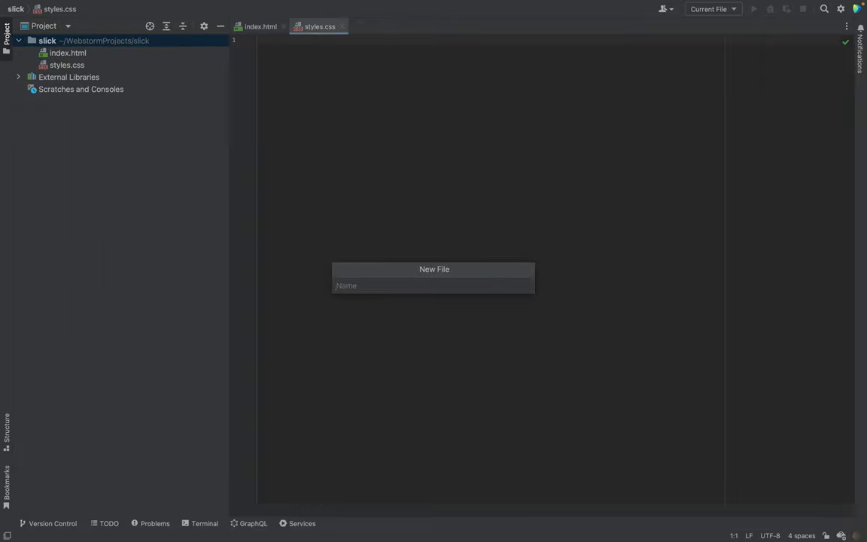
type("script")
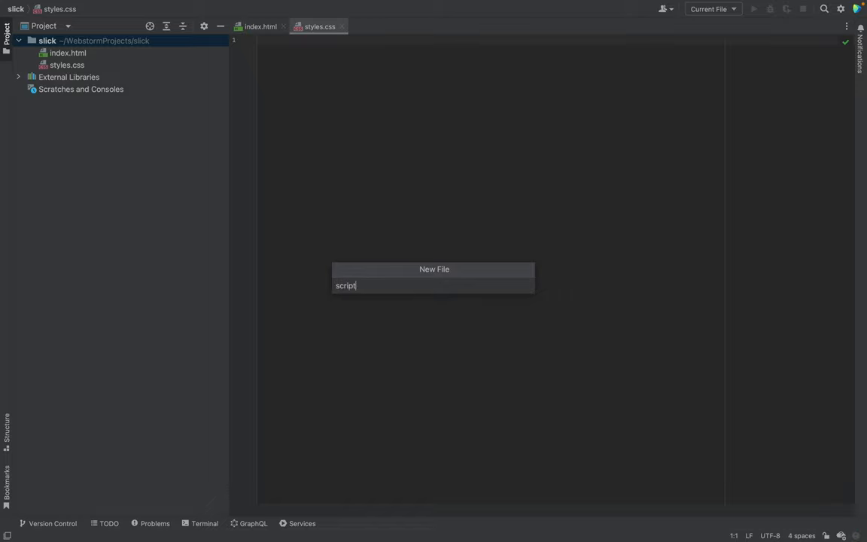
key("Enter")
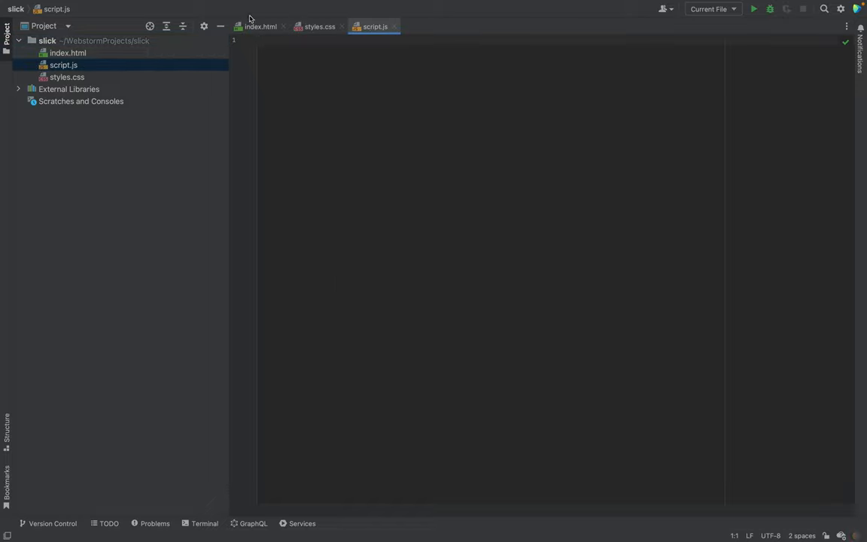
left_click(259, 26)
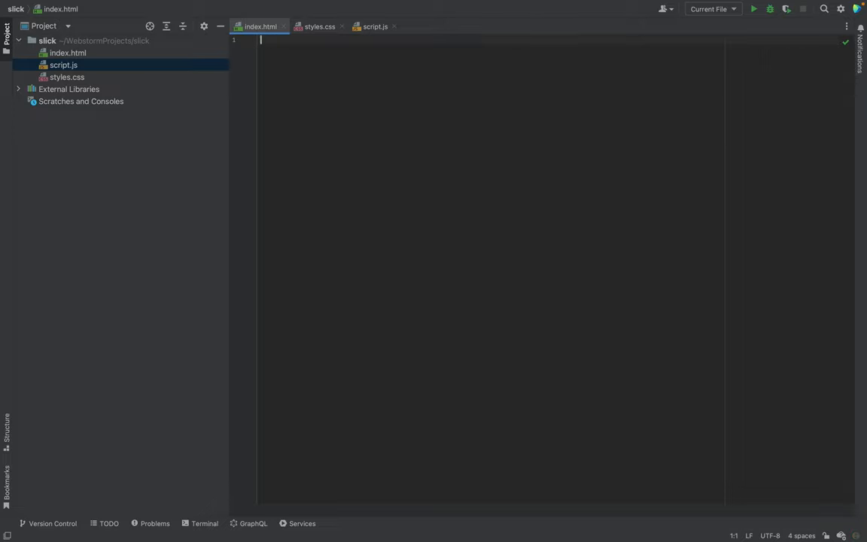
Step: Generate the HTML page boilerplate in index.html from the html: abbreviation
type("html:")
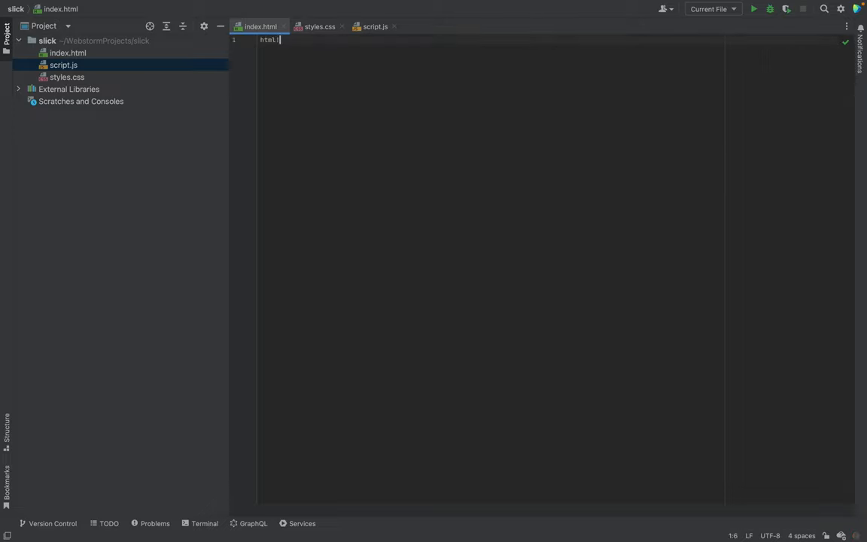
key("Tab")
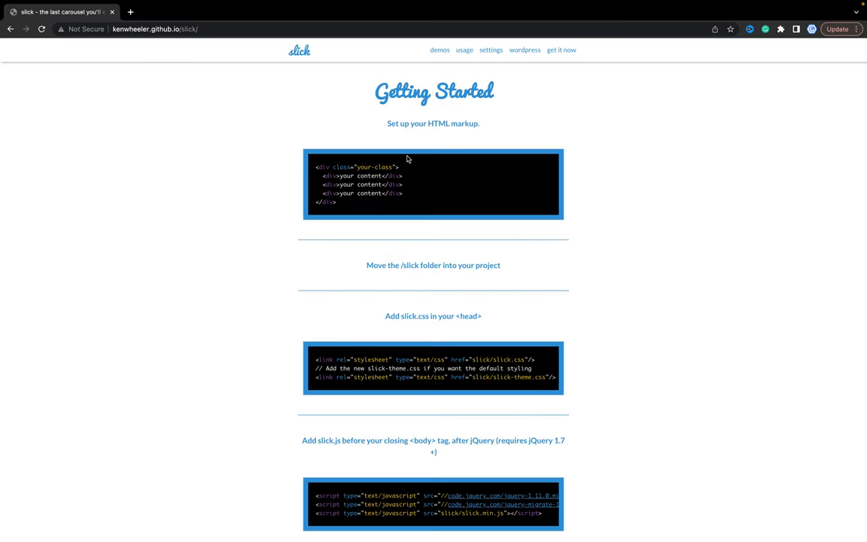
Step: Review the Slick usage docs and jump to the 'get it now' download and CDN section
left_click_drag(409, 167, 337, 189)
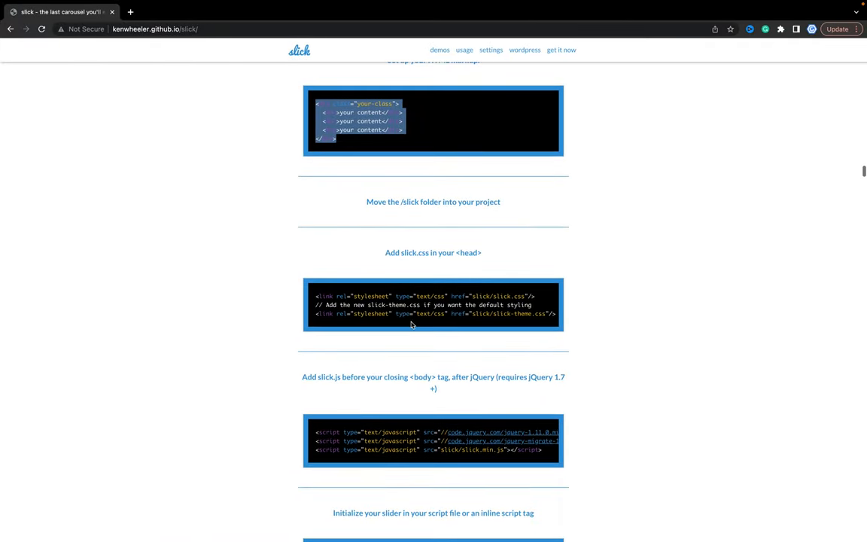
mouse_move(487, 261)
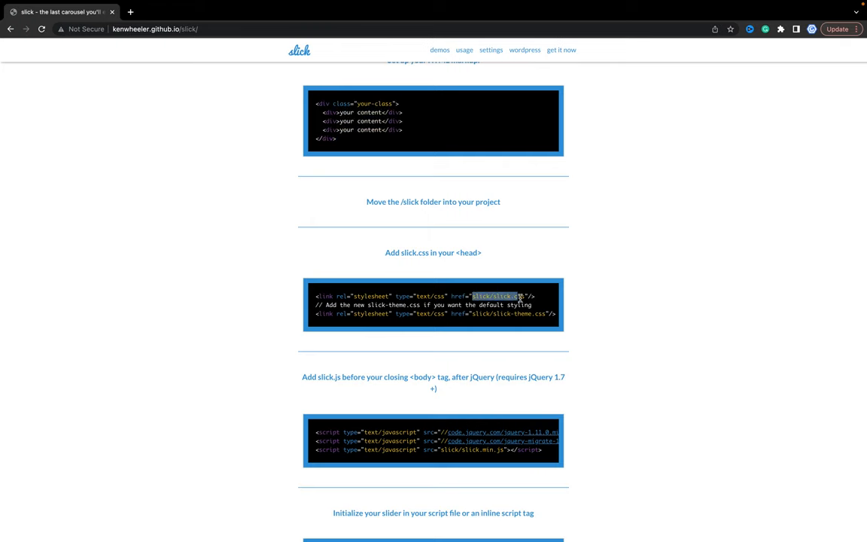
scroll("down", 3)
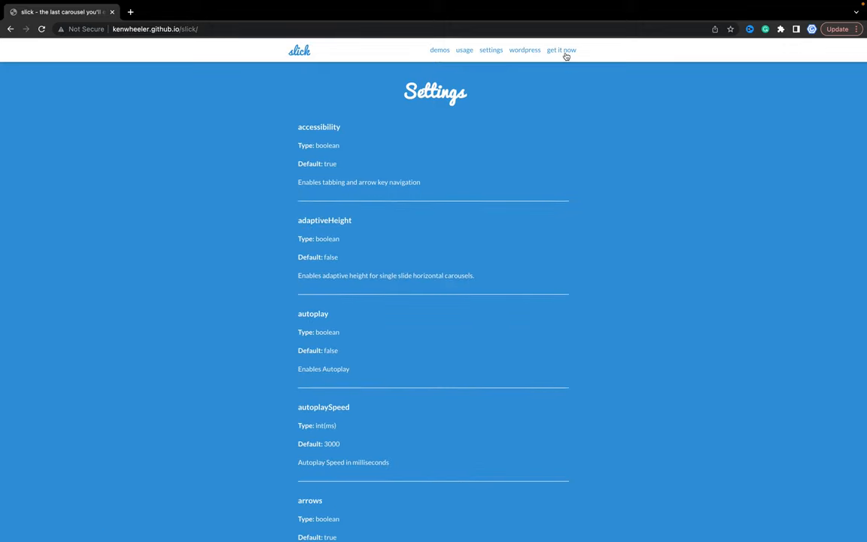
left_click(562, 50)
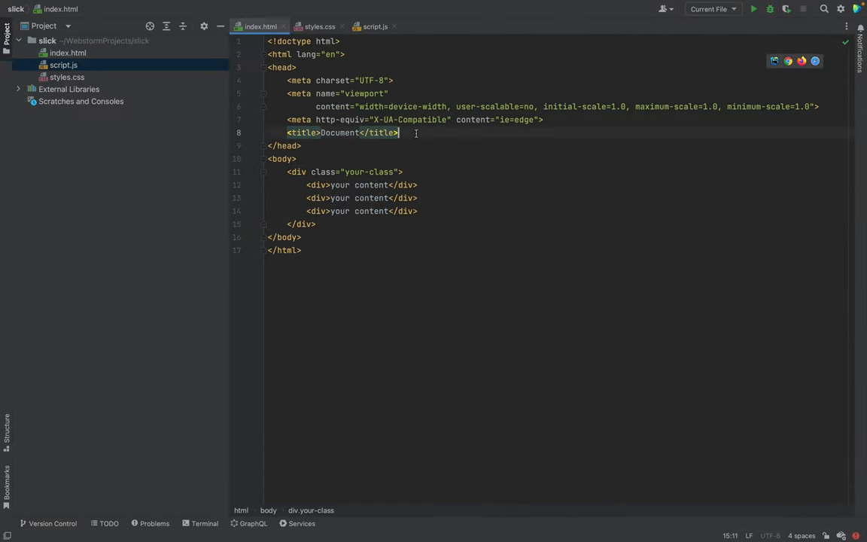
Step: Add the jsDelivr slick.css link in the head and the slick.min.js script before </body>
type("<link rel=\"stylesheet\" type=\"text/css\" href=\"//cdn.jsdelivr.net/npm/slick-carousel@1.8.1/slick/slick.css\"/>")
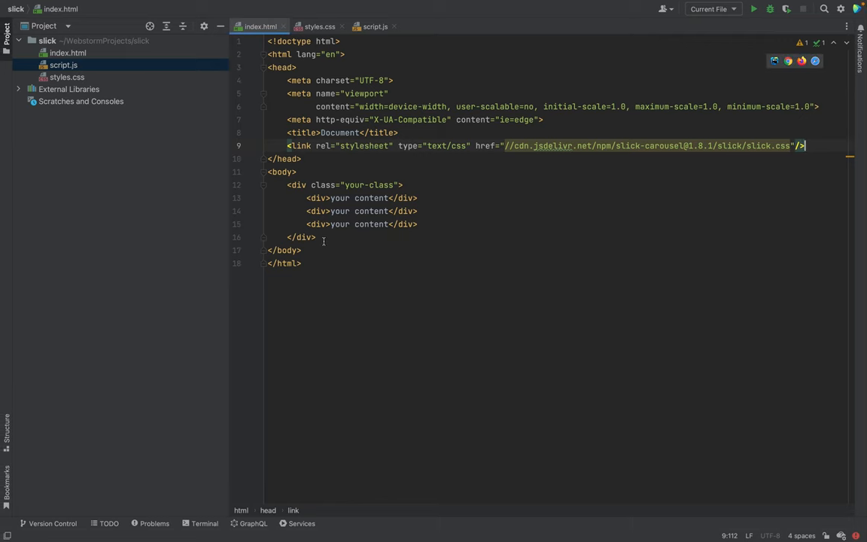
key("enter")
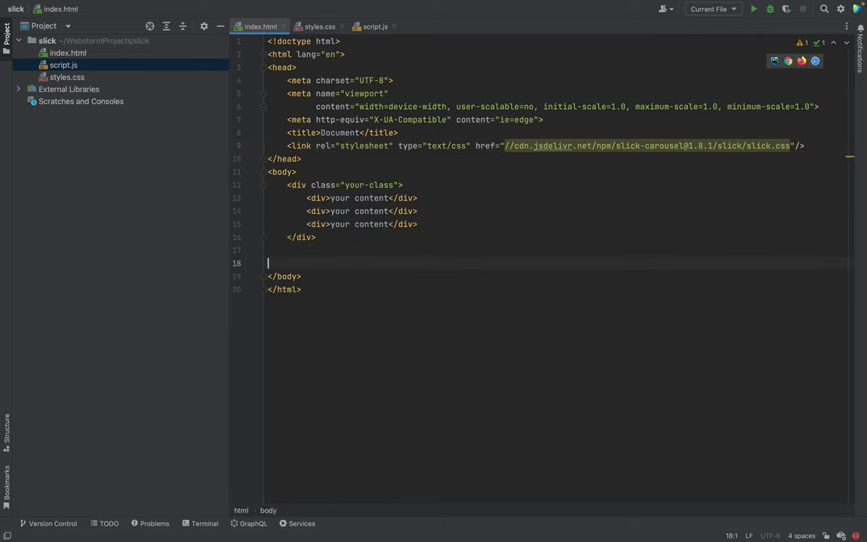
type("<script type=\"text/javascript\" src=\"//cdn.jsdelivr.net/npm/slick-carousel@1.8.1/slick/slick.min.js\"></script>")
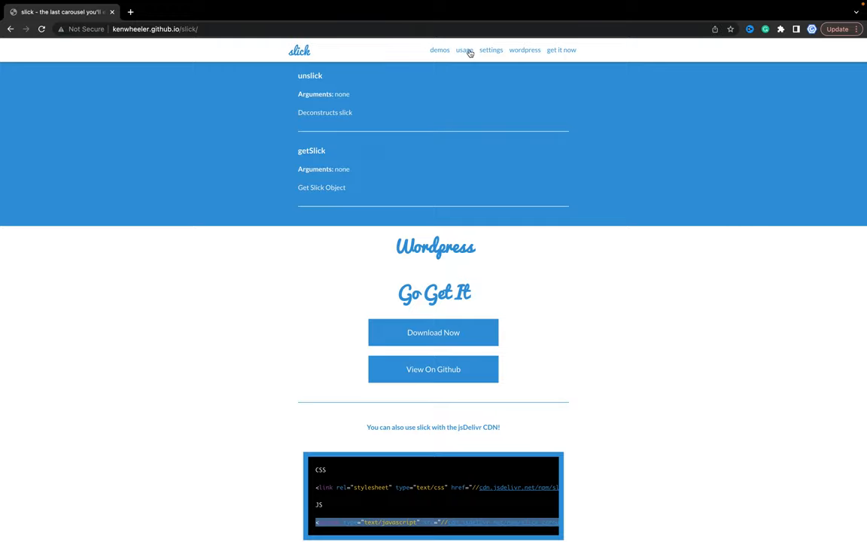
Step: Scroll the Slick docs to the jQuery and jQuery Migrate script lines for slick.js setup
scroll("down", 3)
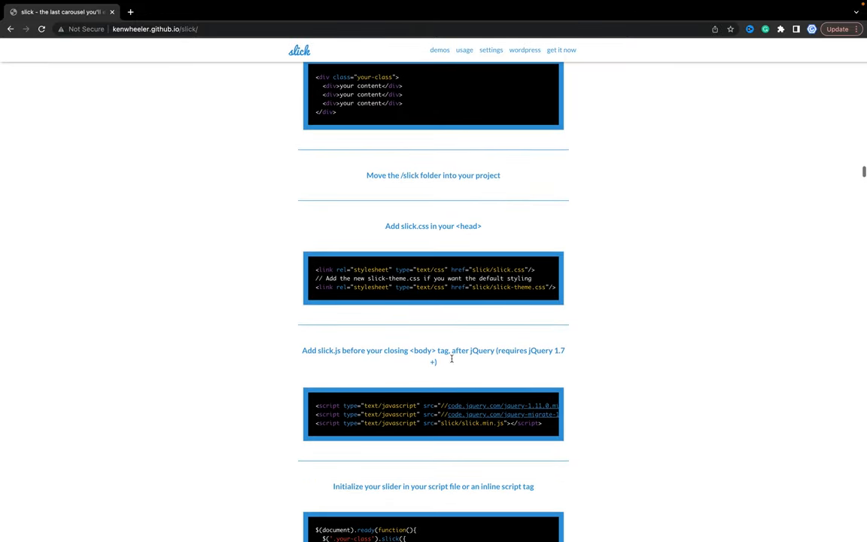
mouse_move(329, 363)
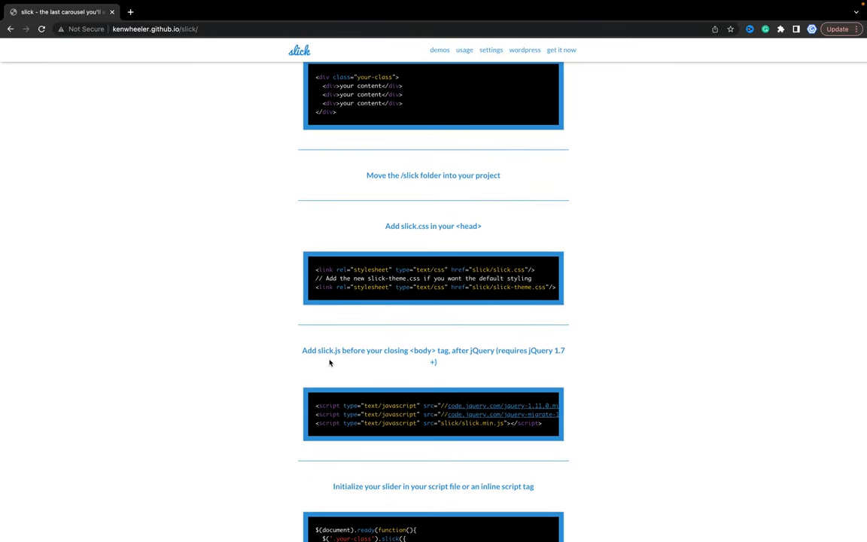
scroll("down", 3)
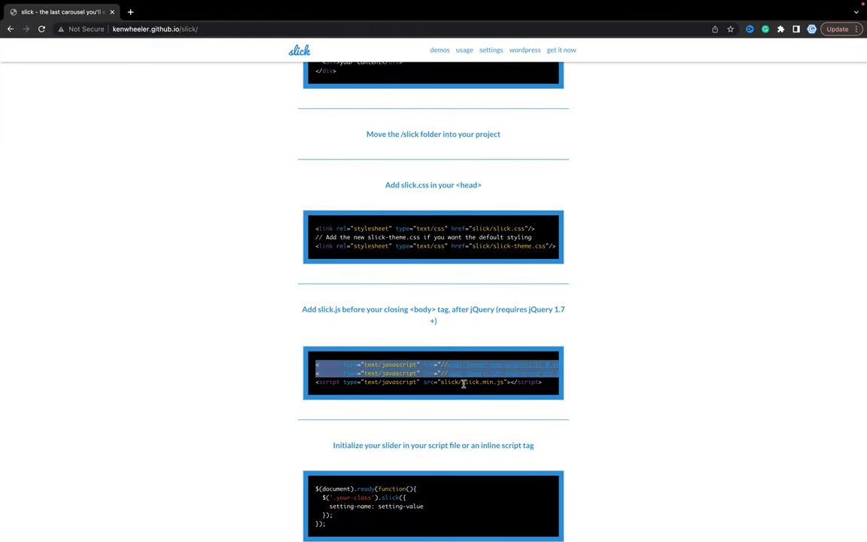
scroll("down", 3)
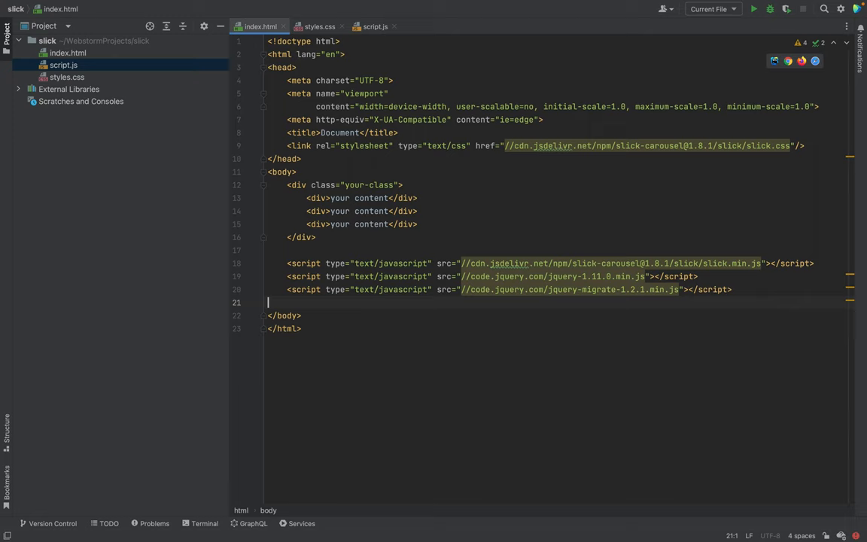
Step: Add a <script> tag loading script.js after the jQuery scripts in index.html
type("<s")
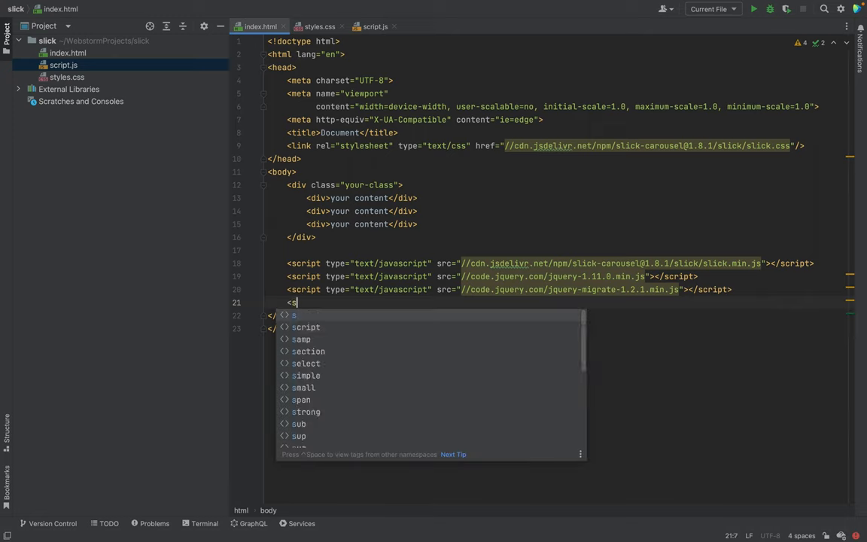
type("cript type=\"text/javascript\" src=\"")
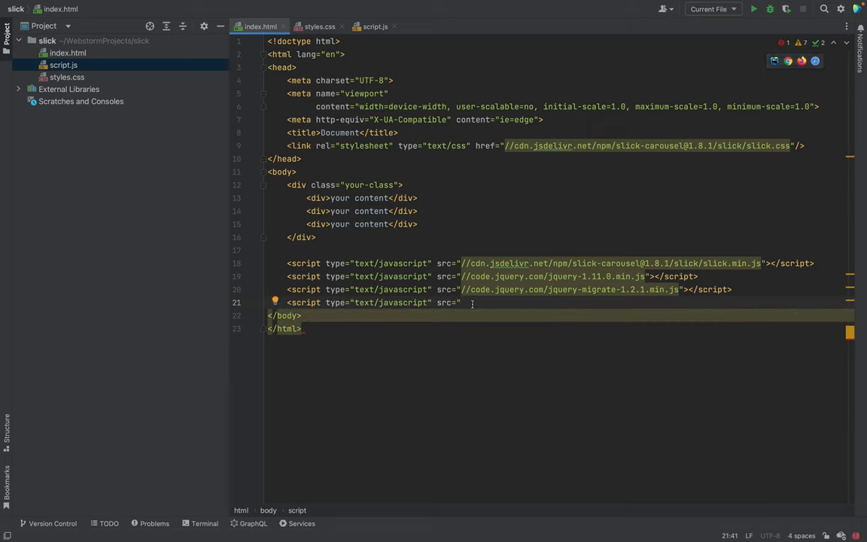
type("script.js")
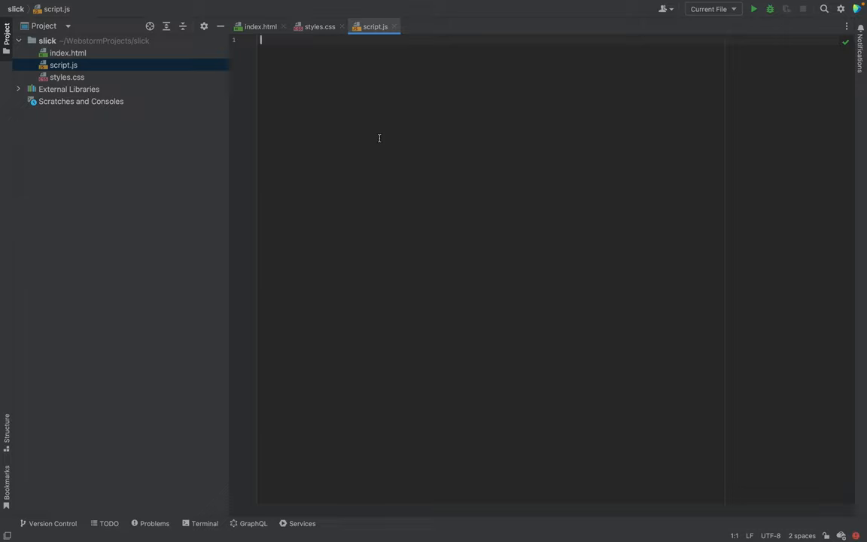
Step: Write alert('hello slick') in script.js and bring up index.html's actions to open it in Chrome
type("alert('')")
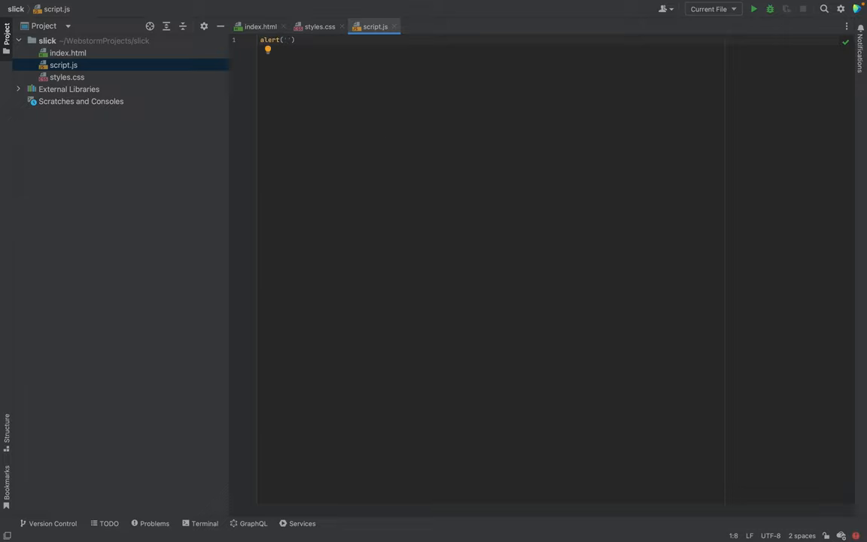
type("hello slick")
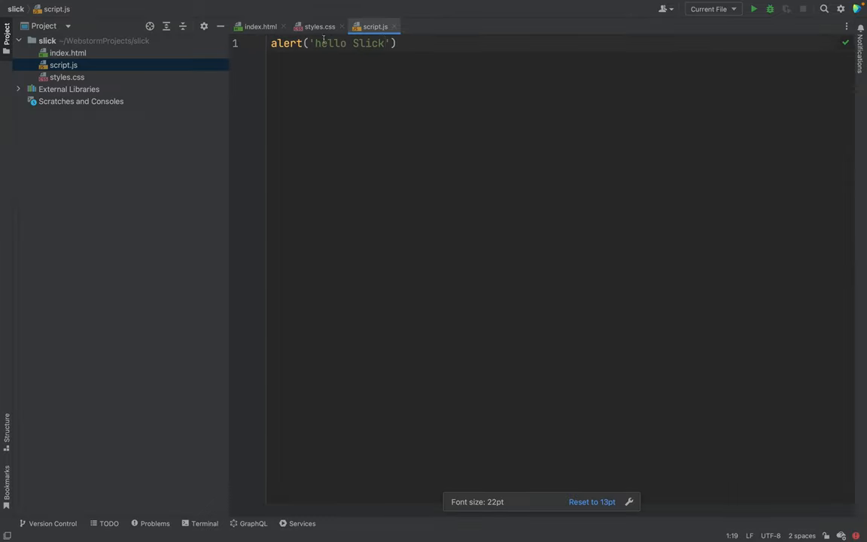
left_click(259, 27)
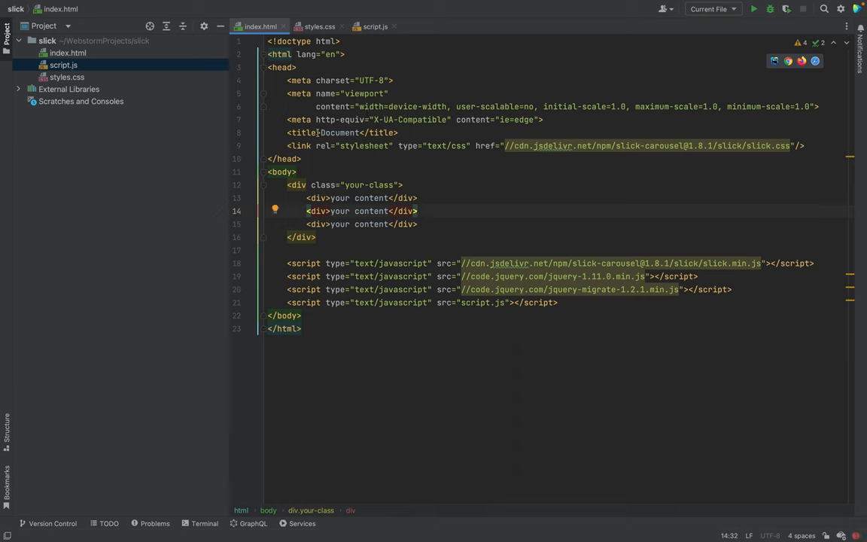
right_click(68, 53)
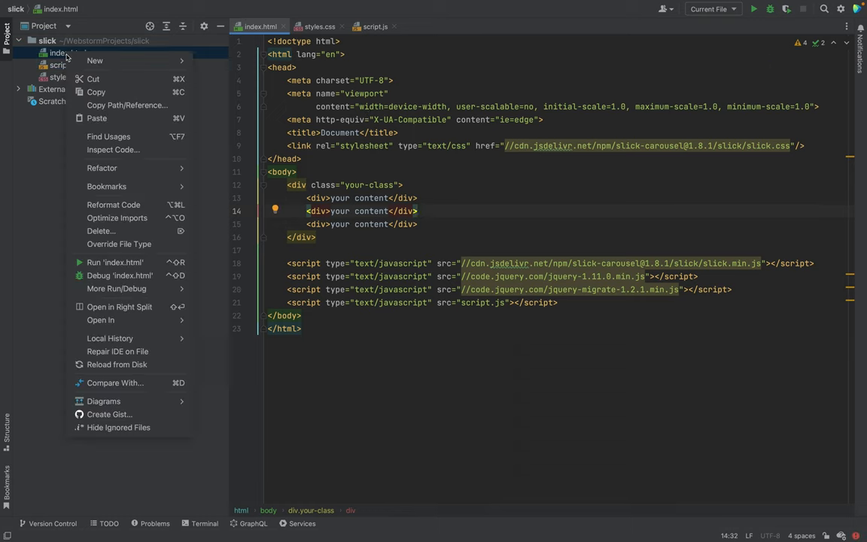
mouse_move(117, 288)
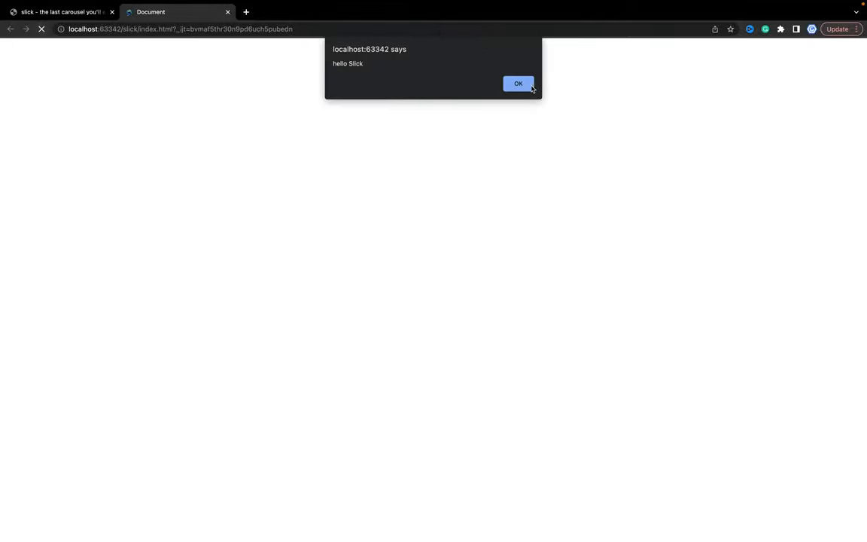
Step: Dismiss the hello Slick alert and scroll to 'Initialize your slider in your script file'
left_click(518, 83)
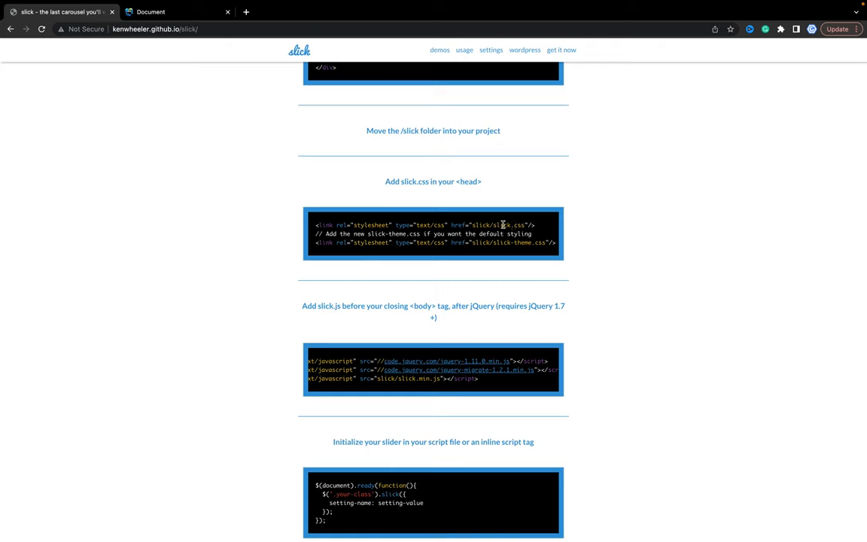
mouse_move(505, 225)
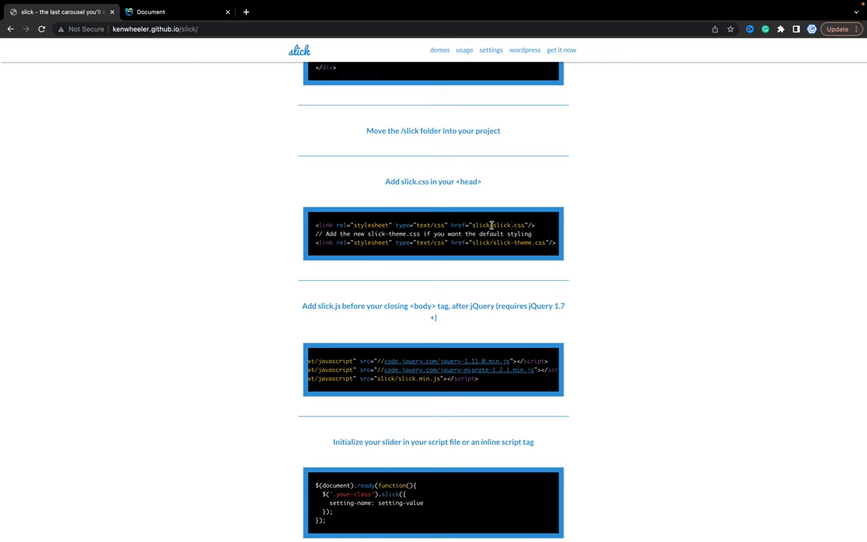
scroll("down", 3)
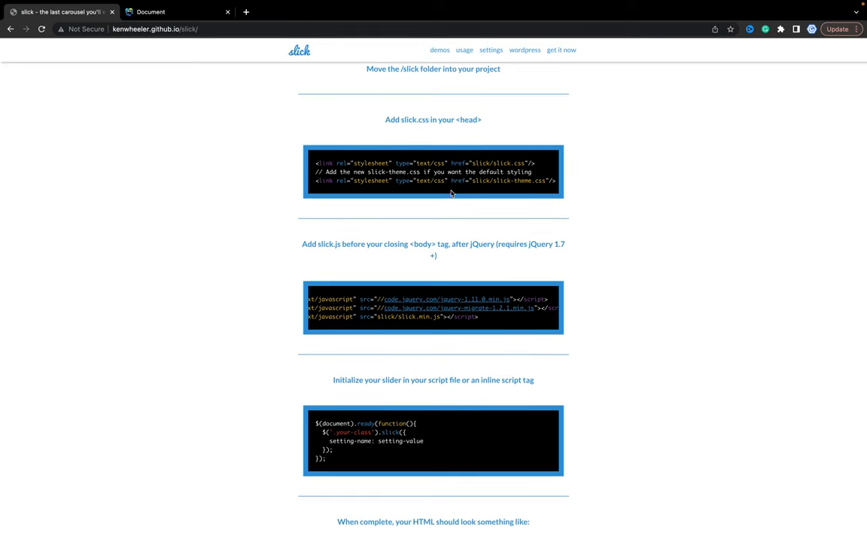
scroll("down", 3)
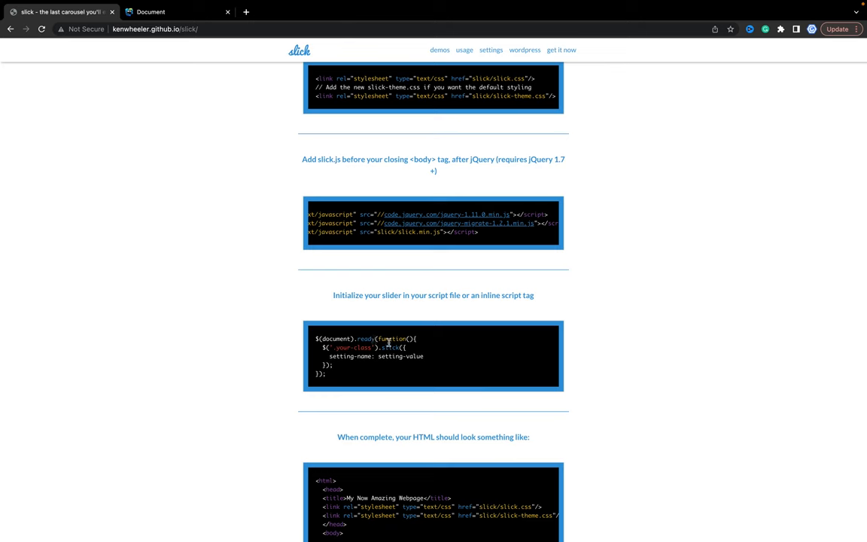
scroll("down", 3)
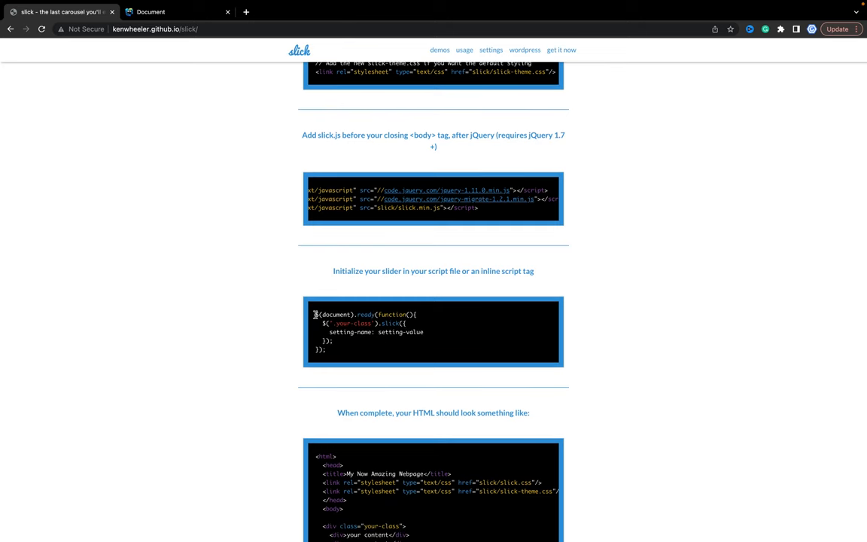
mouse_move(505, 279)
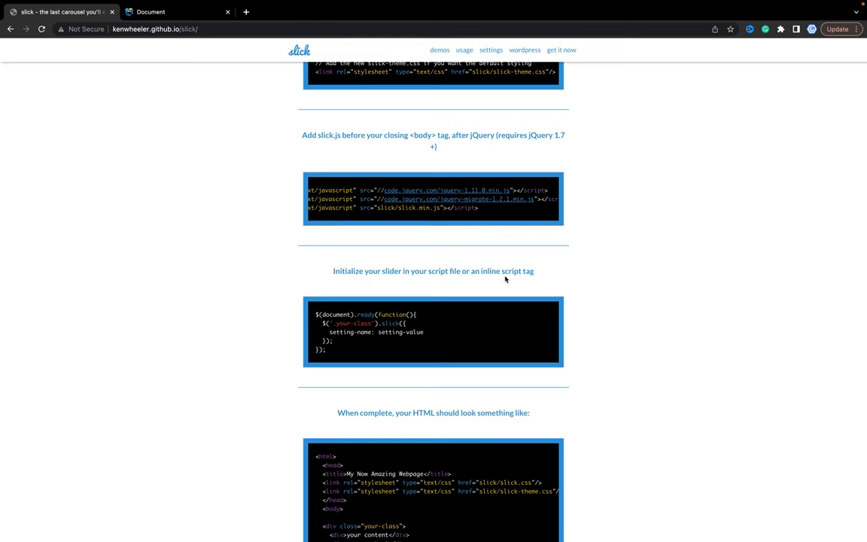
mouse_move(318, 318)
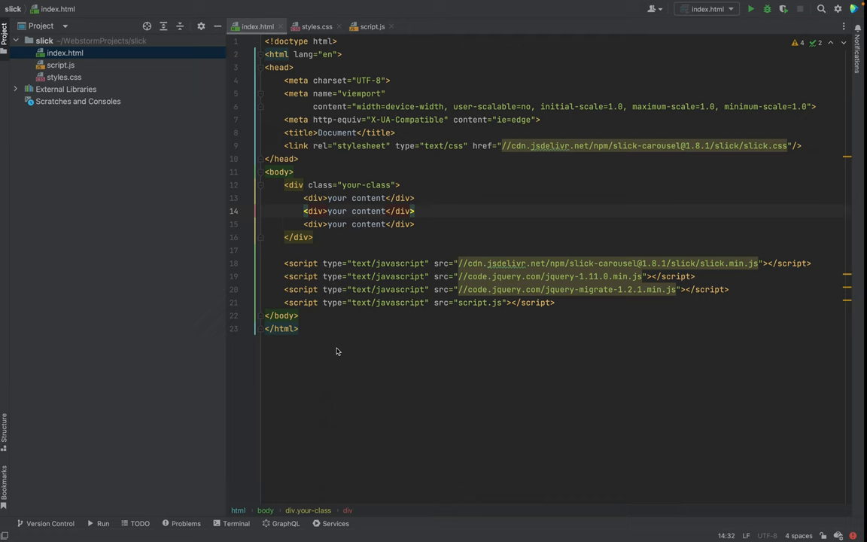
Step: Replace the container div's your-class with slick-carousel in index.html
left_click(374, 27)
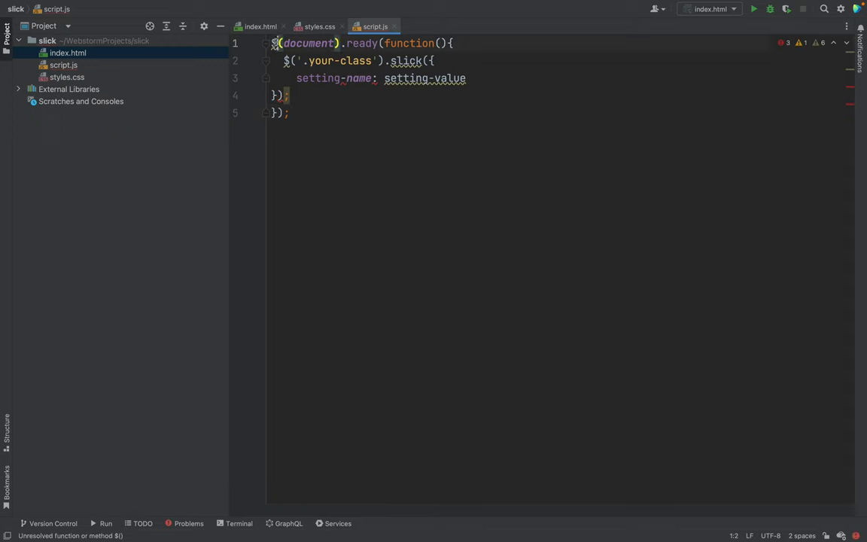
double_click(307, 43)
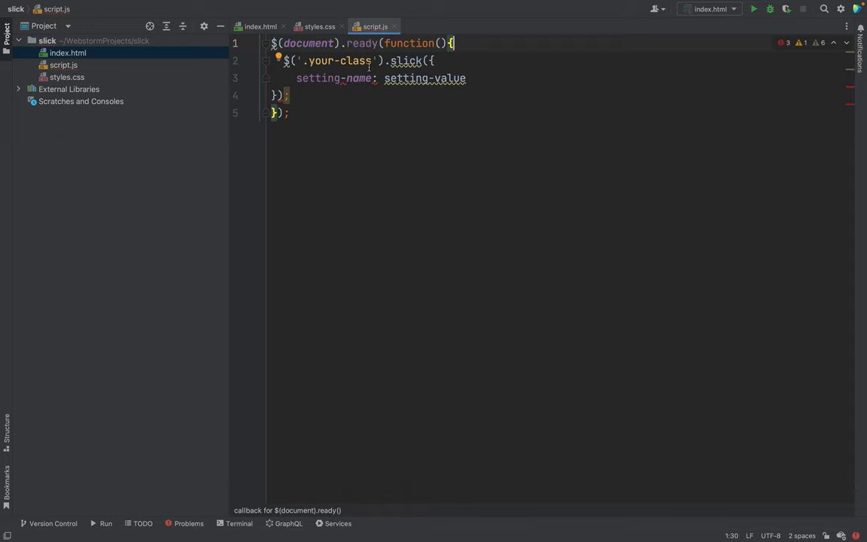
left_click(260, 26)
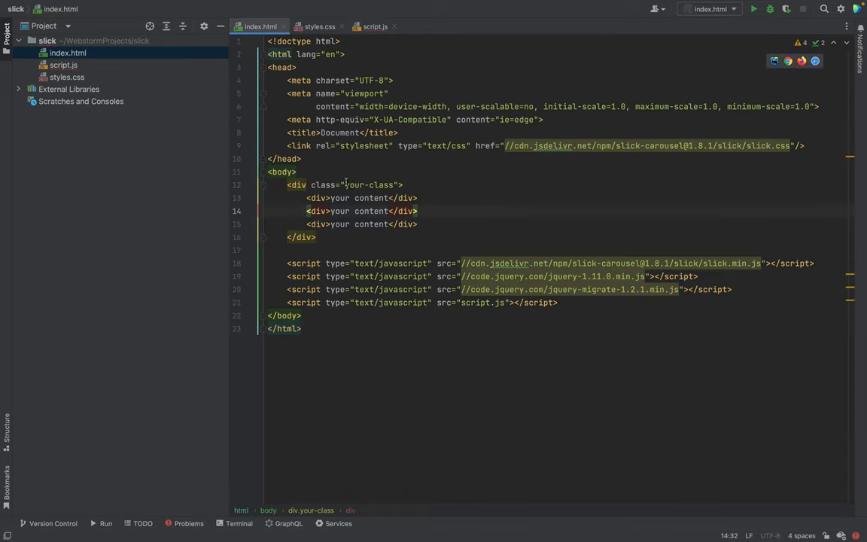
double_click(368, 184)
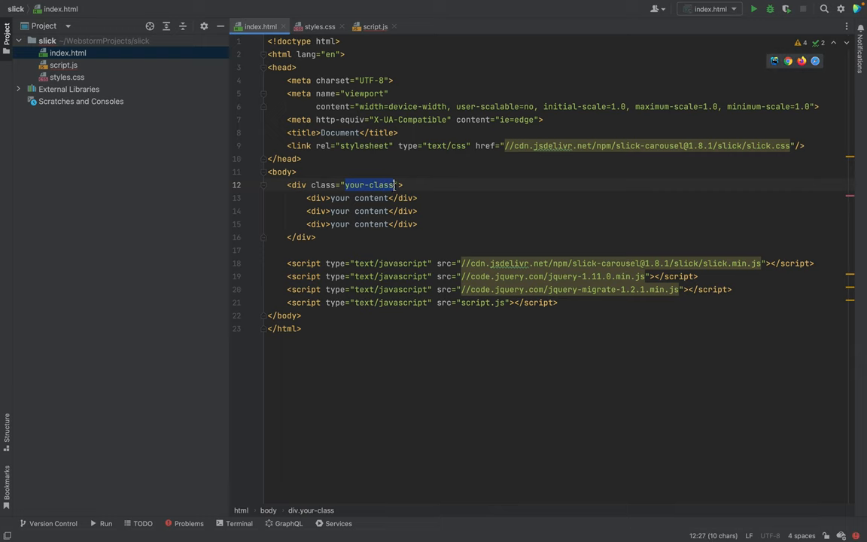
type("slick-")
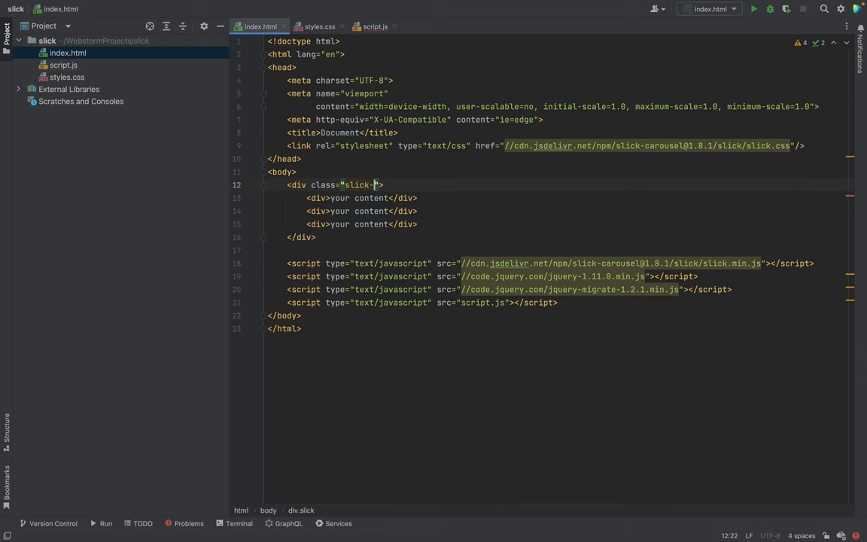
type("carousel")
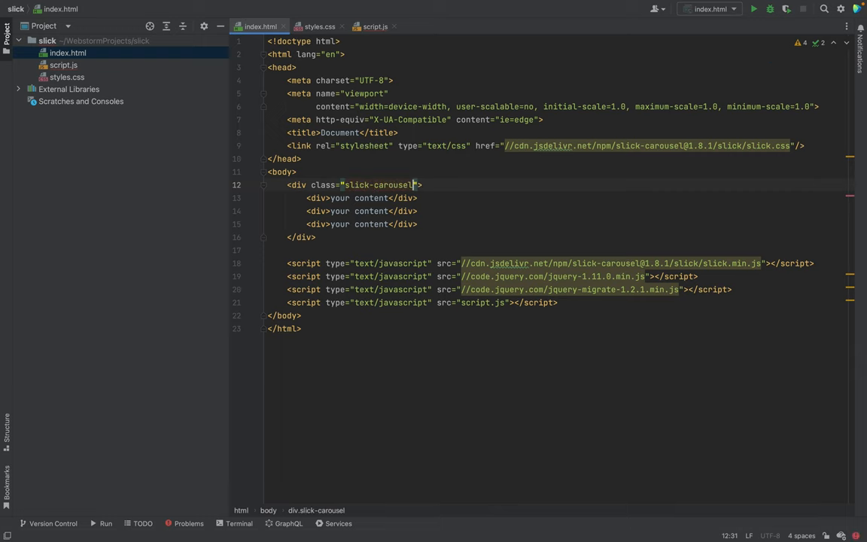
Step: Change the script.js slick() selector from '.your-class' to '.slick-carousel'
double_click(377, 185)
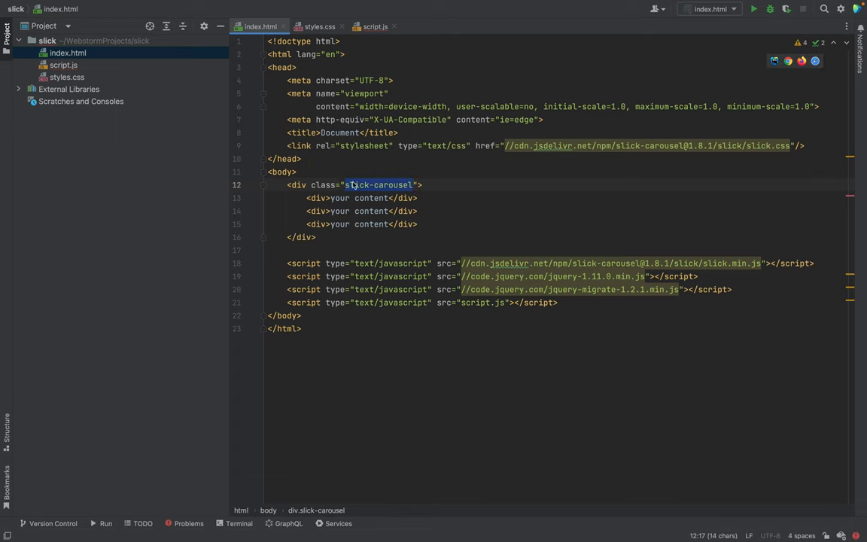
left_click(375, 27)
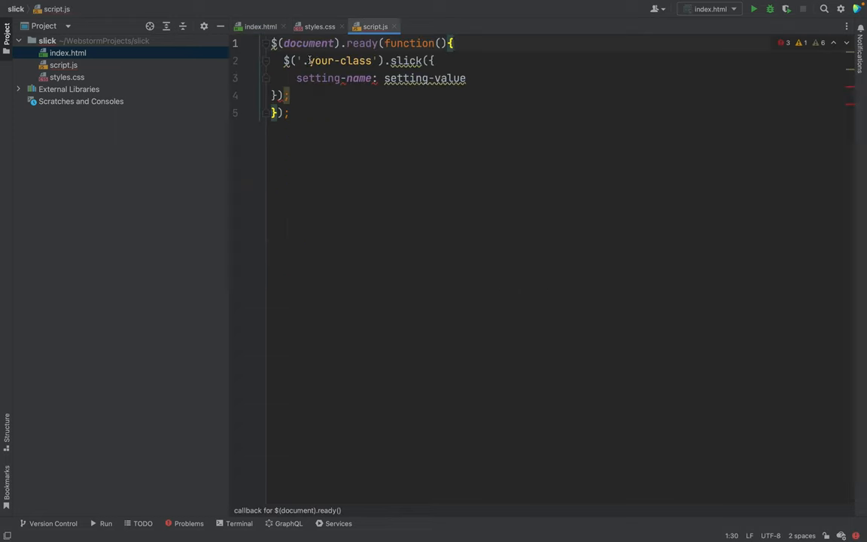
type("slick-carousel")
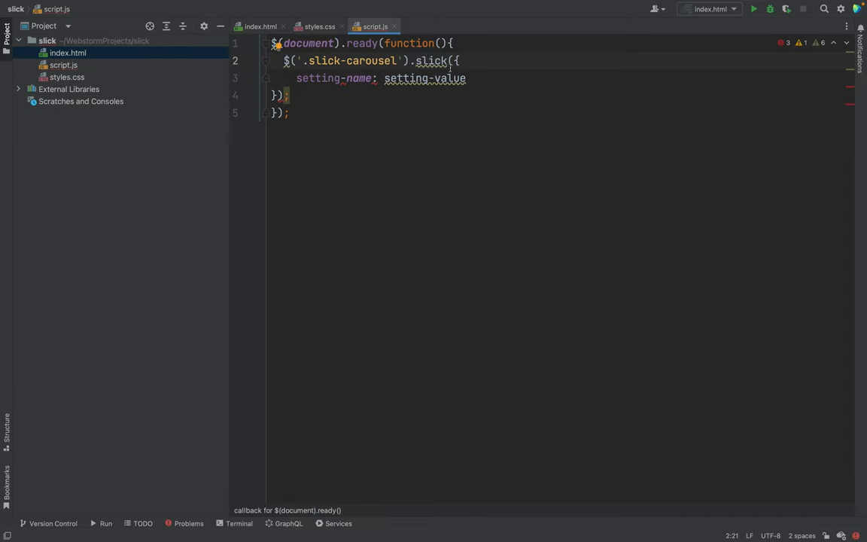
double_click(431, 60)
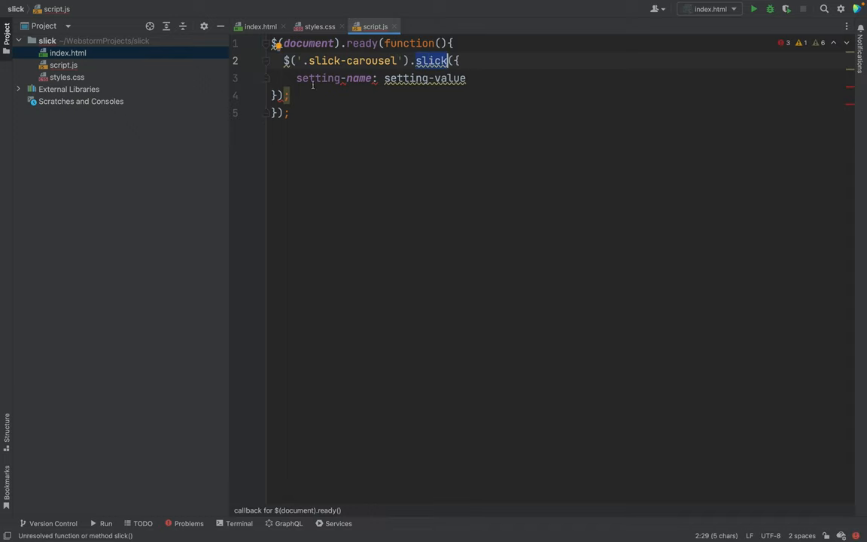
double_click(318, 78)
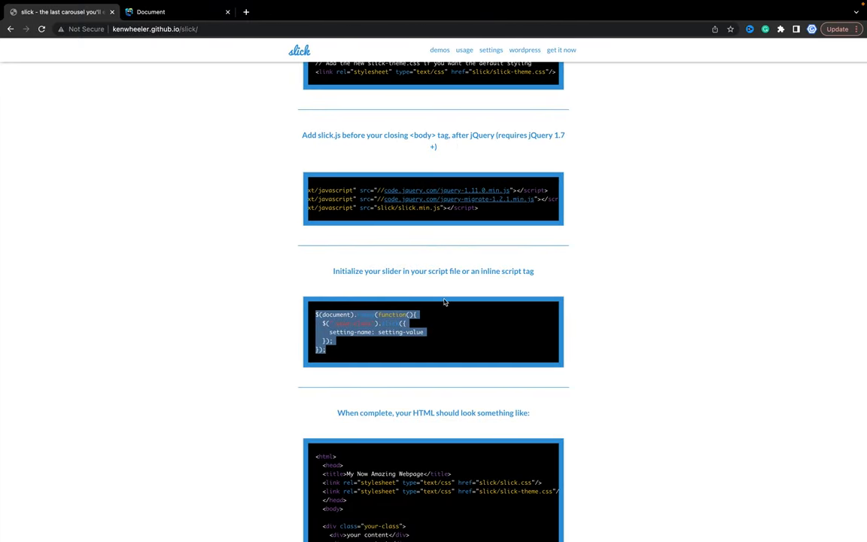
Step: Locate the Multiple Items demo and select its infinite/slidesToShow/slidesToScroll settings code to copy
scroll("down", 3)
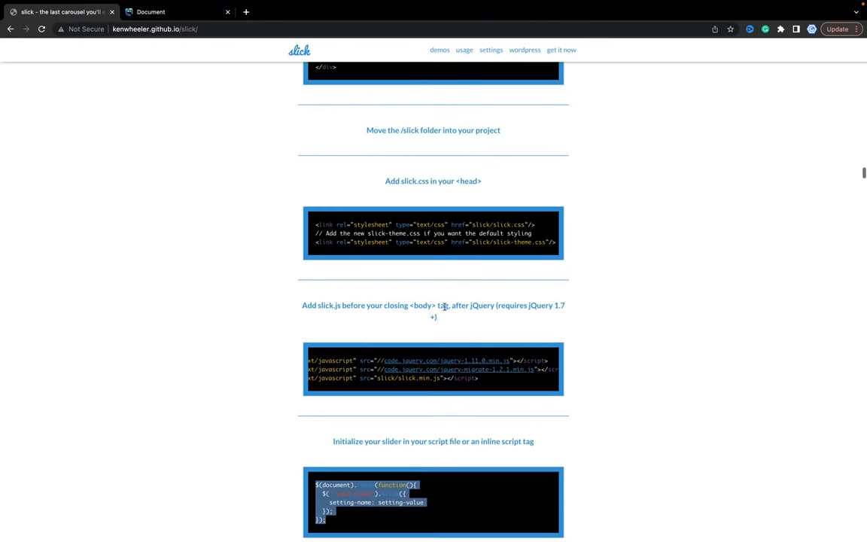
scroll("down", 3)
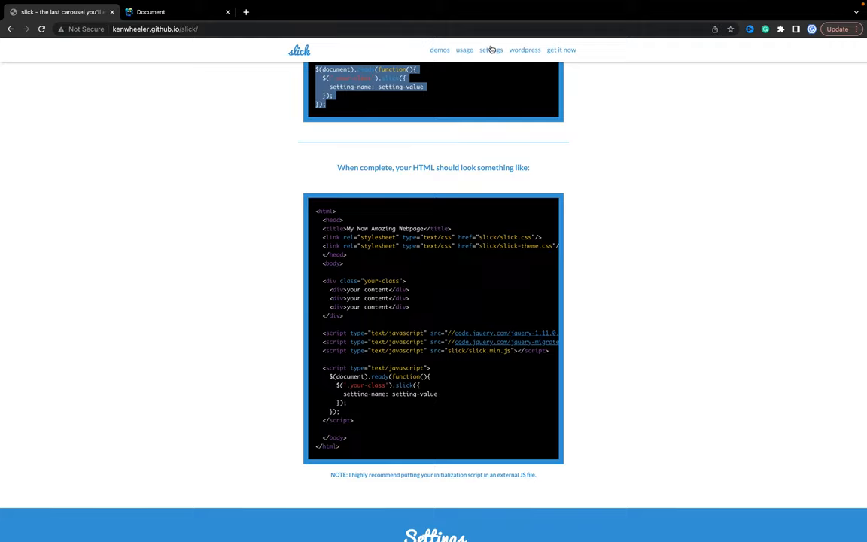
scroll("down", 3)
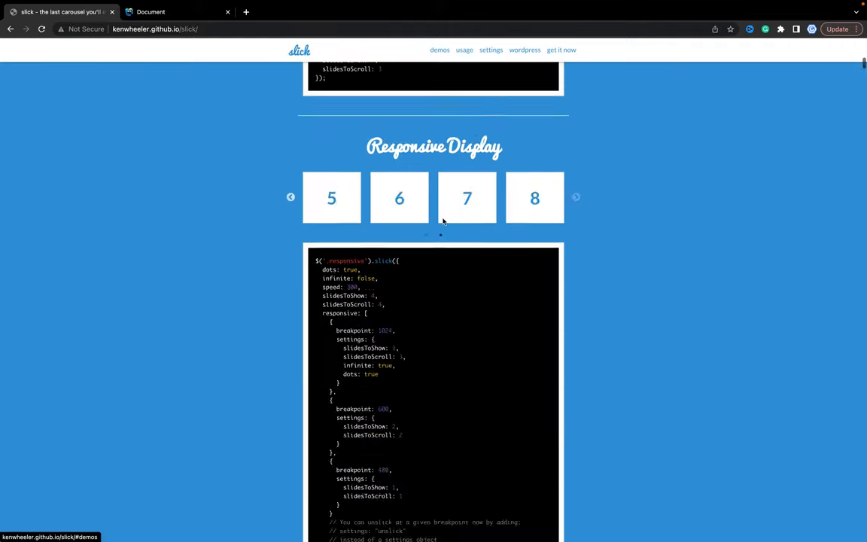
scroll("up", 3)
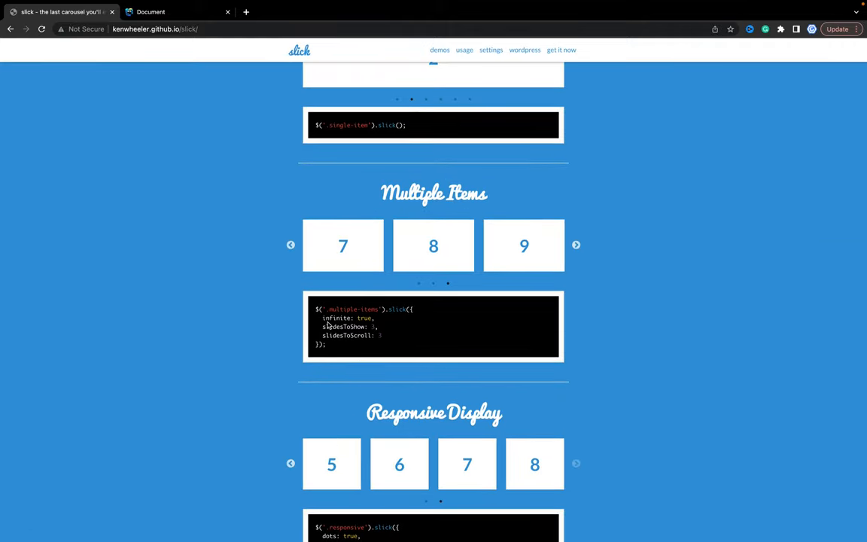
left_click_drag(316, 317, 380, 335)
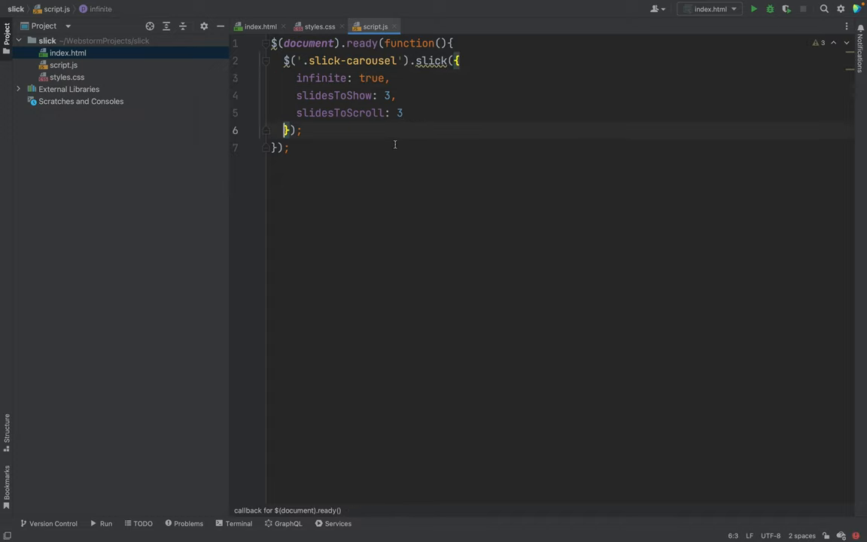
Step: Add infinite: true with three slides shown/scrolled to script.js and edit the jQuery Migrate script tag in index.html
left_click(319, 26)
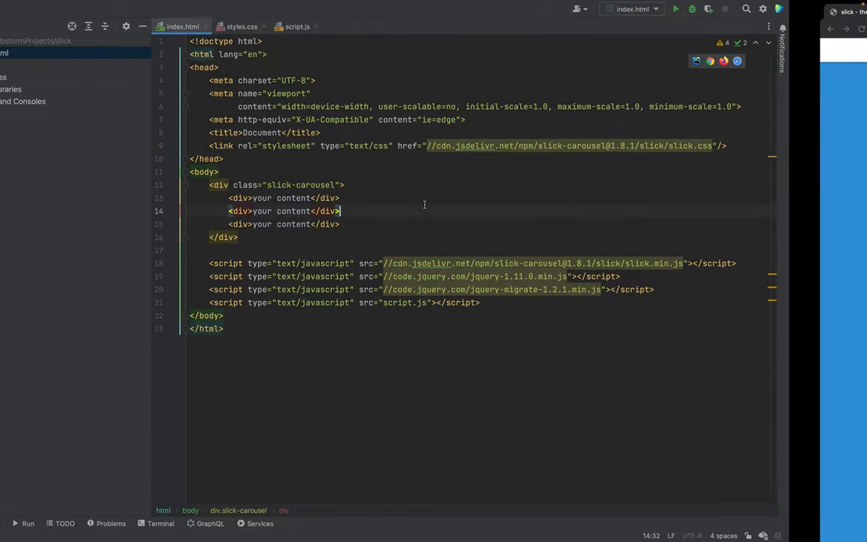
left_click(7, 41)
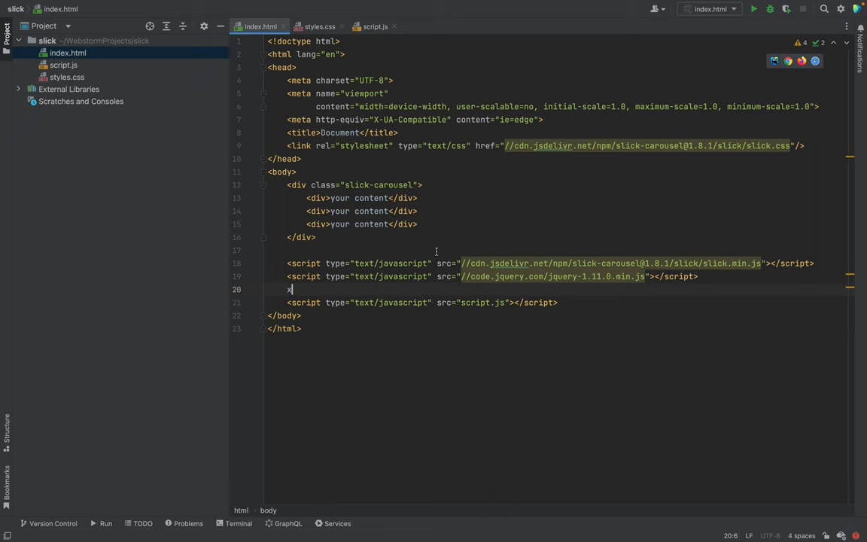
type("infinite: true,")
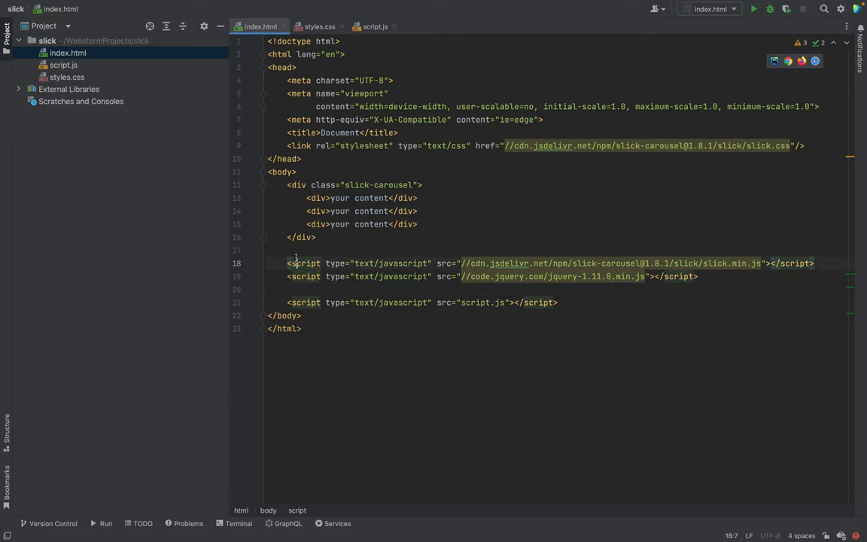
type("<script type=\"text/javascript\" src=\"//code.jquery.com/jquery-migrate-1.2.1.min.js\"></script>")
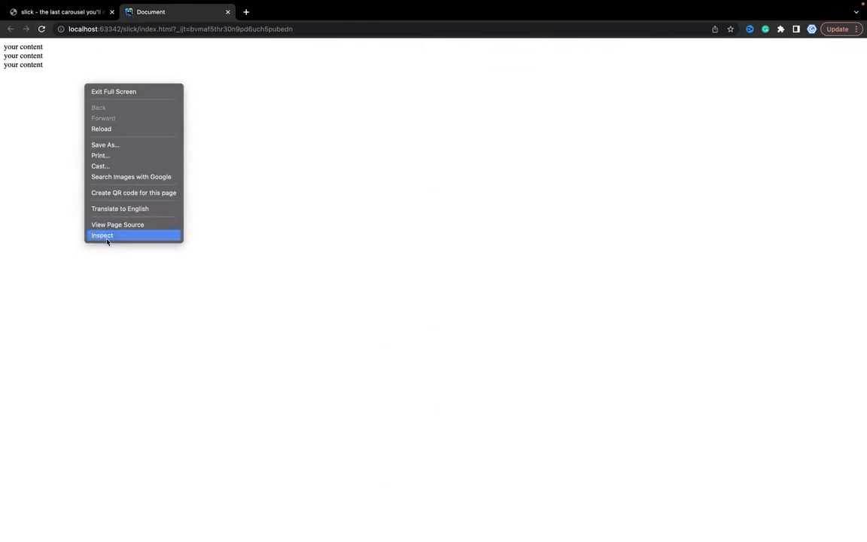
Step: Inspect the page, read the 'jQuery is not defined' console errors and review the Network requests
left_click(101, 235)
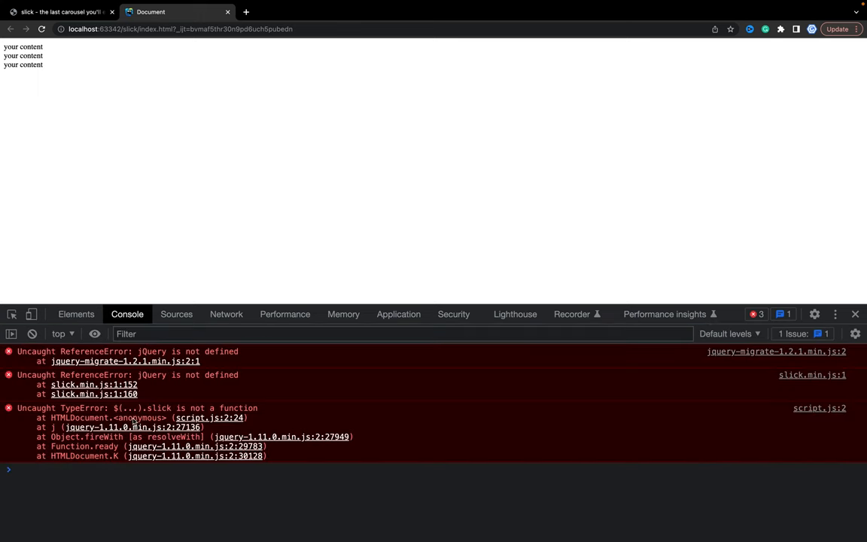
mouse_move(206, 337)
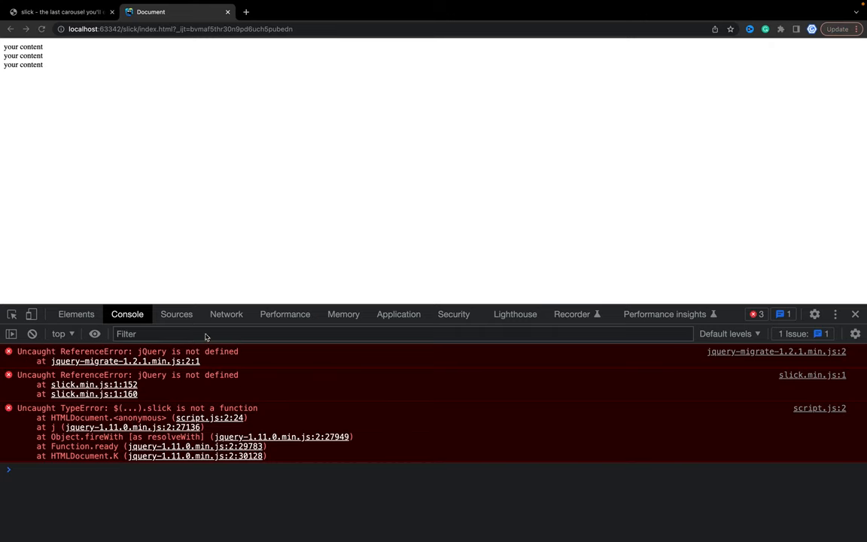
left_click(226, 314)
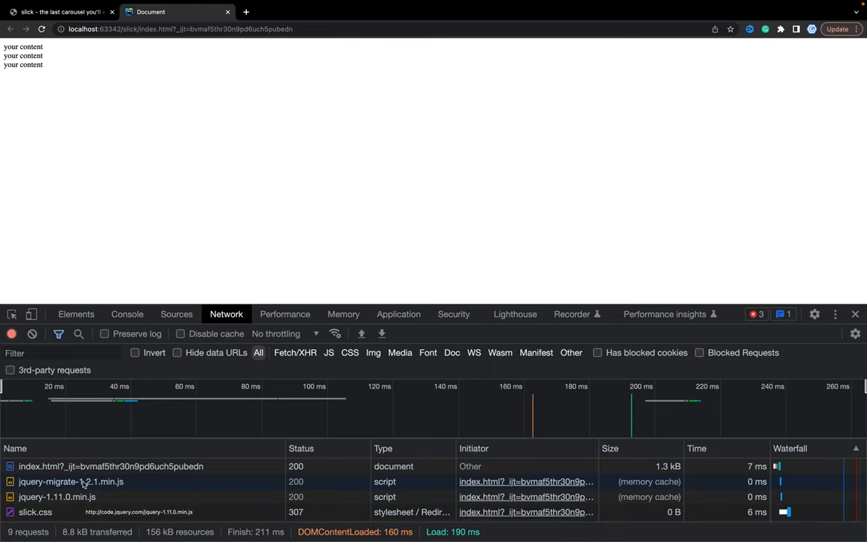
scroll("down", 3)
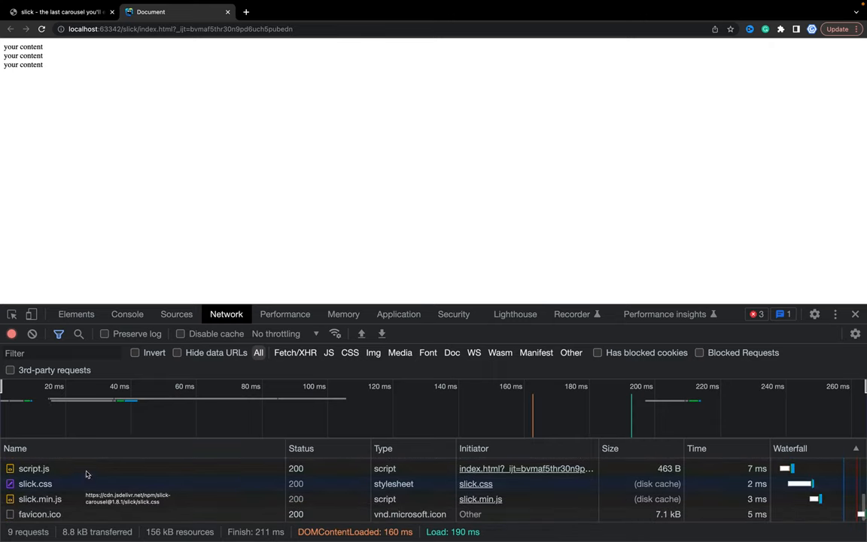
left_click(127, 314)
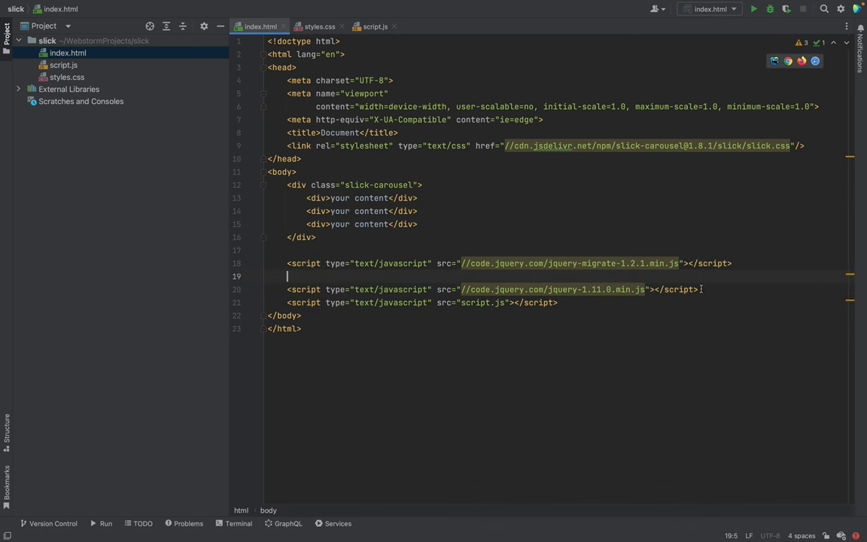
type("<script type=\"text/javascript\" src=\"//cdn.jsdelivr.net/npm/slick-carousel@1.8.1/slick/slick.min.js\"></script>")
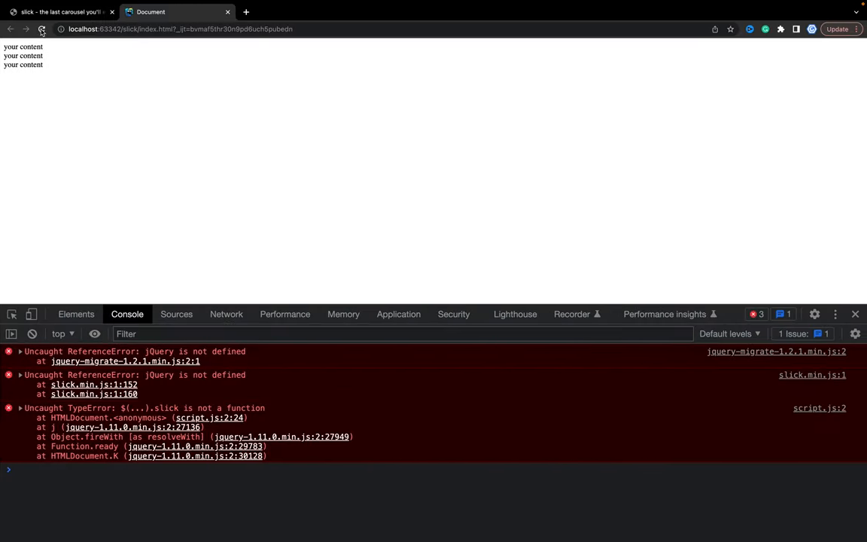
Step: Reload the local page twice so the three items sit side by side with an error-free console
left_click(42, 29)
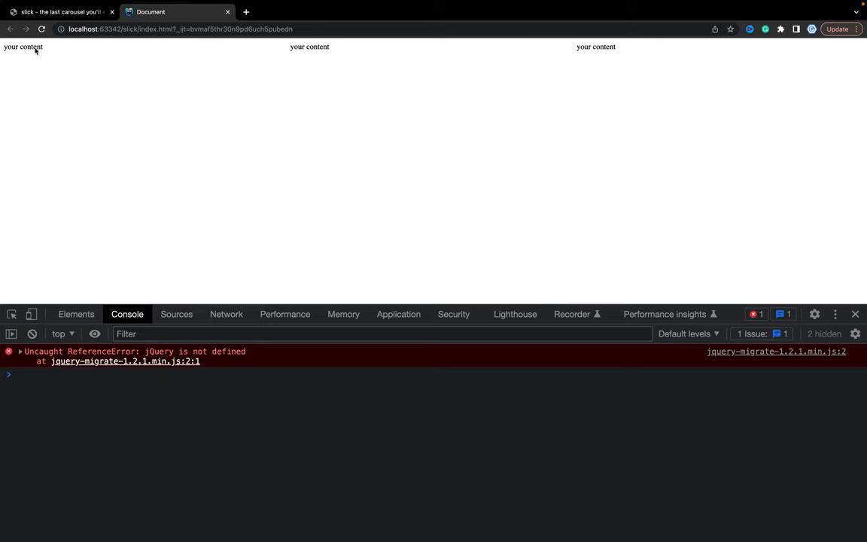
mouse_move(30, 6)
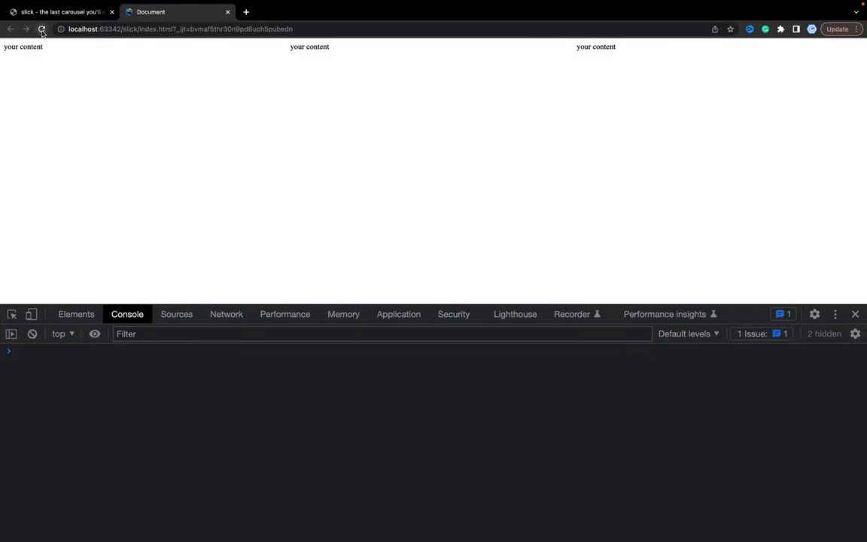
left_click(42, 29)
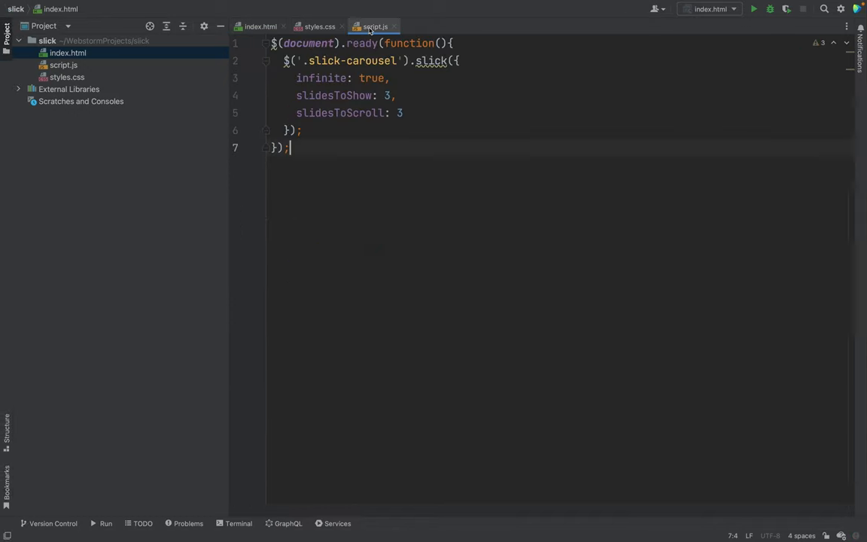
Step: Set slidesToScroll and slidesToShow to 1, then step back two slides with Previous to test
type("1")
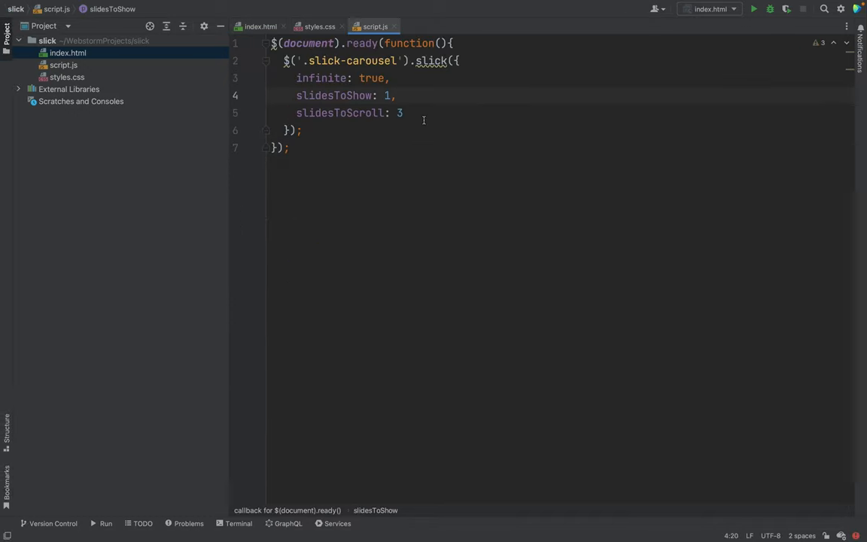
key("Backspace")
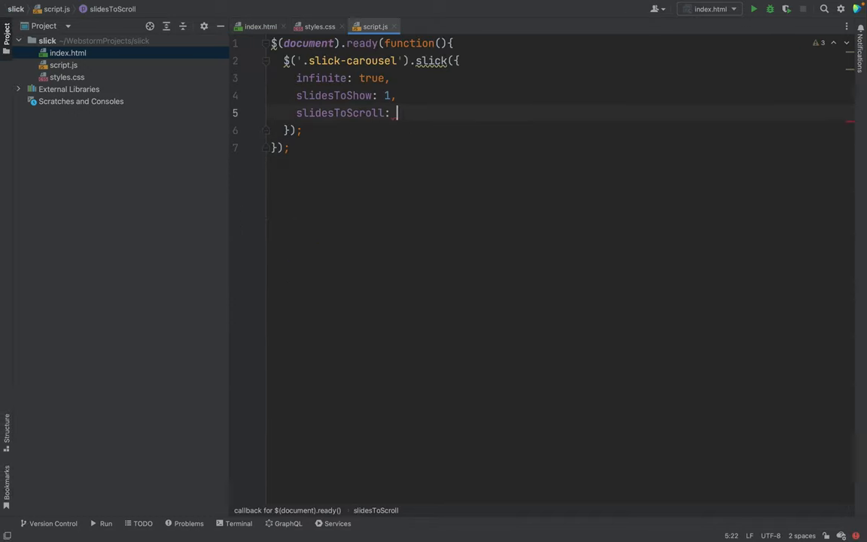
type("1")
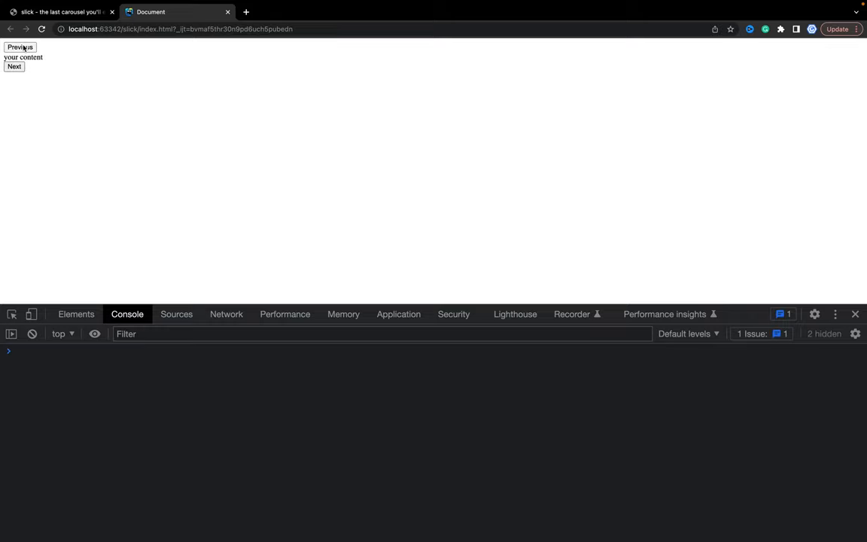
left_click(20, 47)
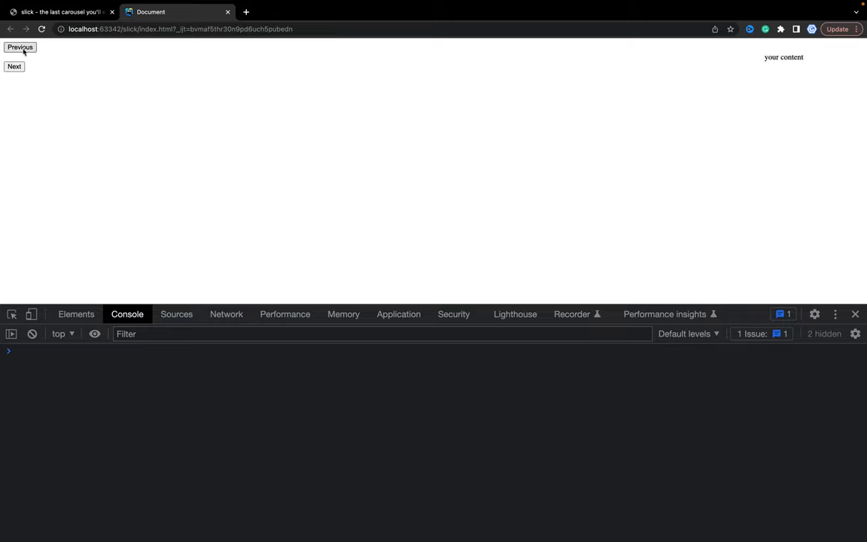
left_click(20, 46)
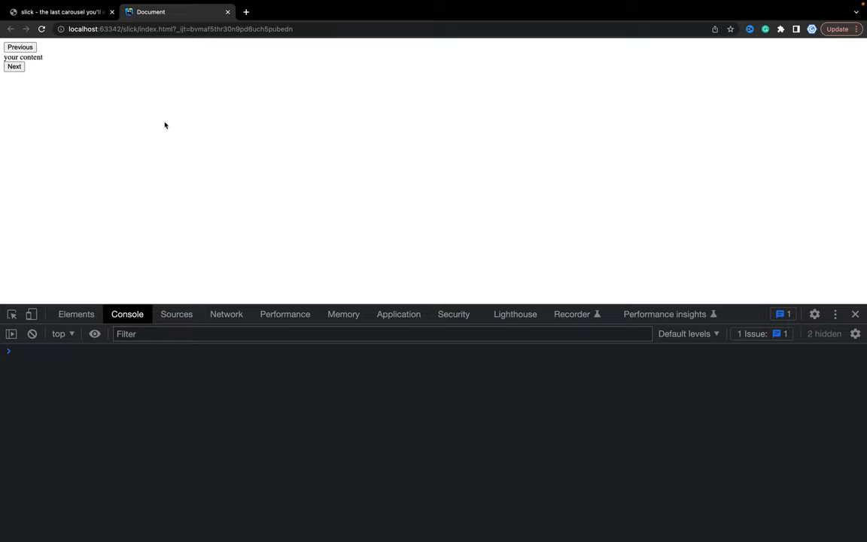
mouse_move(204, 124)
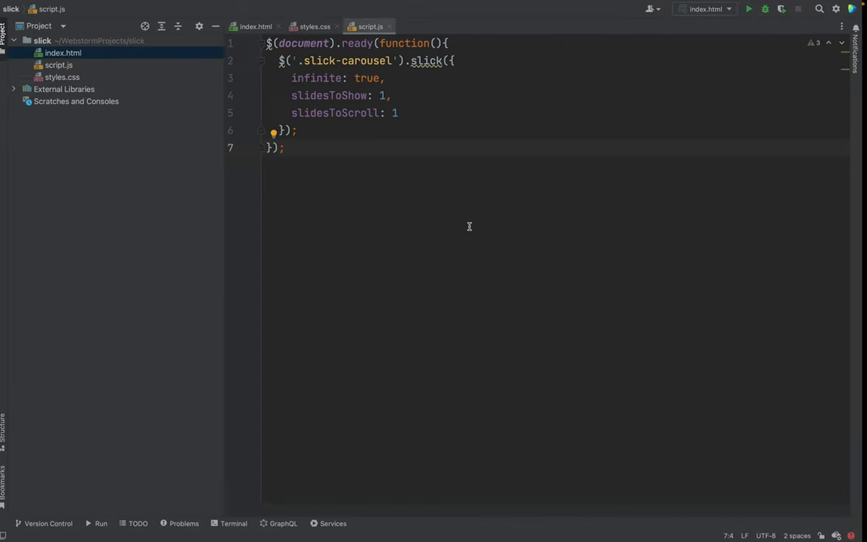
Step: Copy the slick.css link in index.html and read through the Slick settings and events docs for slick-theme.css
left_click(255, 27)
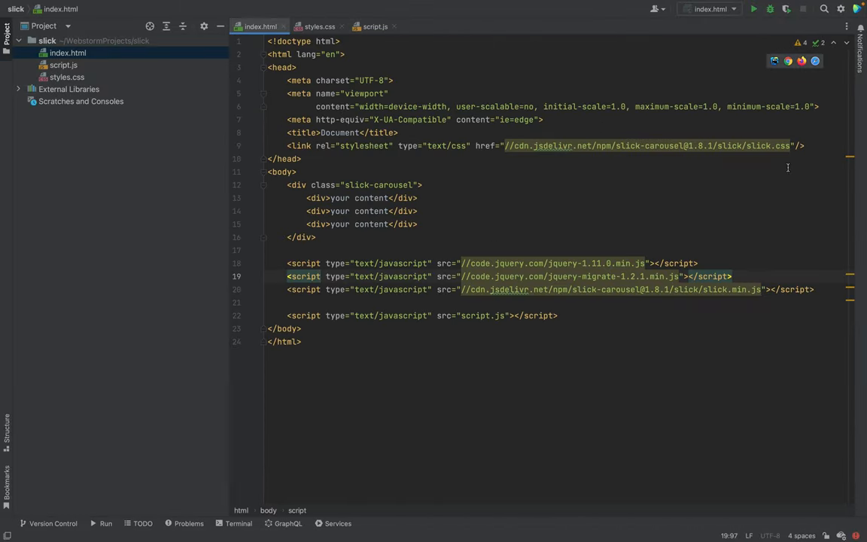
double_click(757, 145)
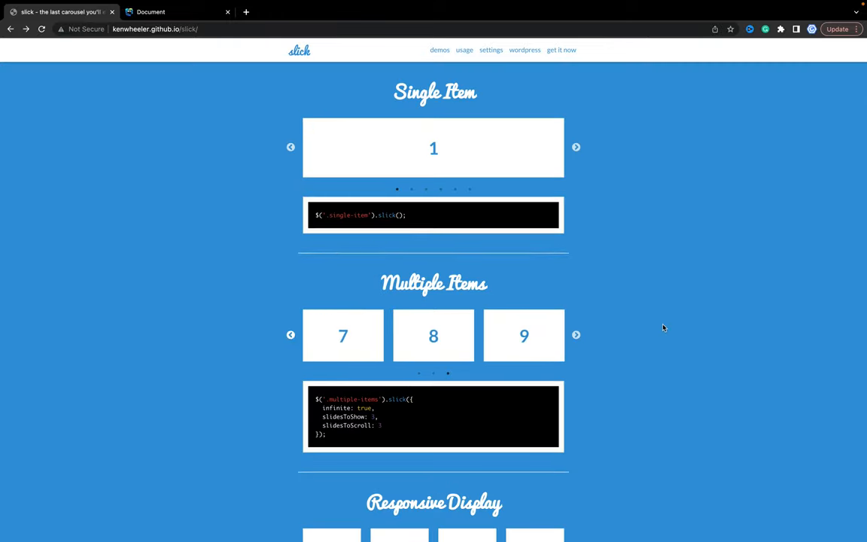
scroll("down", 3)
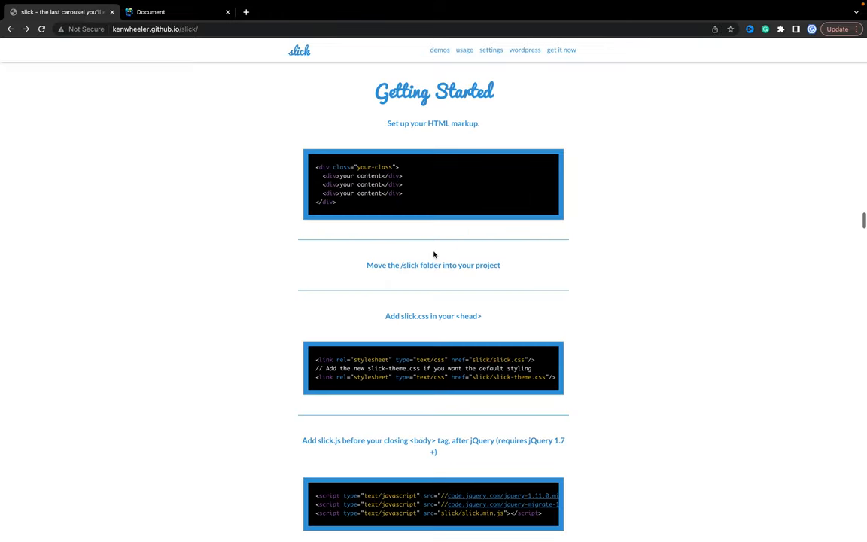
scroll("down", 3)
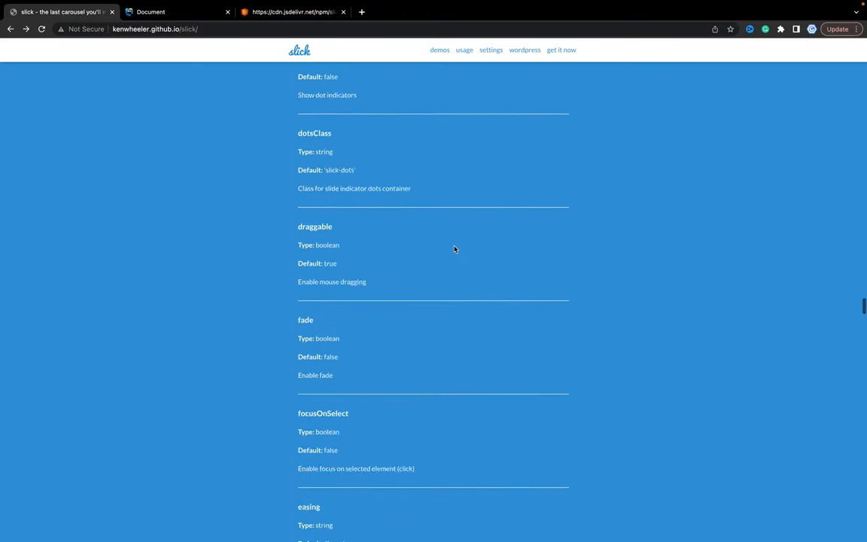
scroll("down", 3)
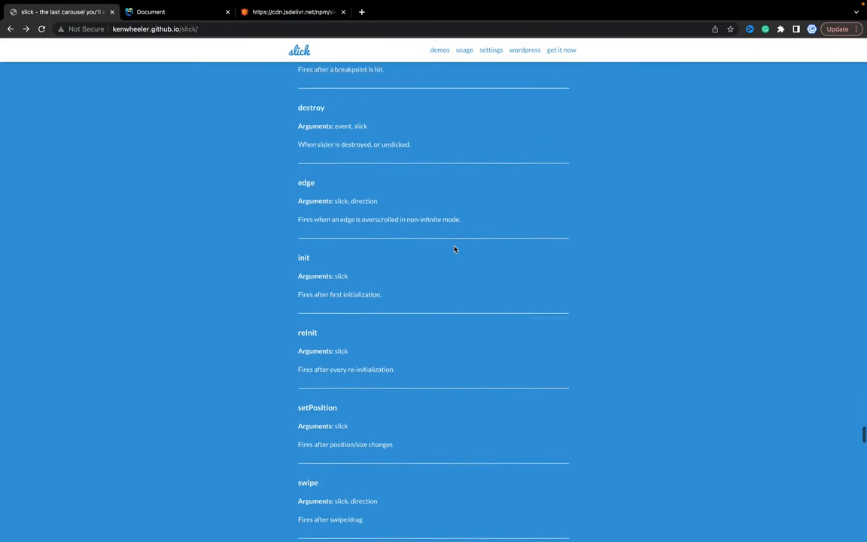
scroll("down", 3)
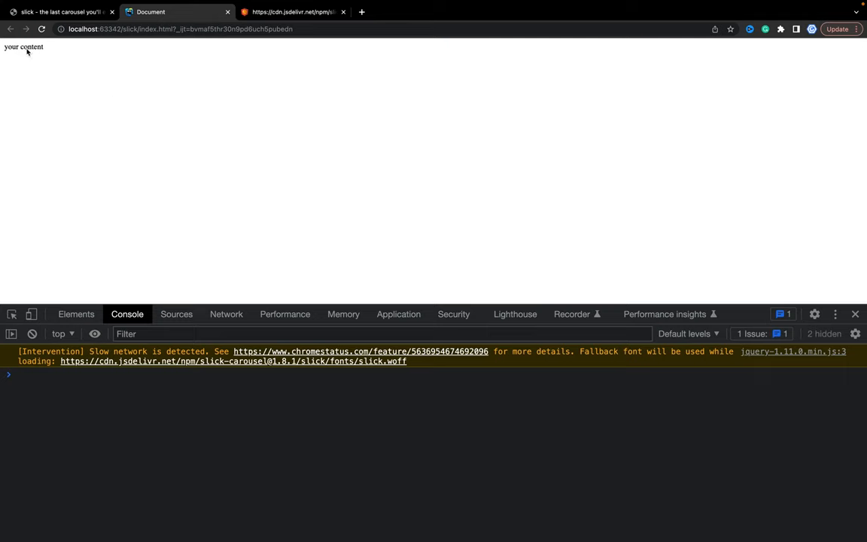
mouse_move(50, 53)
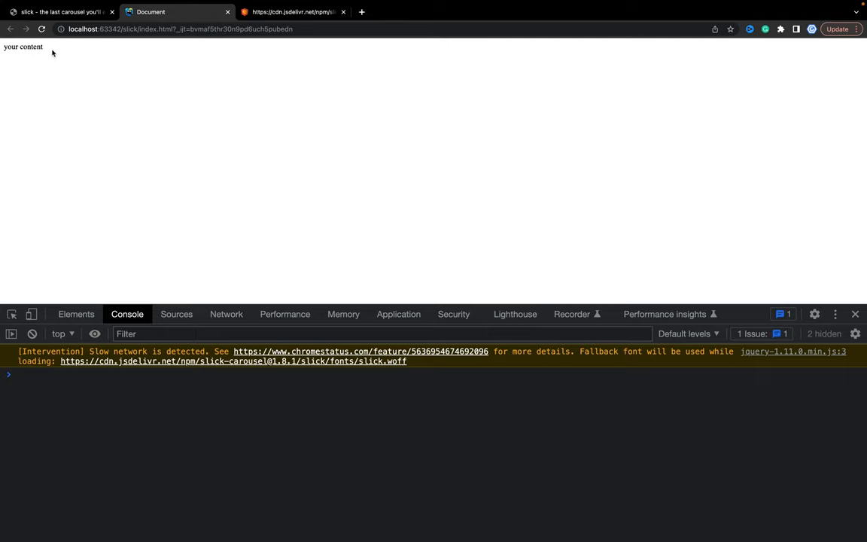
Step: Find the dots setting in the Slick docs and add dots: true to the slick options in script.js
left_click(76, 314)
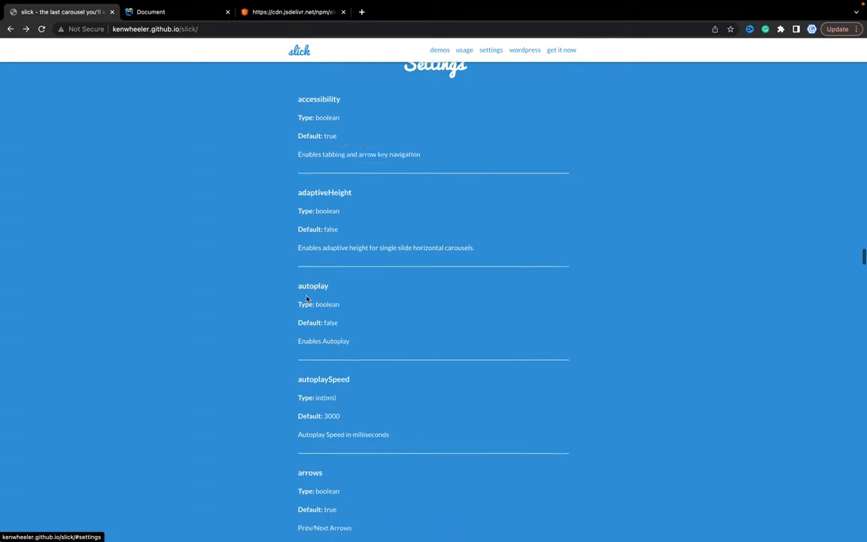
scroll("up", 3)
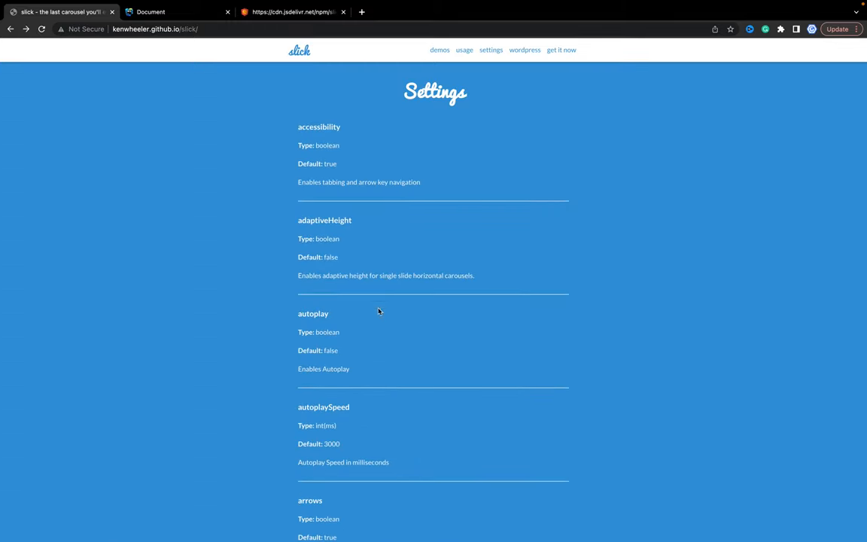
scroll("down", 3)
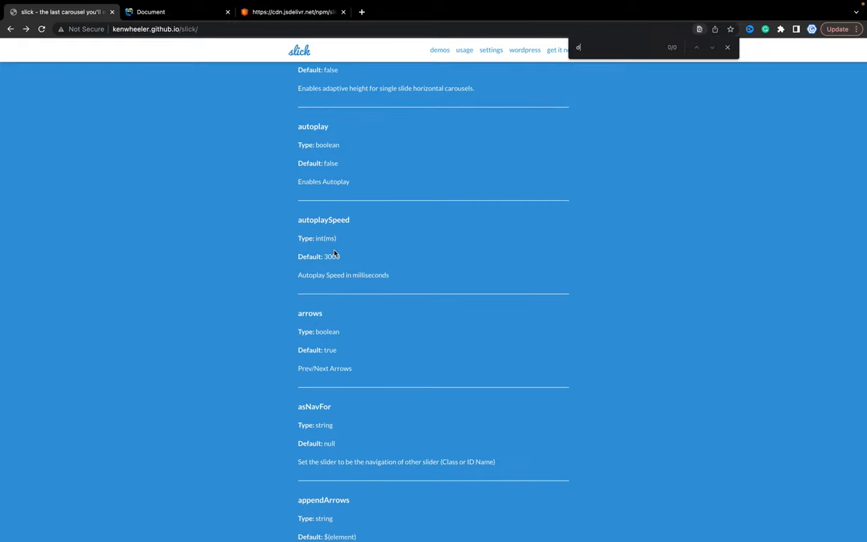
type("ots")
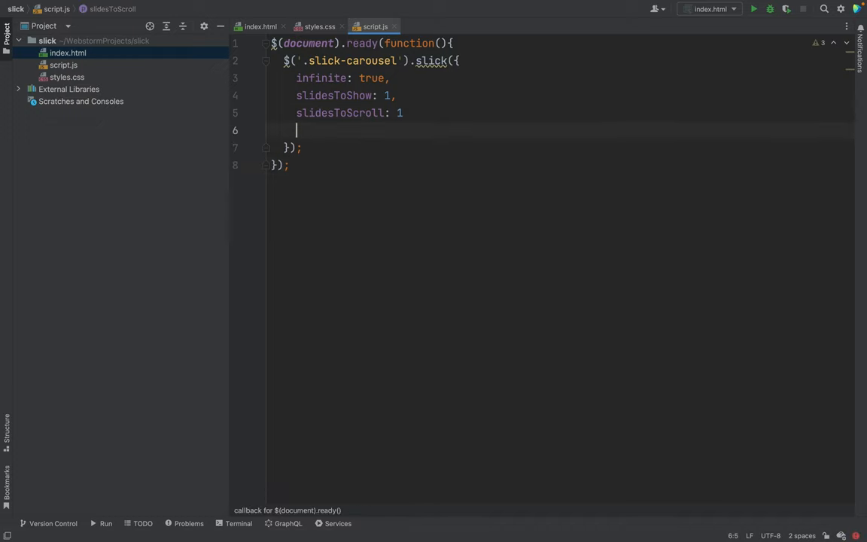
type("dots: true")
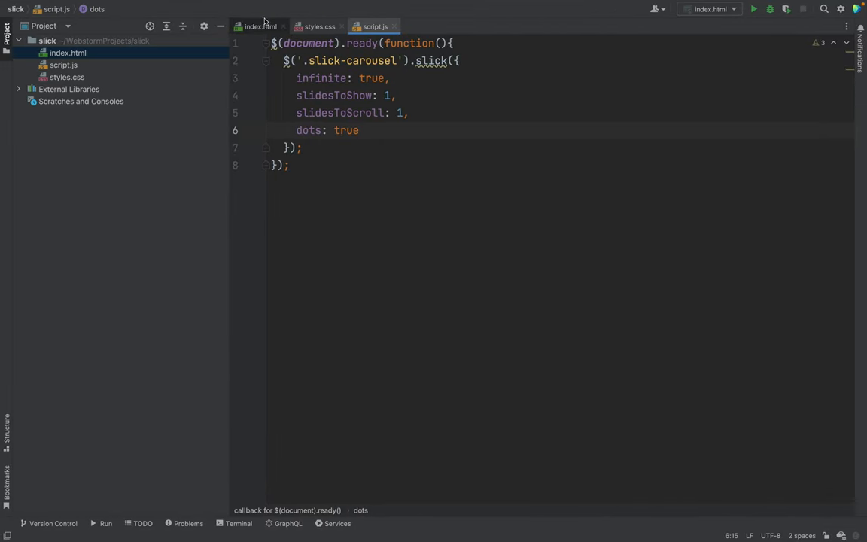
Step: Replace the placeholder divs with three movie poster images and jump to the third slide via its dot
left_click(259, 27)
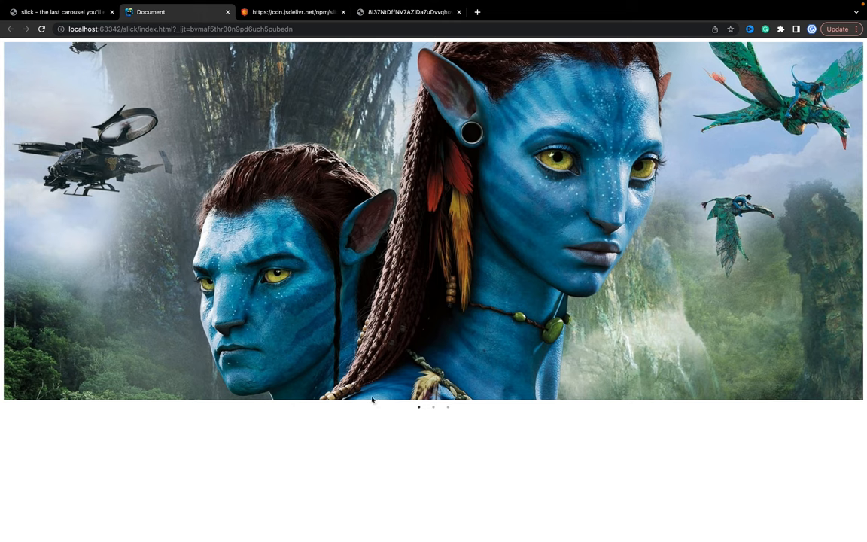
left_click(447, 408)
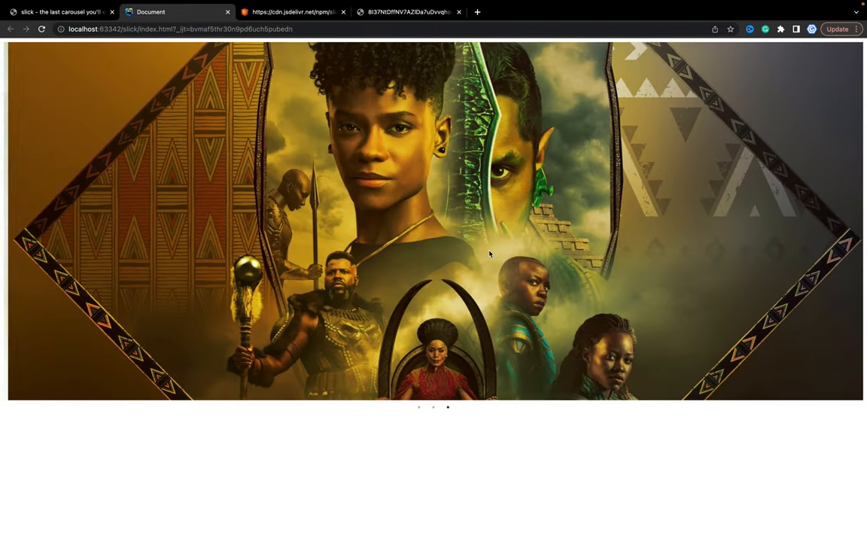
right_click(490, 255)
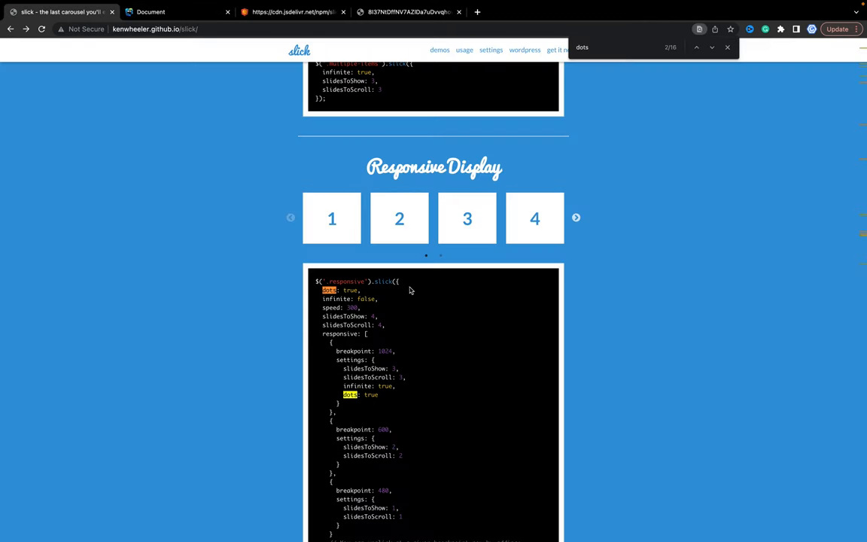
mouse_move(400, 305)
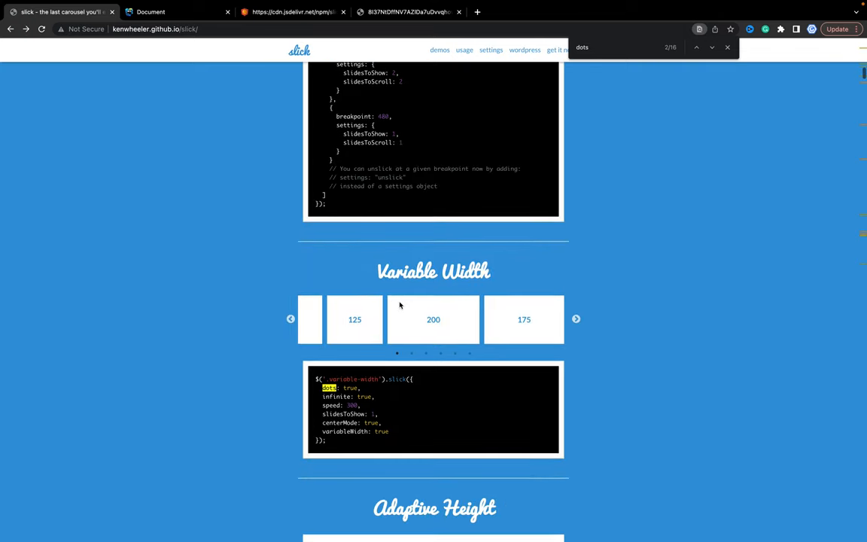
Step: Look up arrows in the Slick docs and add arrows: true to the slick options in script.js
scroll("down", 3)
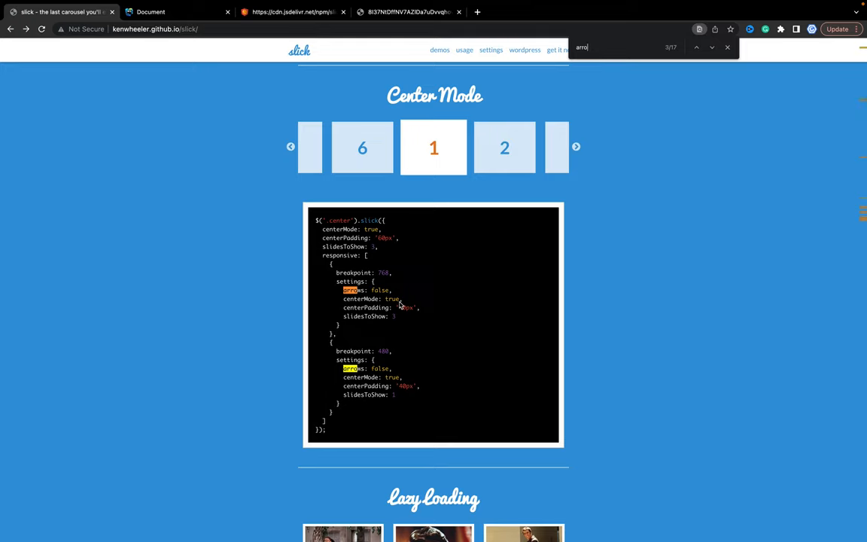
mouse_move(380, 382)
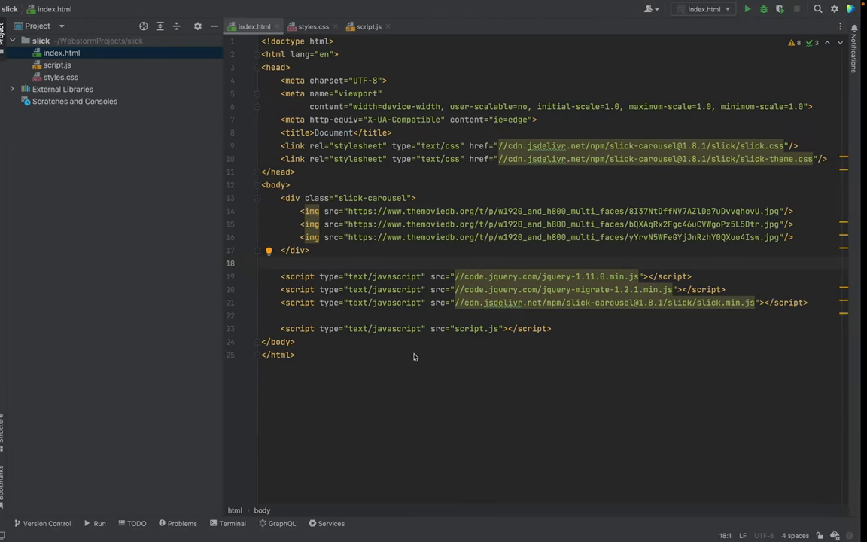
left_click(374, 26)
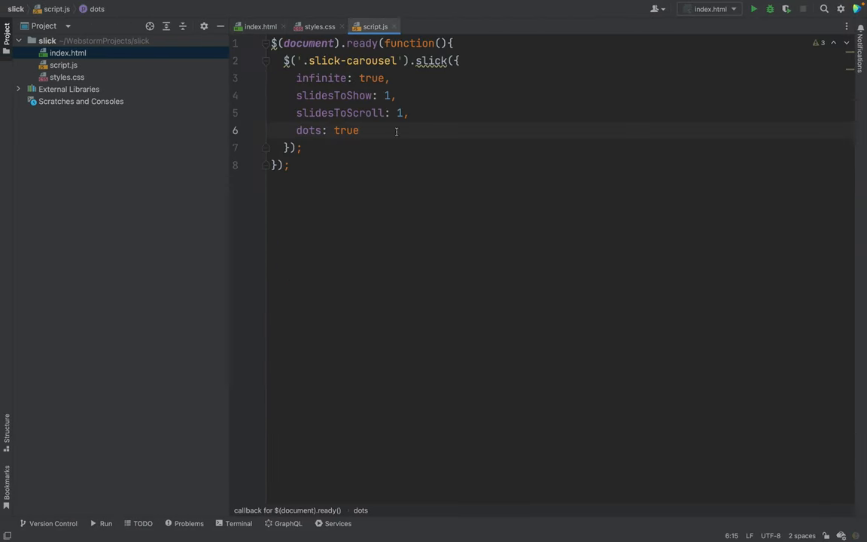
type("arrow")
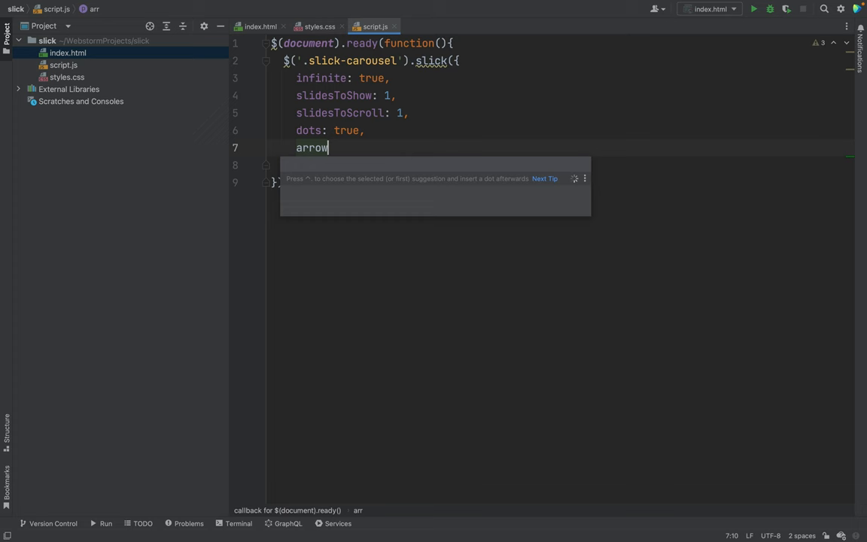
type("s: true,")
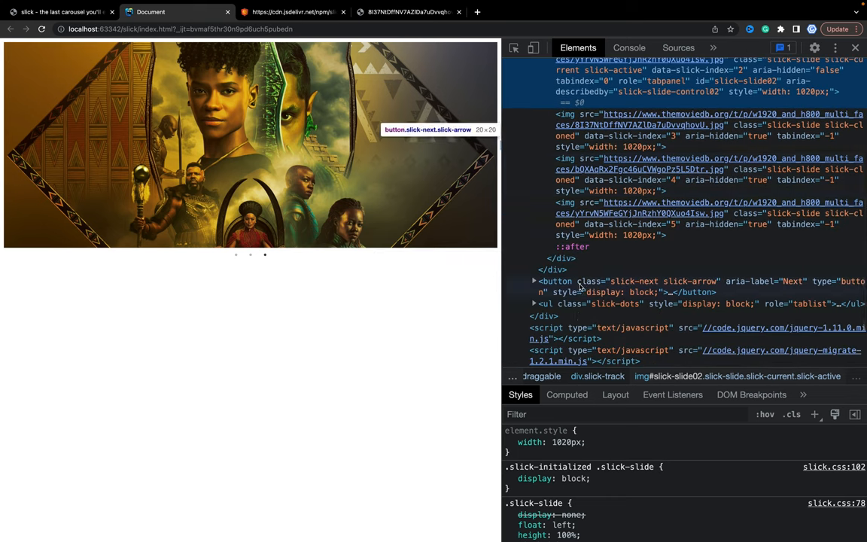
Step: Trial a positive left offset and a raised z-index on the slick-prev arrow in the Styles pane
left_click(534, 281)
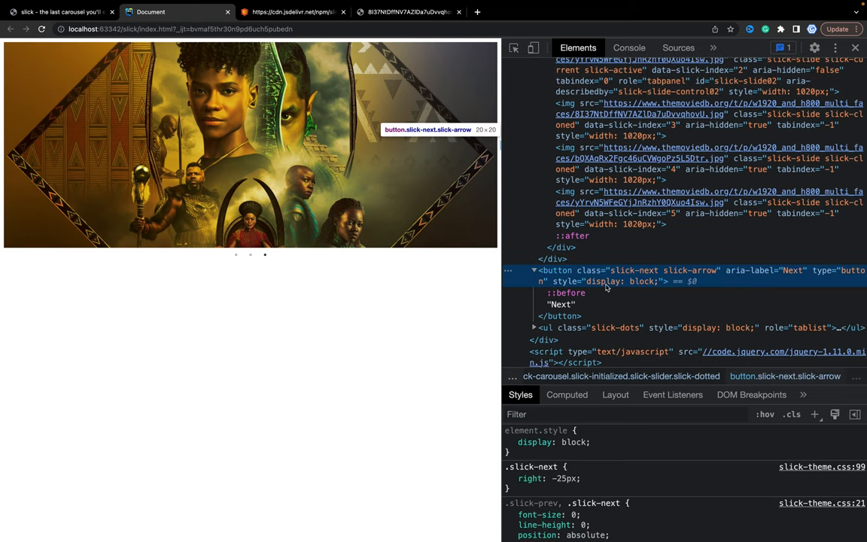
mouse_move(608, 287)
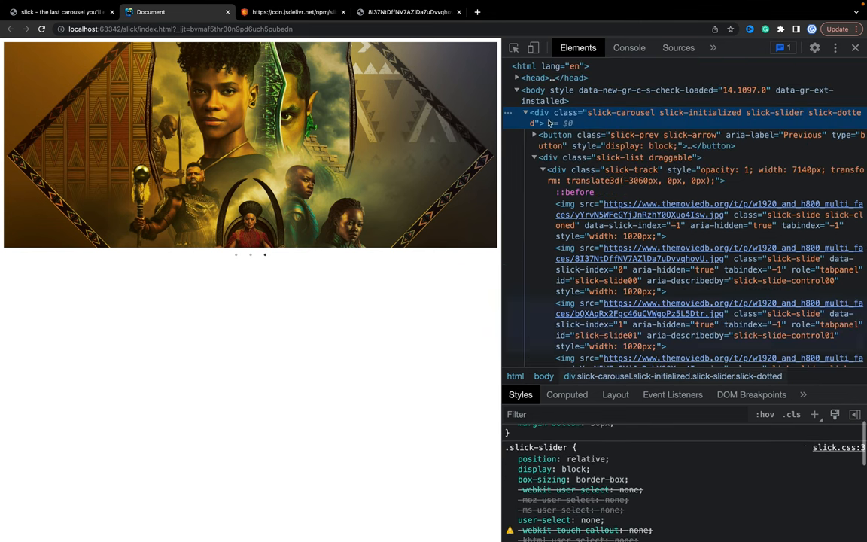
mouse_move(556, 134)
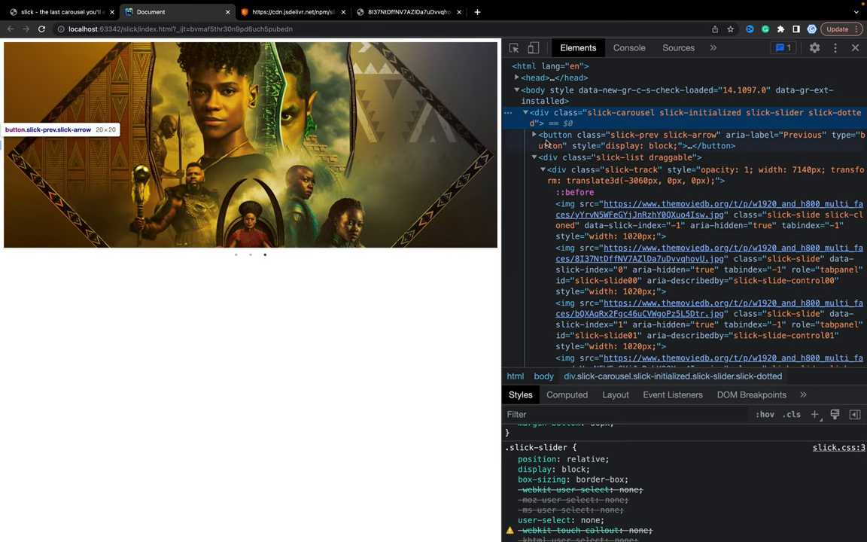
mouse_move(548, 144)
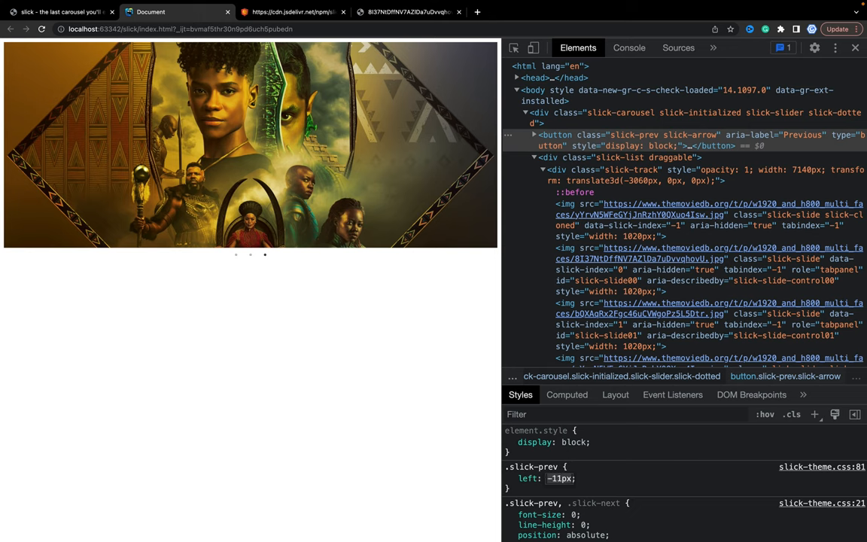
type("13px")
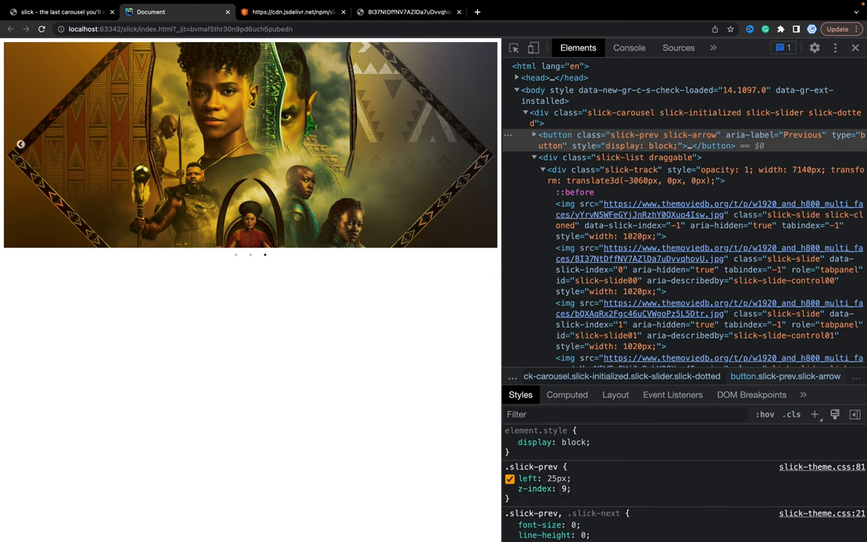
mouse_move(615, 481)
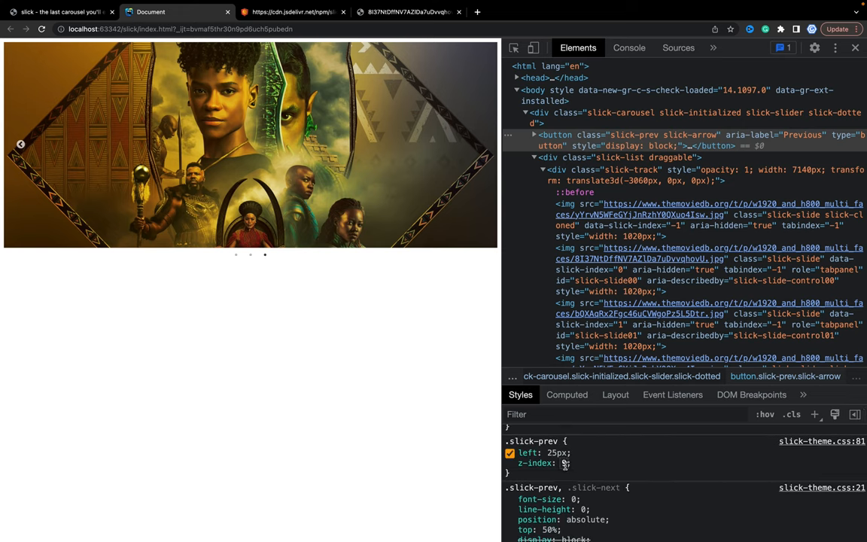
scroll("down", 3)
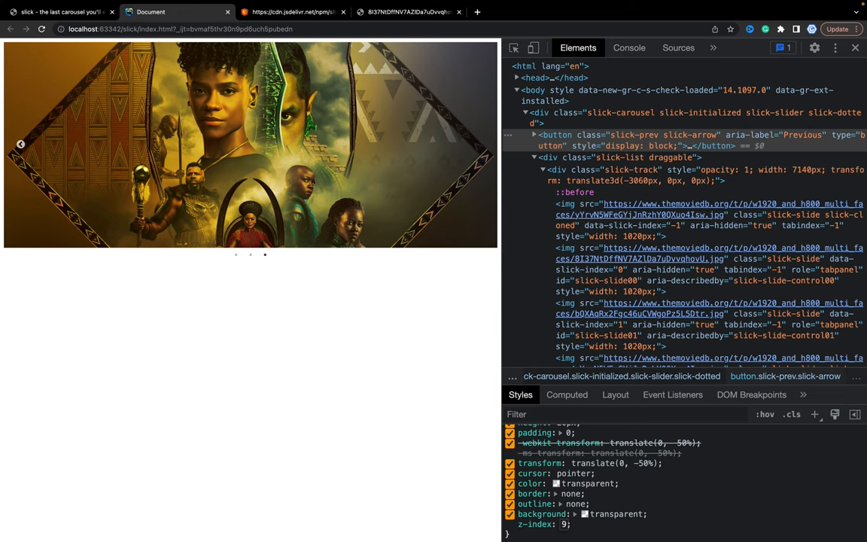
type("9323")
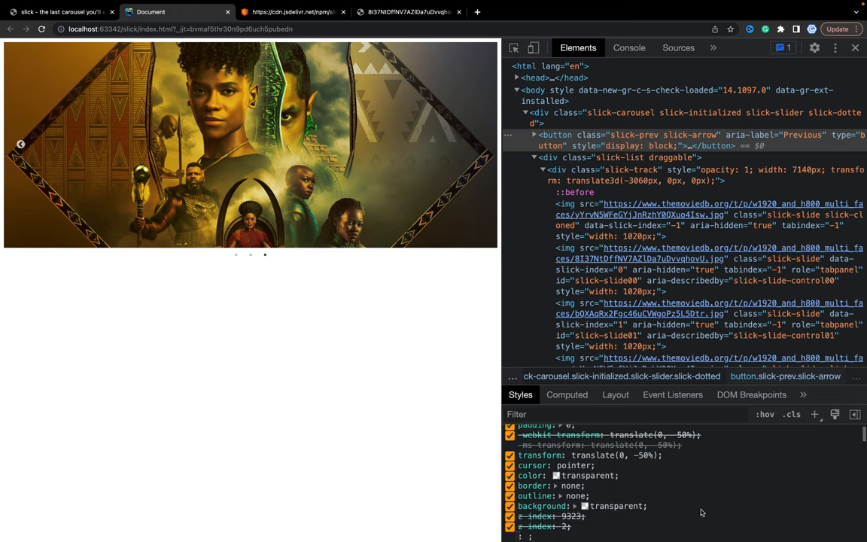
scroll("down", 3)
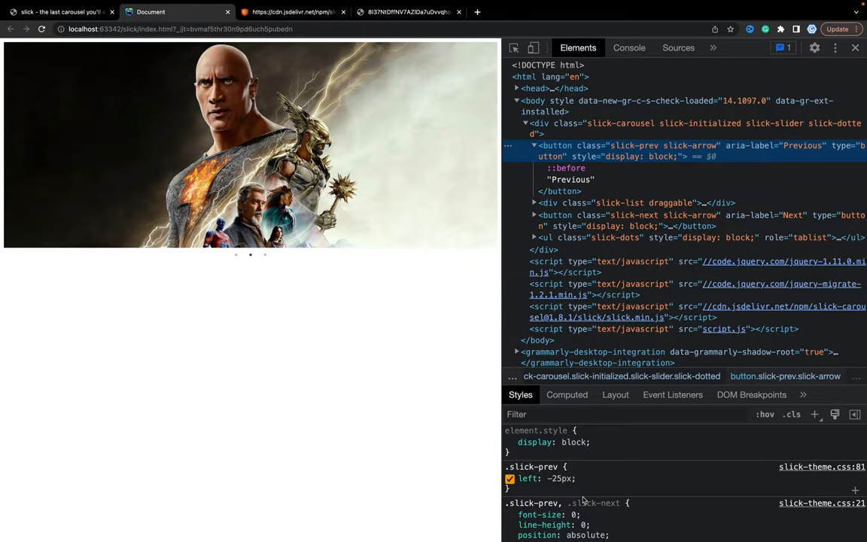
Step: Trial 25px left and right offsets so both arrows sit over the poster, then return to WebStorm
scroll("down", 3)
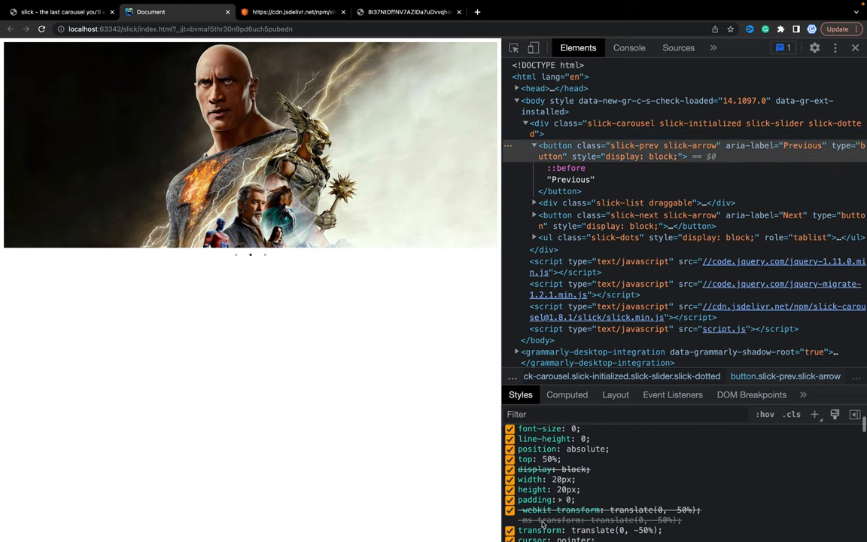
scroll("down", 3)
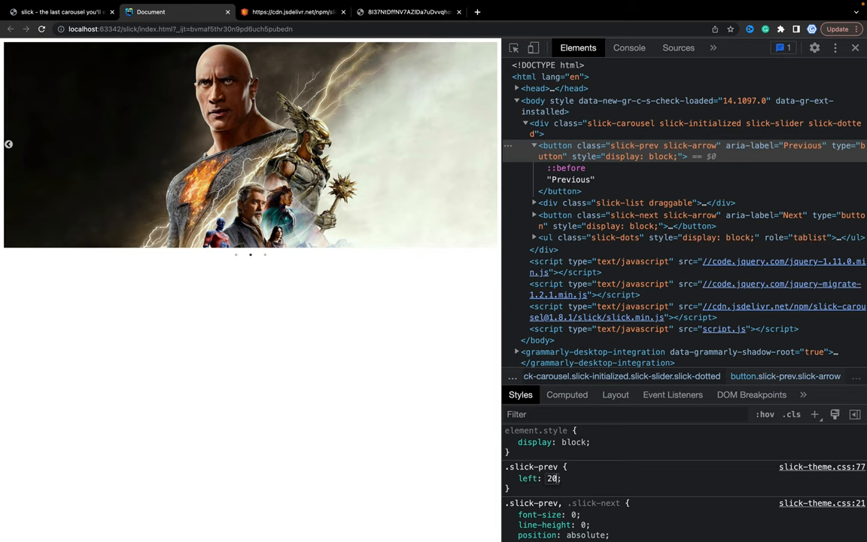
type("25px")
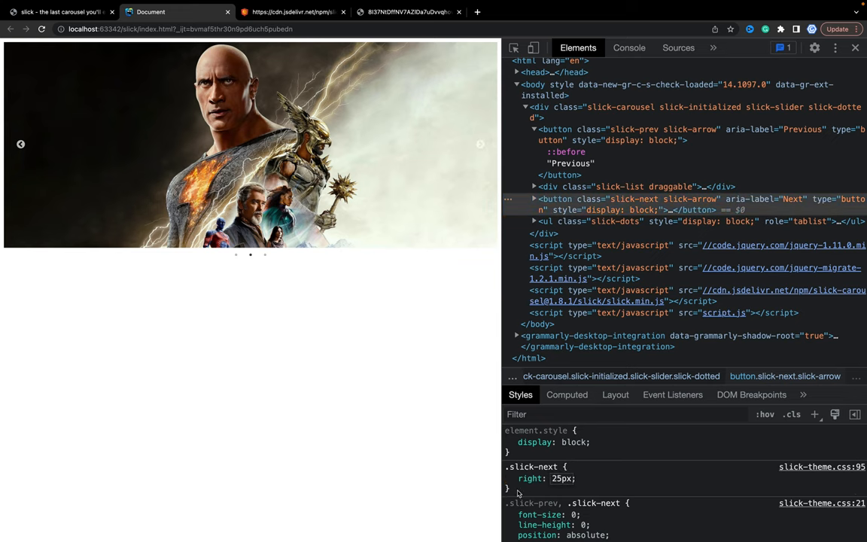
left_click(481, 144)
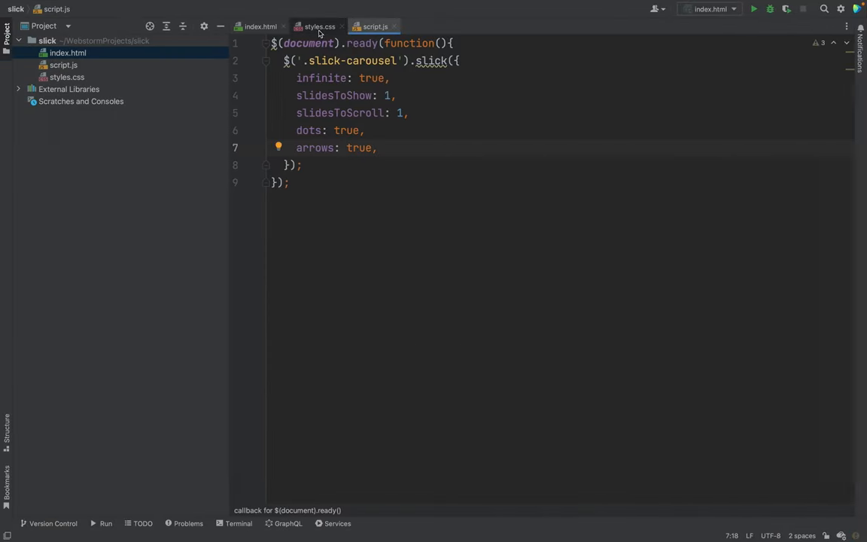
Step: Write styles.css rules giving .slick-prev and .slick-next z-index 2 with left: 25px and right: 25px
left_click(319, 26)
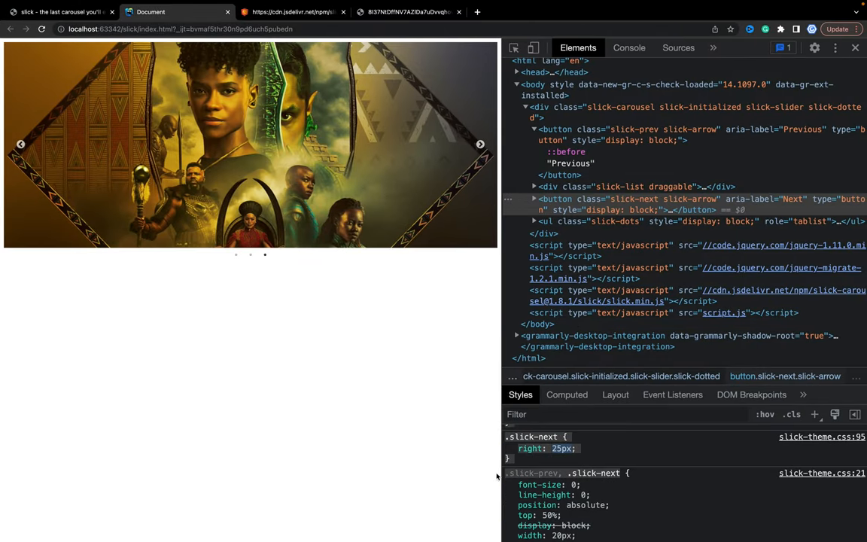
left_click(319, 26)
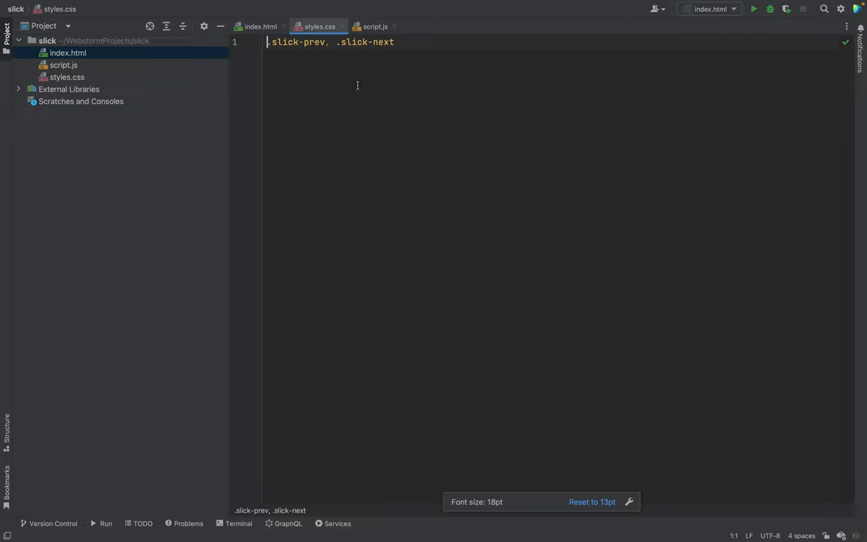
type("{")
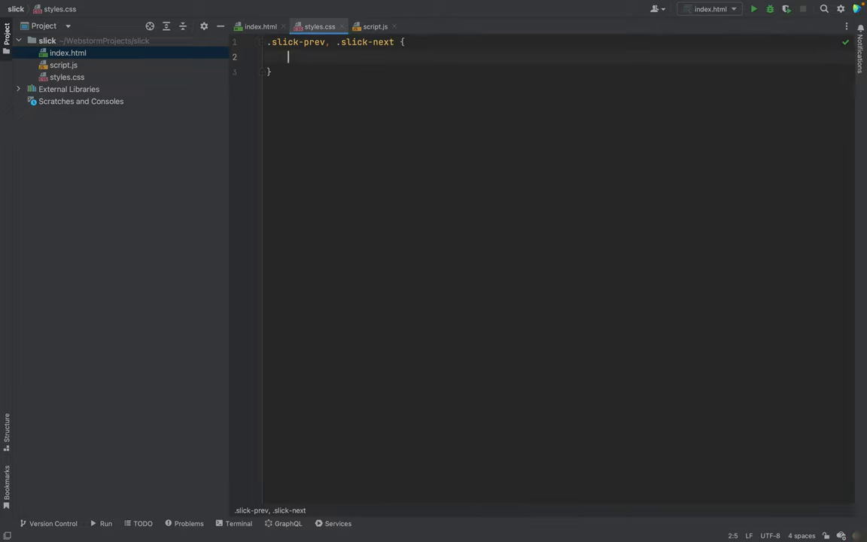
type("z-index: :")
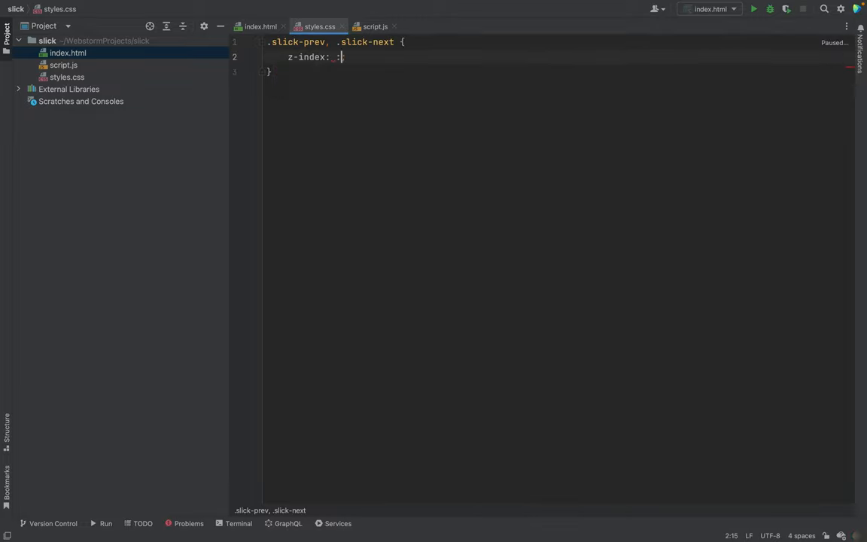
type("2")
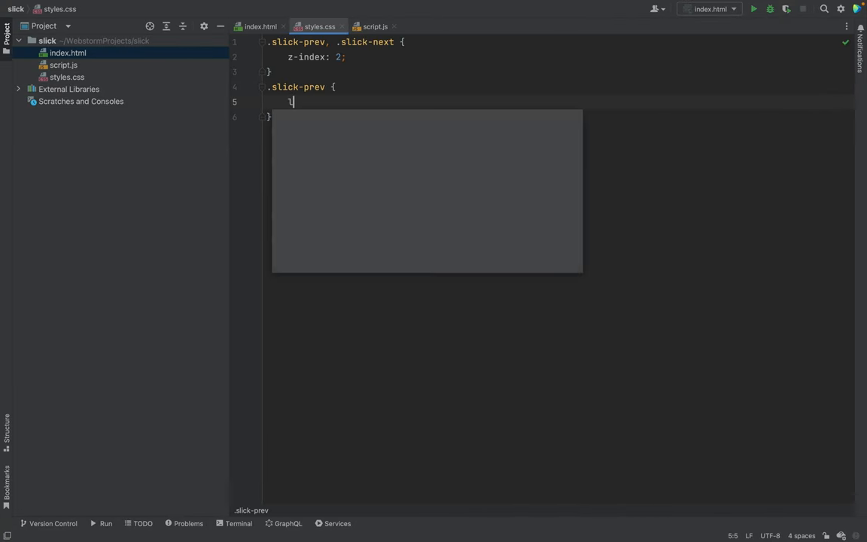
type("left: 25px")
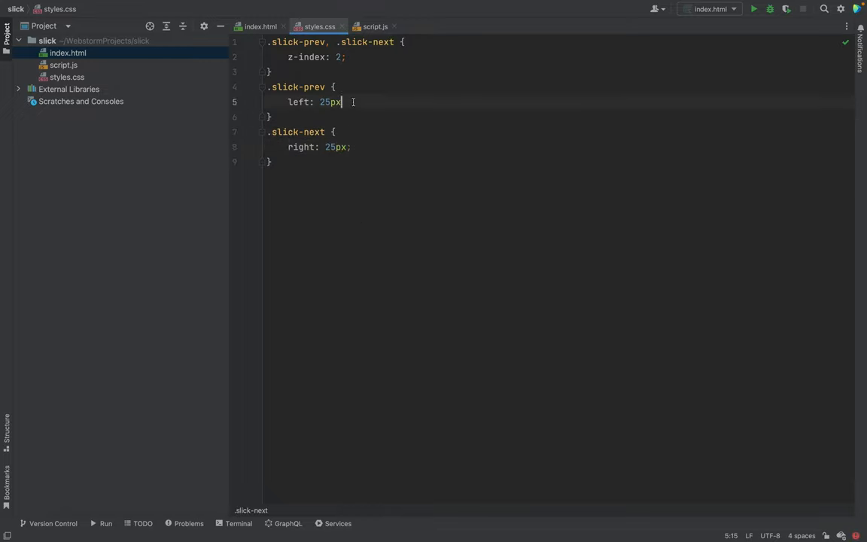
type(";")
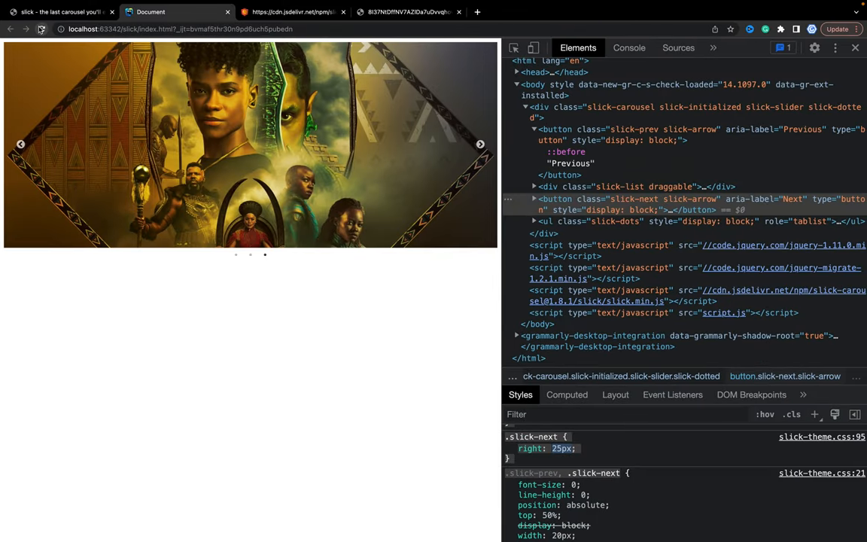
Step: Replace the third link's CDN href in index.html with the local styles.css
left_click(481, 144)
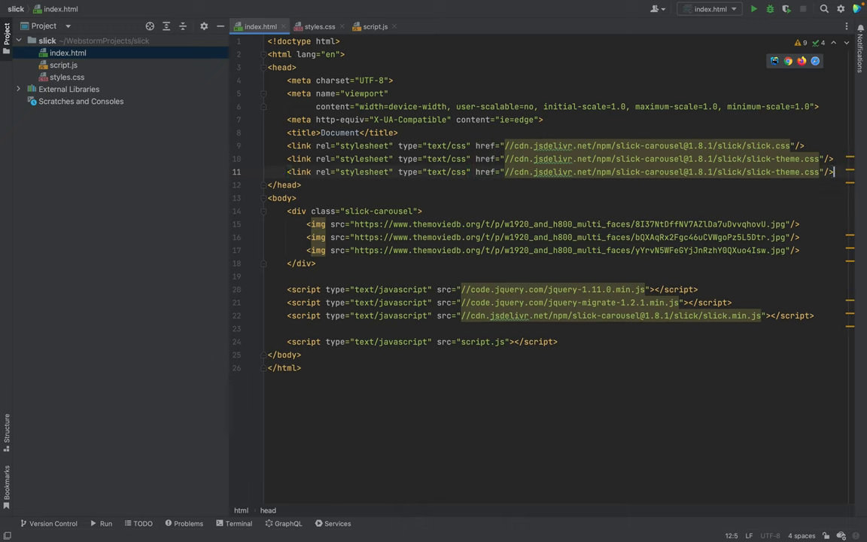
left_click(375, 172)
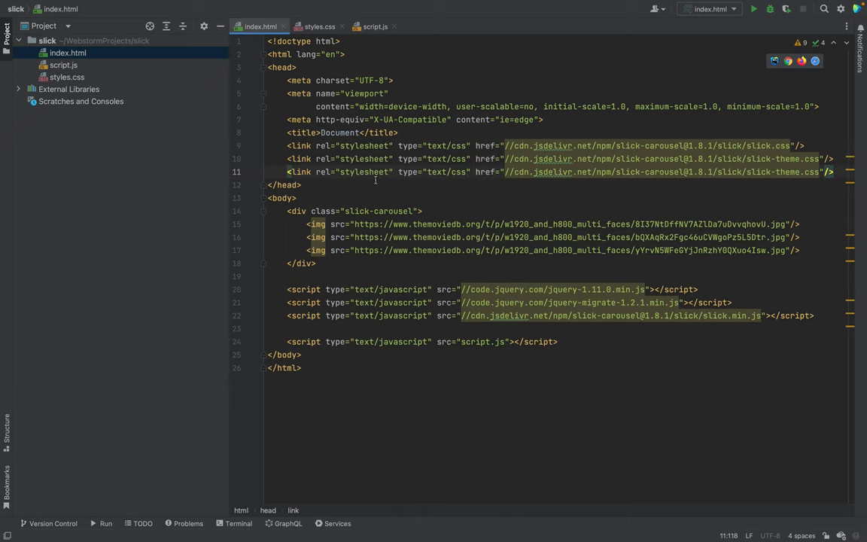
left_click(505, 172)
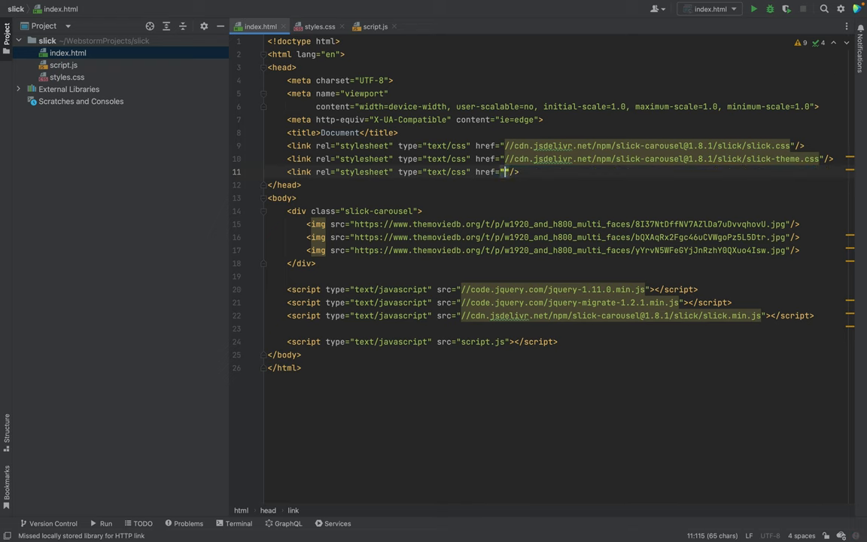
type("styles.css")
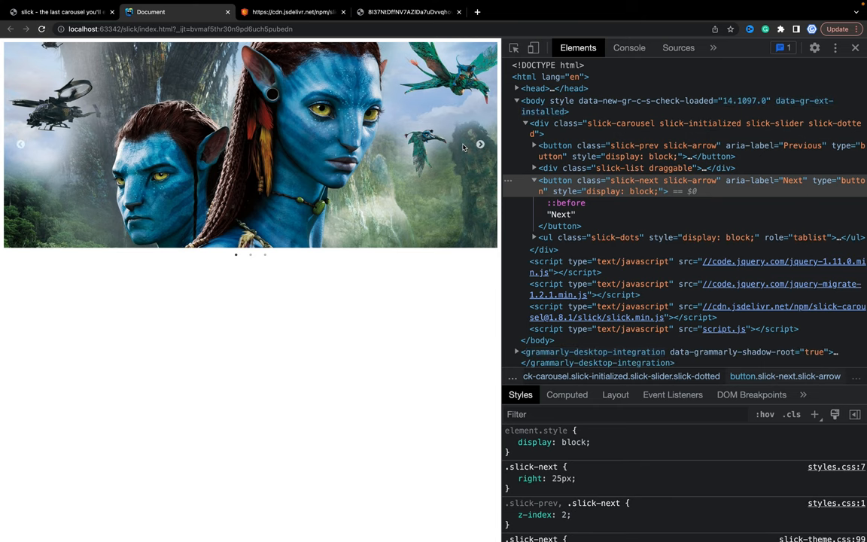
Step: Inspect button.slick-next's ::before glyph and trial a 52px font-size on its icon
left_click(480, 144)
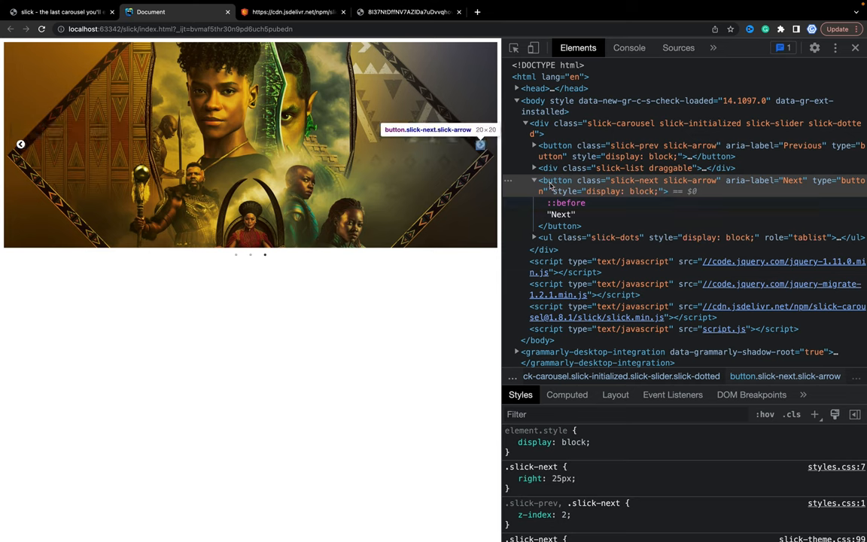
right_click(557, 180)
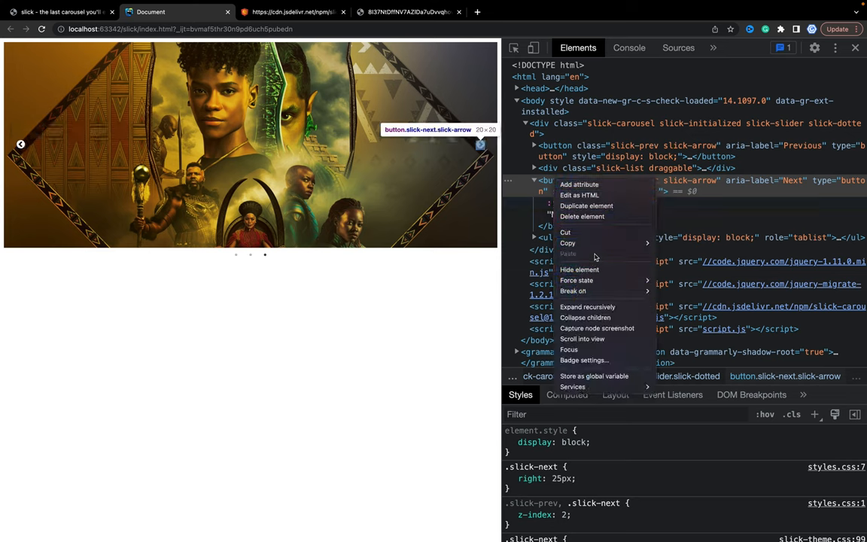
mouse_move(582, 217)
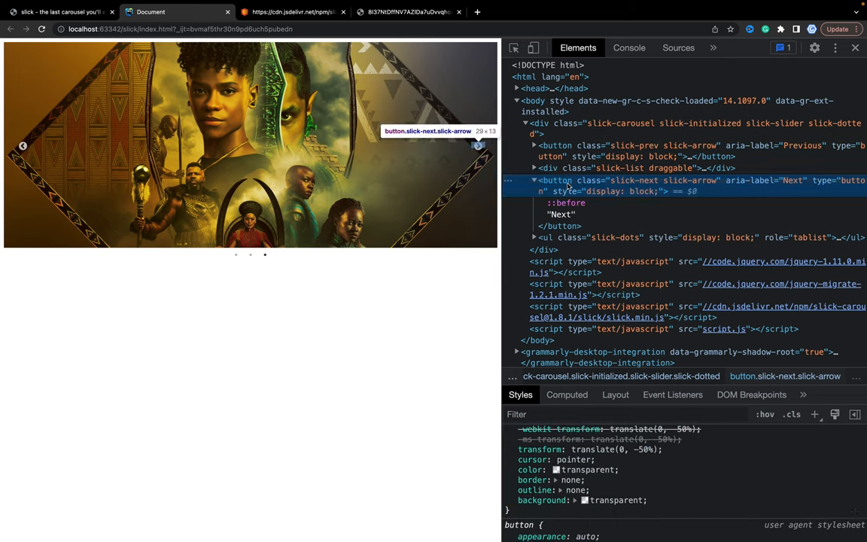
left_click(569, 203)
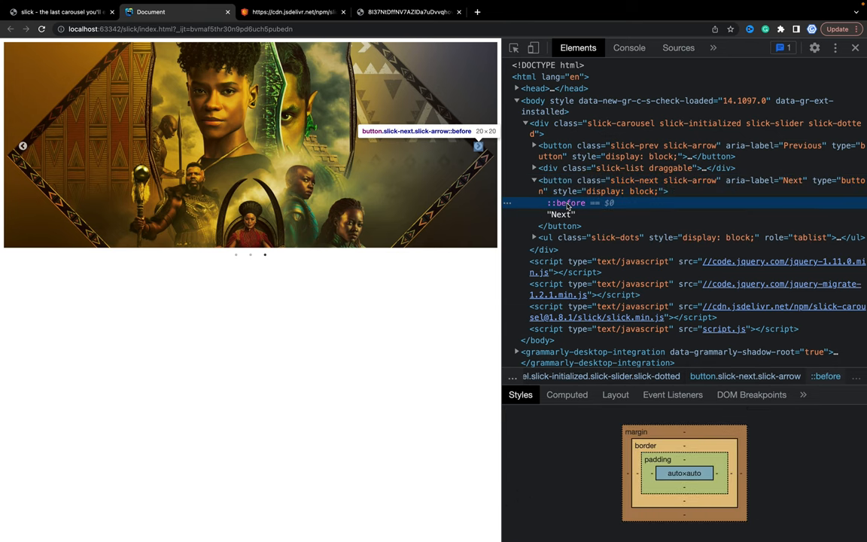
left_click(567, 395)
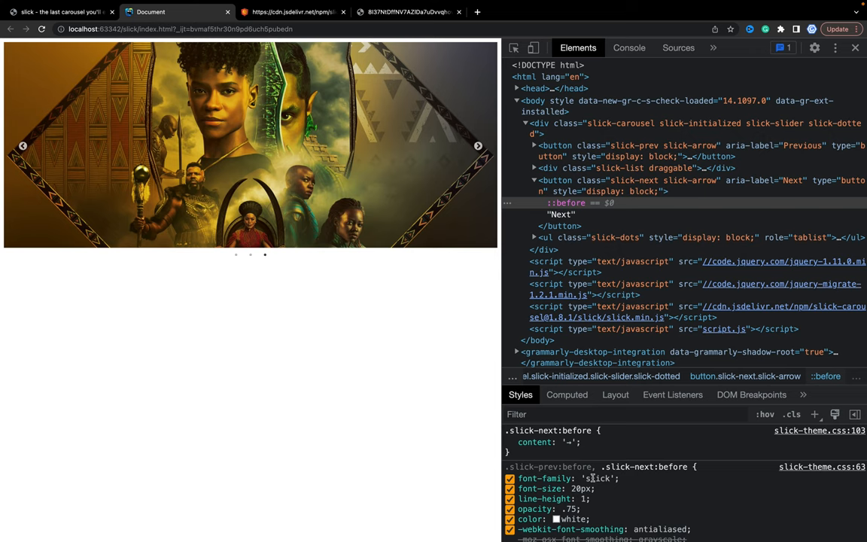
scroll("down", 3)
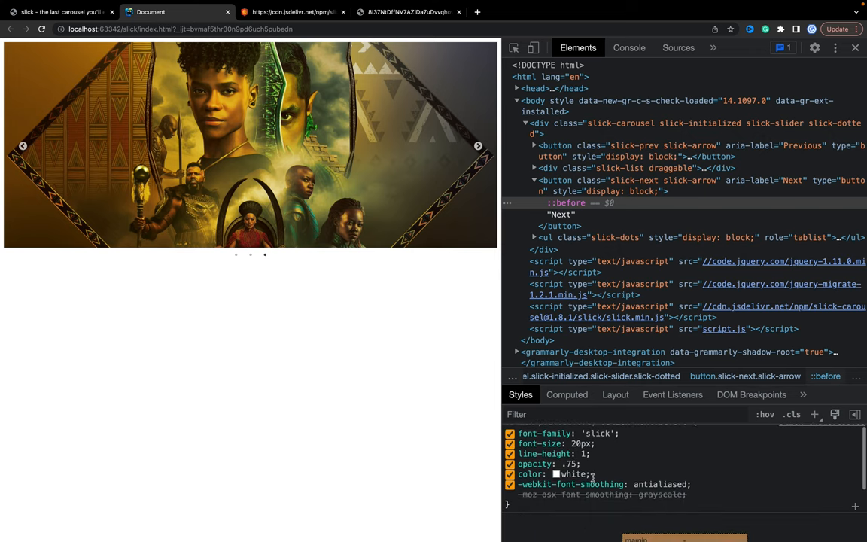
left_click(581, 443)
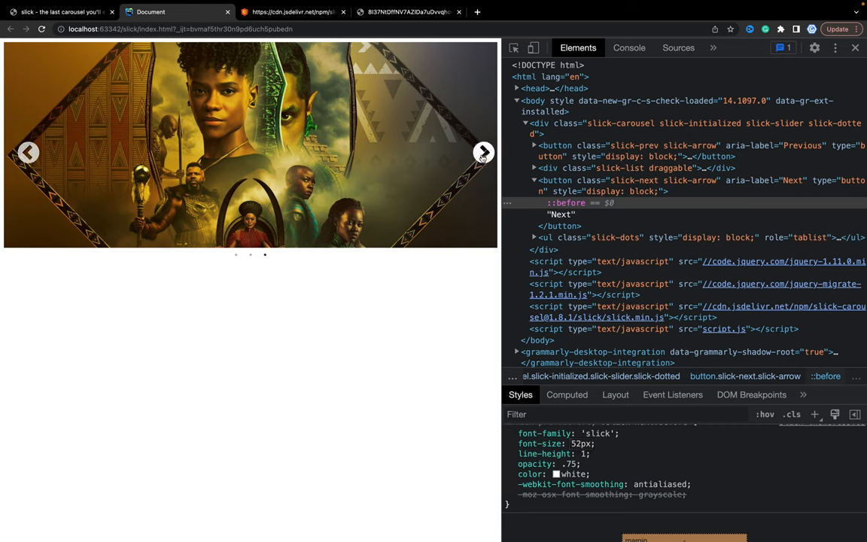
left_click(483, 152)
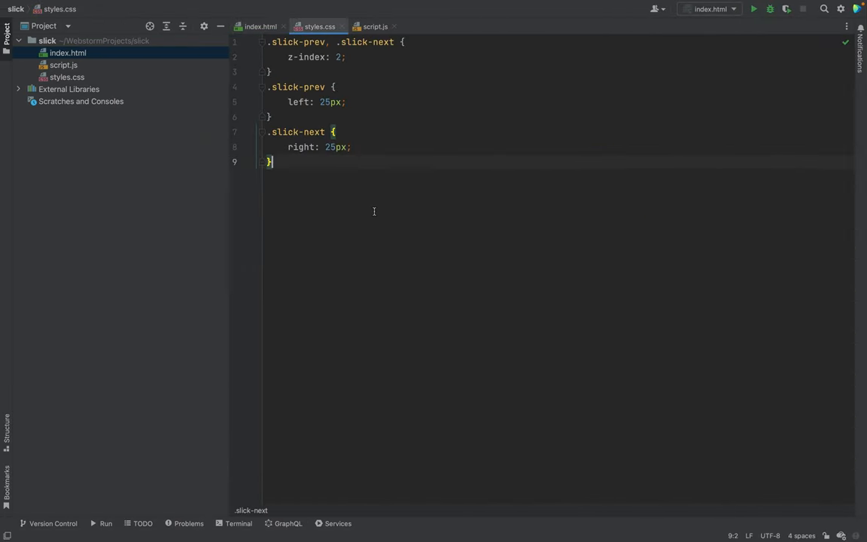
Step: Add a '.slick-prev:before, .slick-next:before' font-size rule and check the resized arrows by changing posters
type(".slick-prev:before, .slick-next:before")
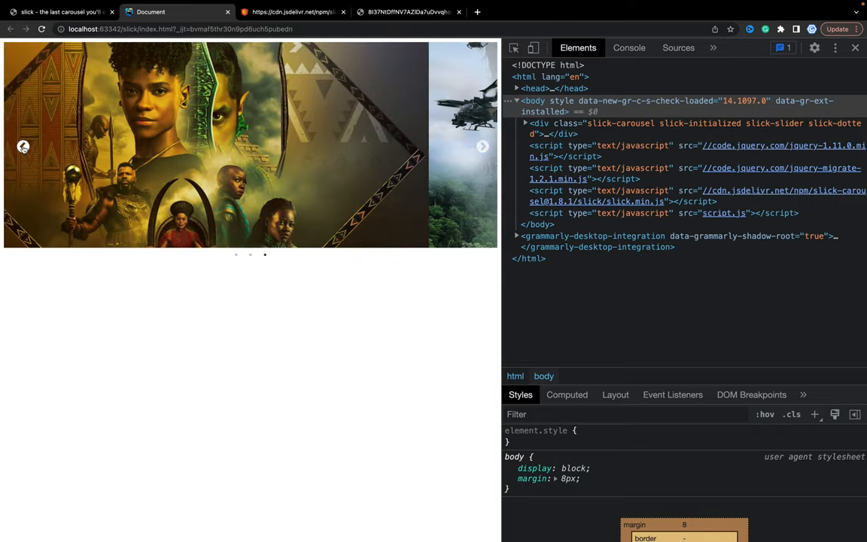
left_click(482, 146)
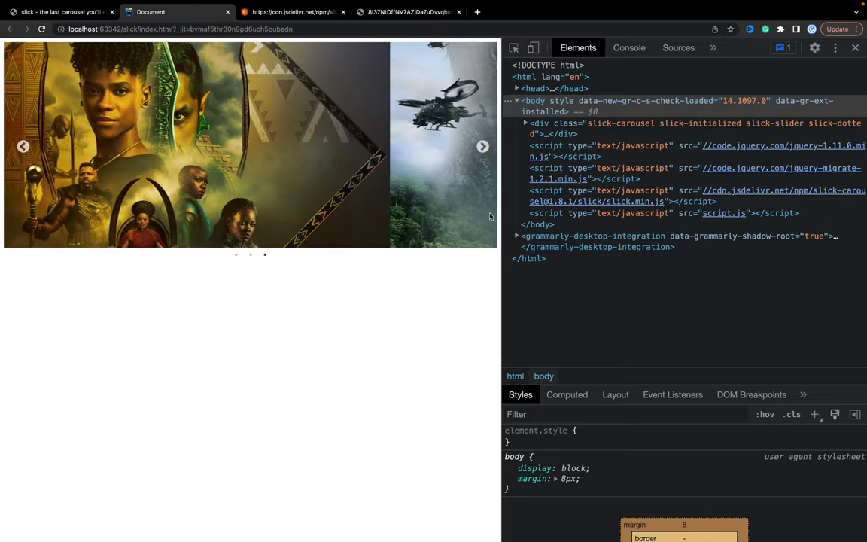
left_click(483, 146)
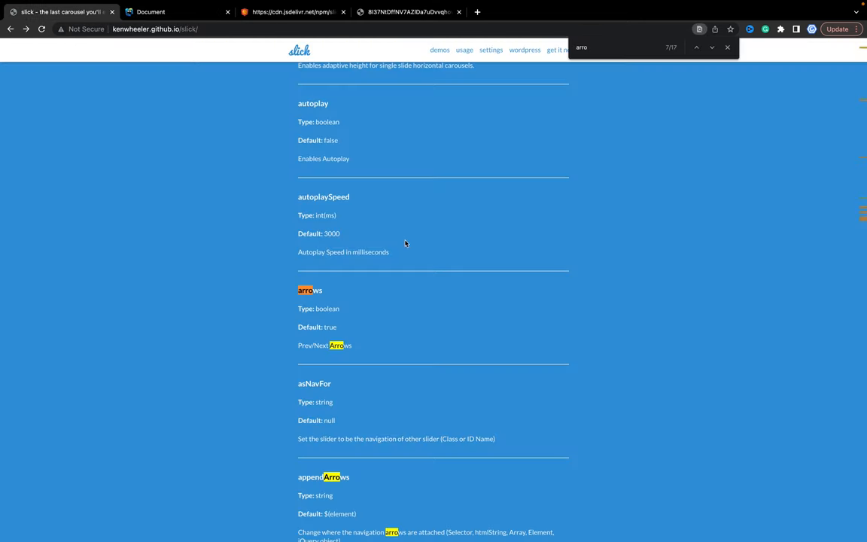
mouse_move(526, 125)
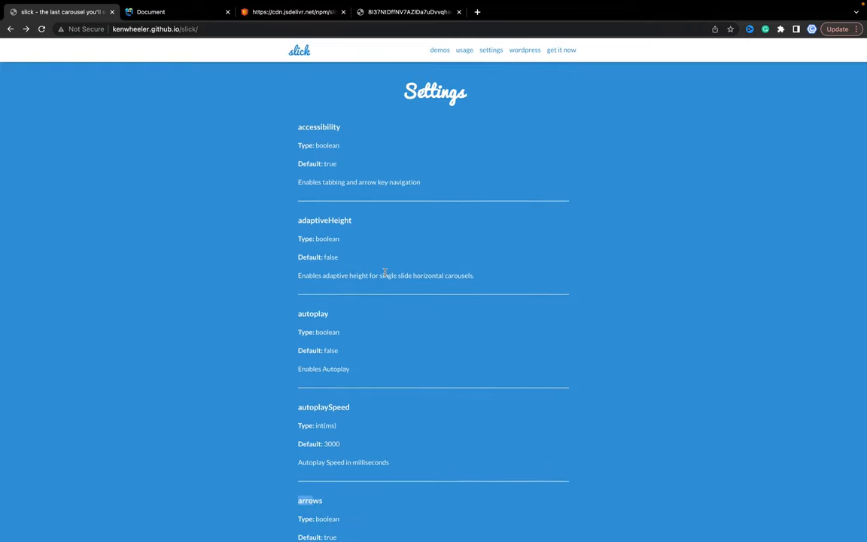
Step: Scroll the Slick documentation to the Events section and select the swipe event example code
scroll("down", 3)
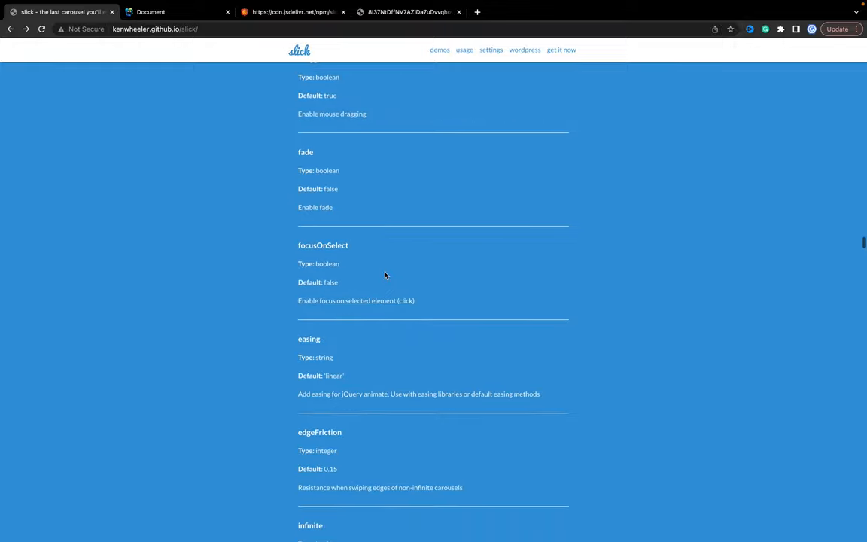
scroll("down", 3)
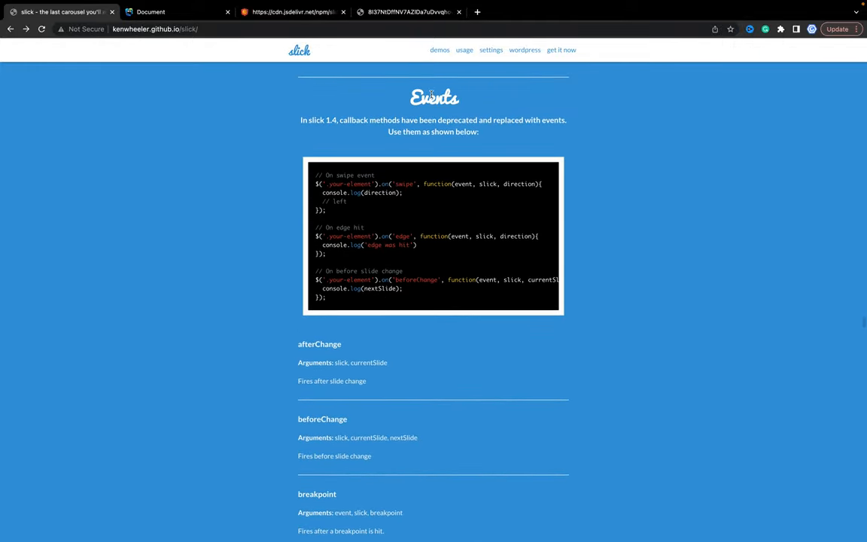
scroll("down", 3)
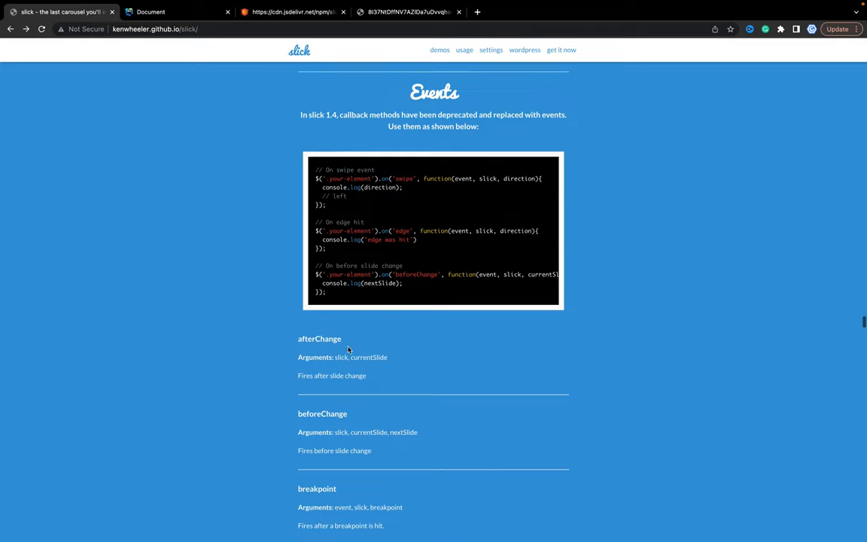
scroll("down", 3)
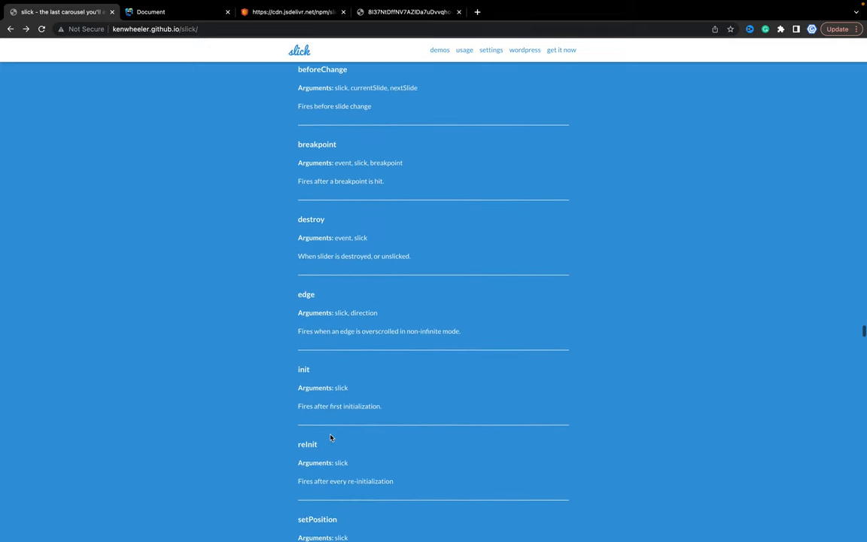
scroll("down", 3)
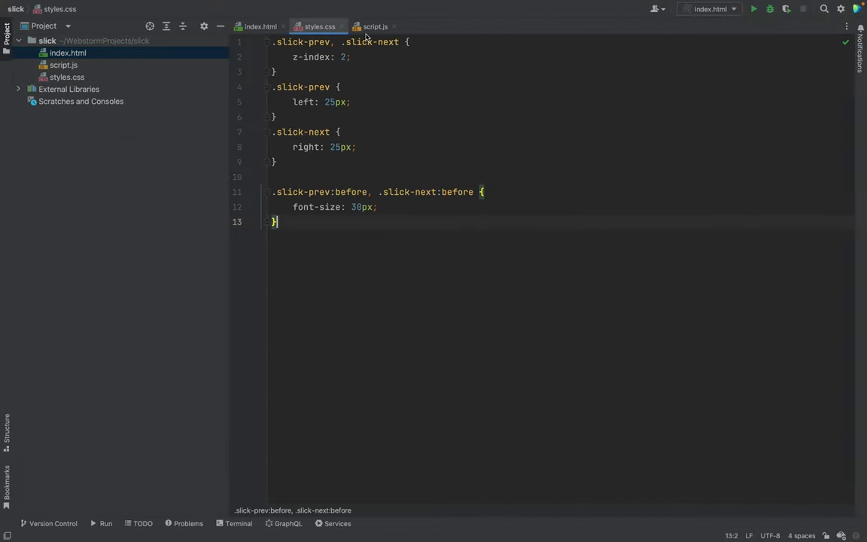
left_click(375, 26)
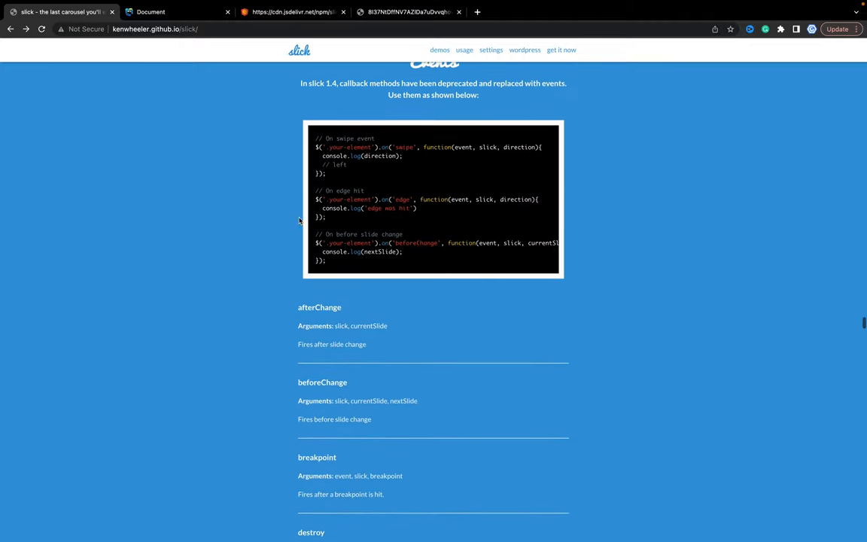
mouse_move(381, 222)
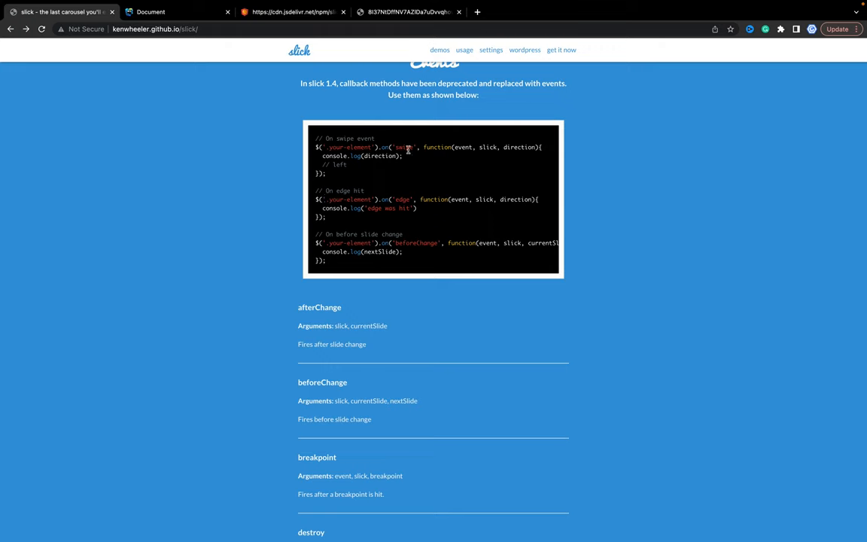
mouse_move(411, 234)
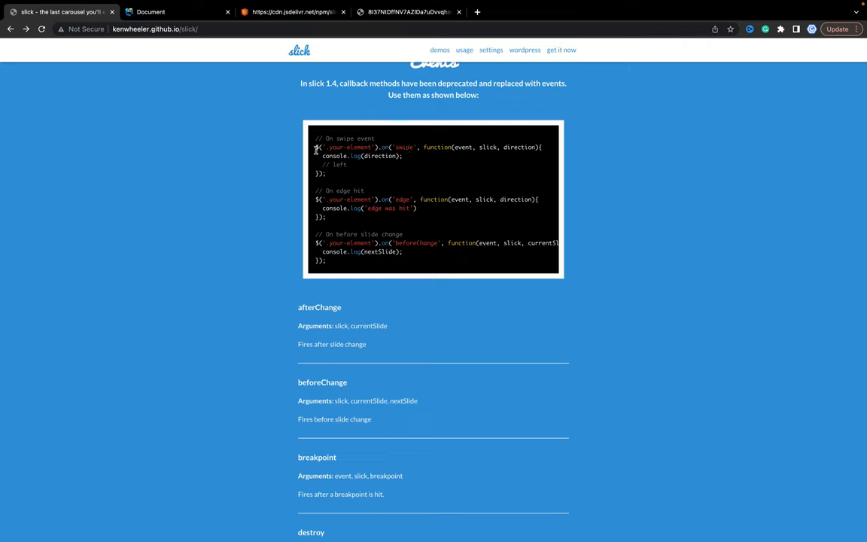
left_click_drag(316, 146, 325, 173)
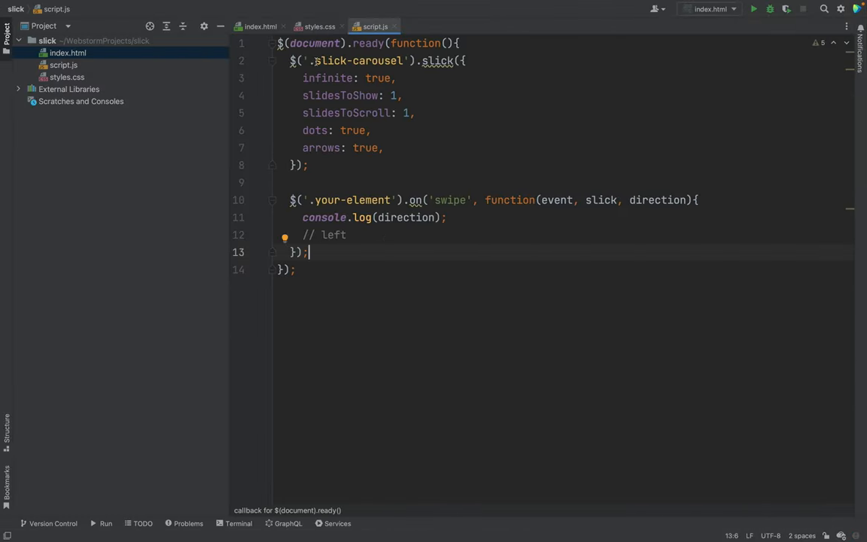
Step: Reuse the .slick-carousel class name as the selector for the pasted swipe handler in script.js
double_click(357, 60)
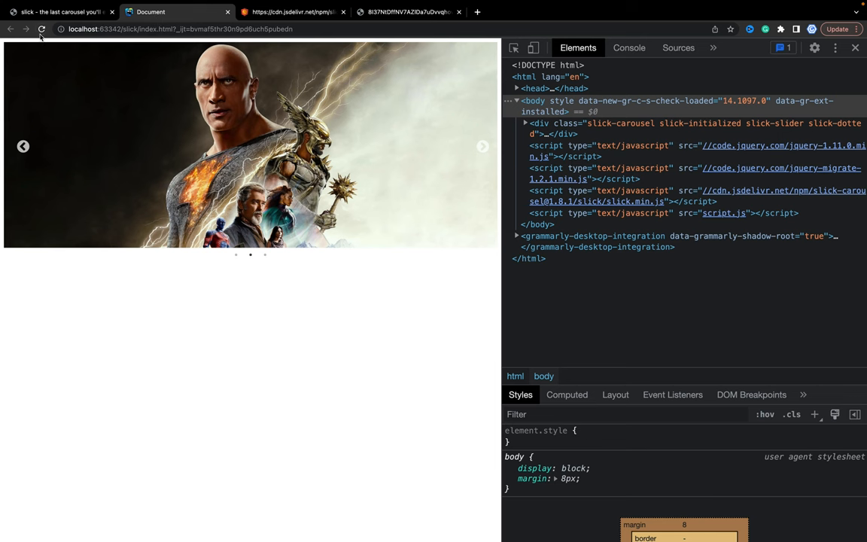
Step: Reload the page and swipe the carousel both ways, watching left and right logged in the console
left_click(629, 47)
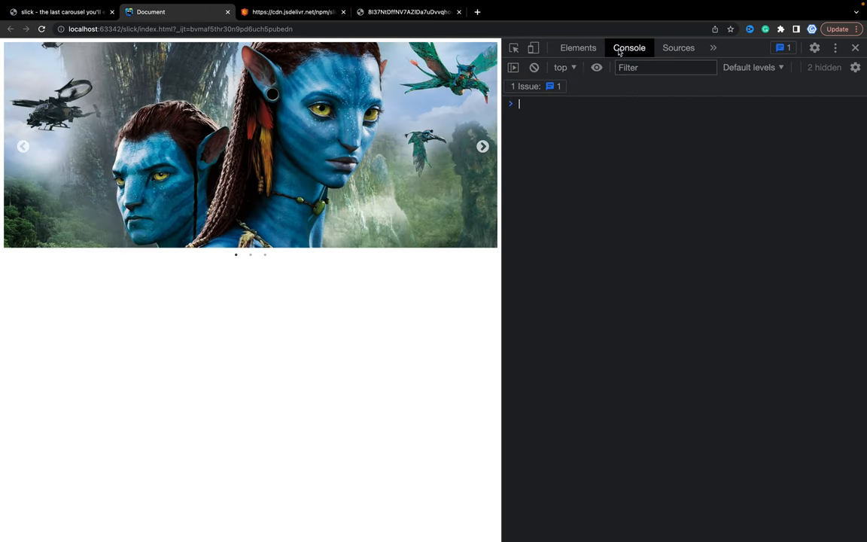
left_click(23, 146)
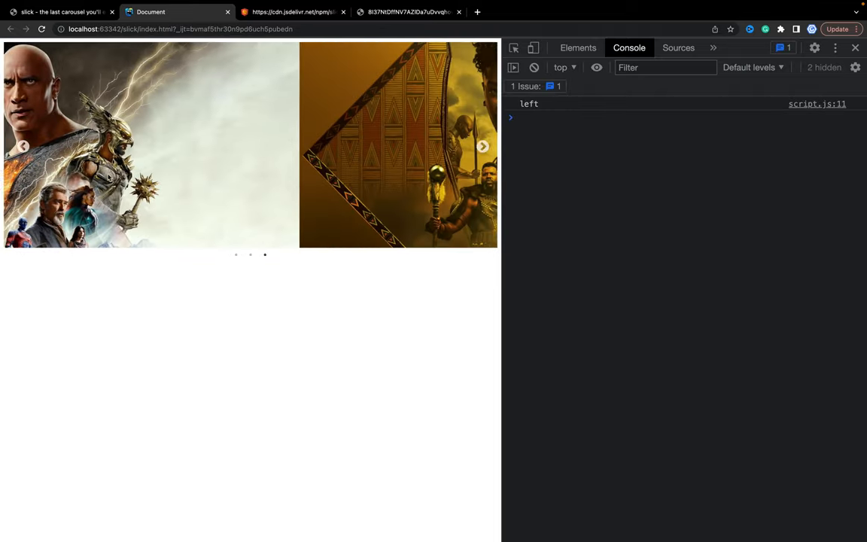
left_click(482, 146)
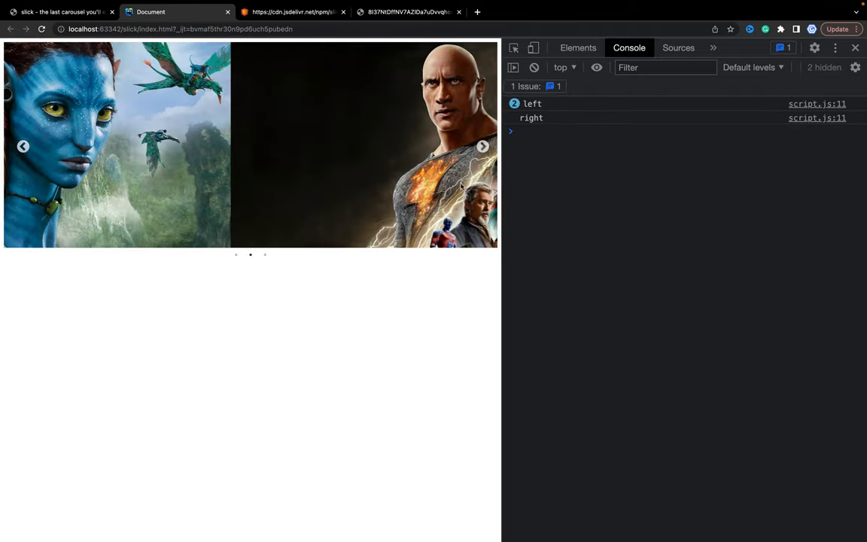
left_click(23, 146)
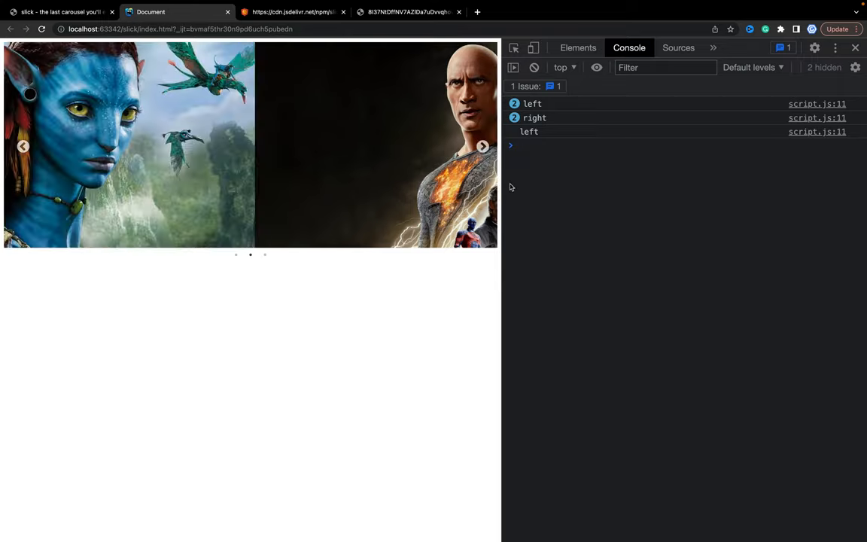
left_click(481, 146)
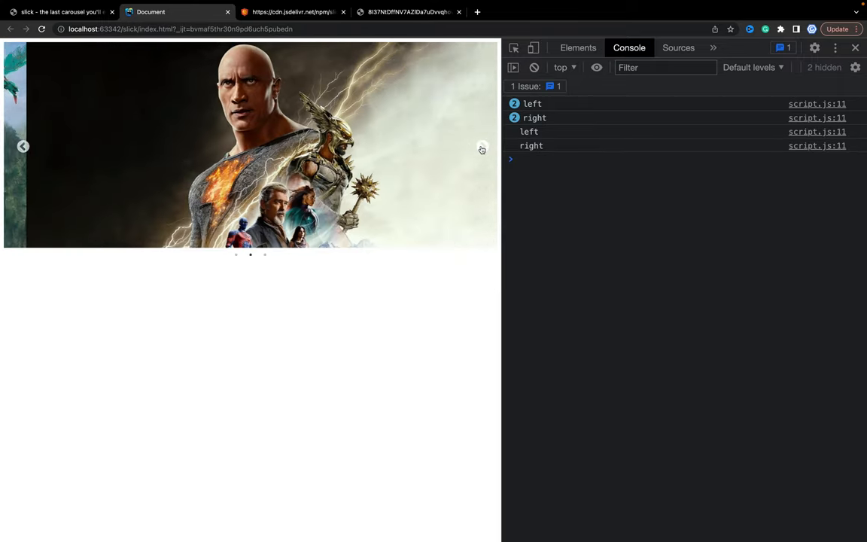
left_click(483, 146)
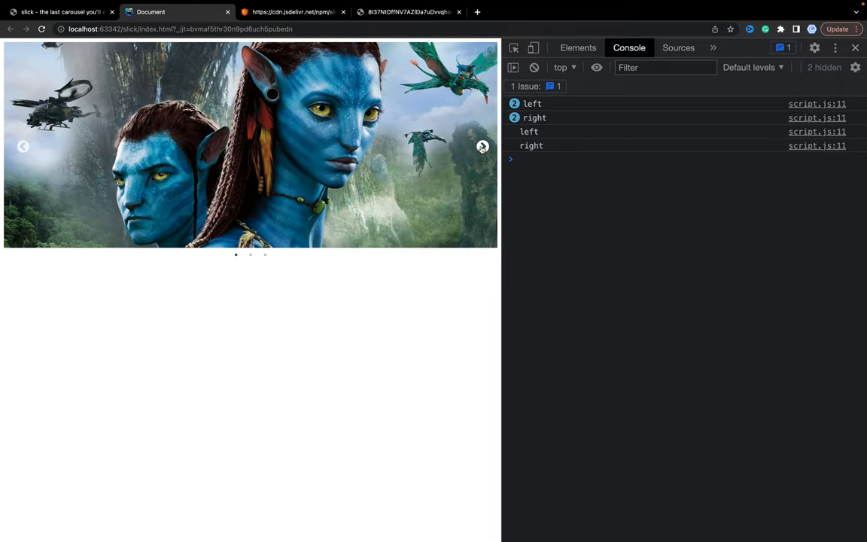
left_click(483, 146)
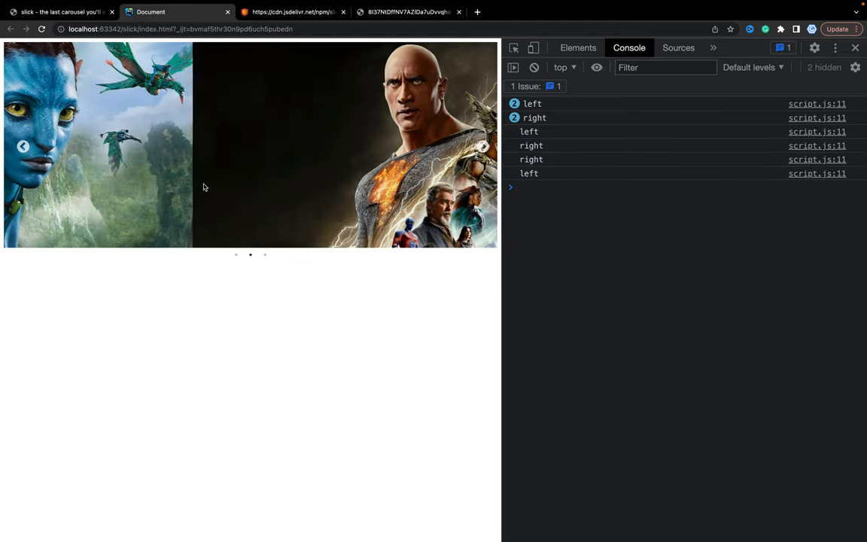
left_click(251, 254)
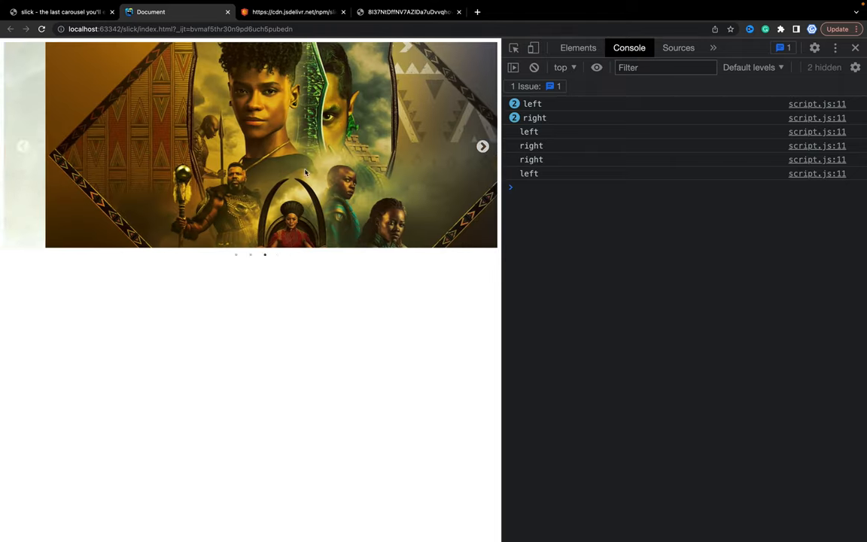
left_click(483, 146)
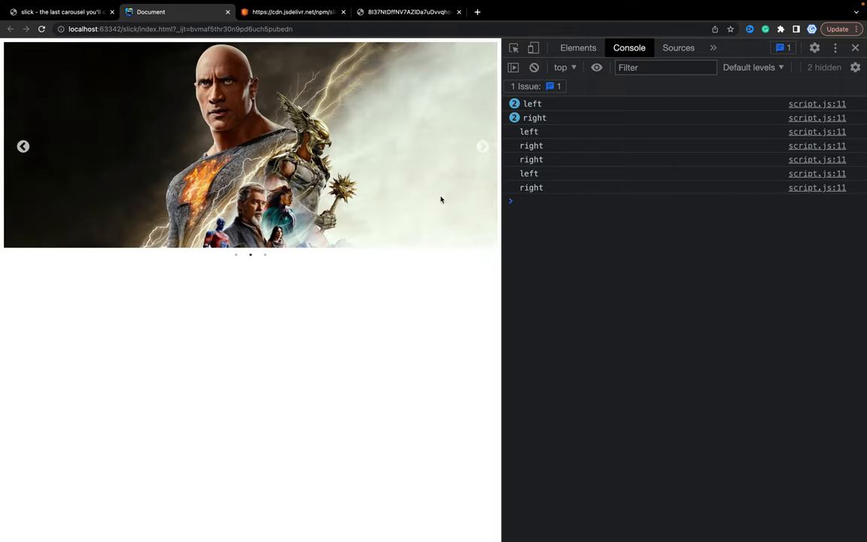
left_click(482, 146)
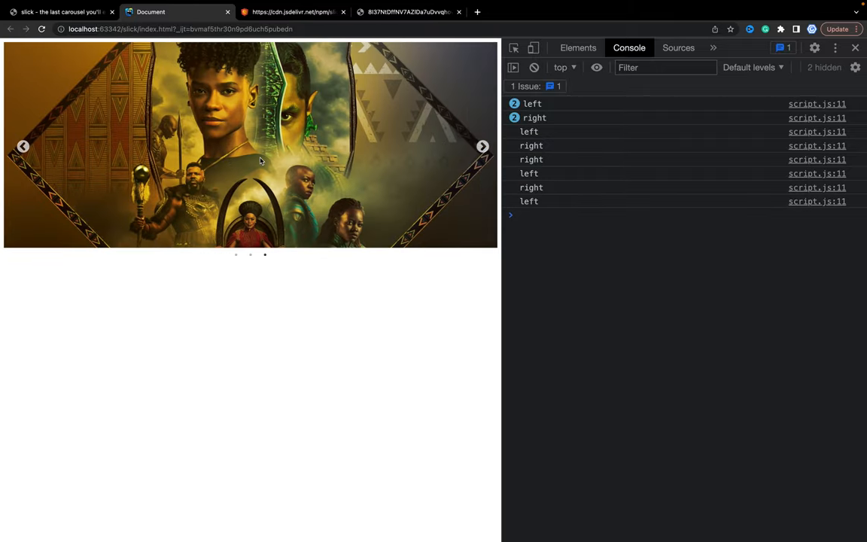
left_click(482, 147)
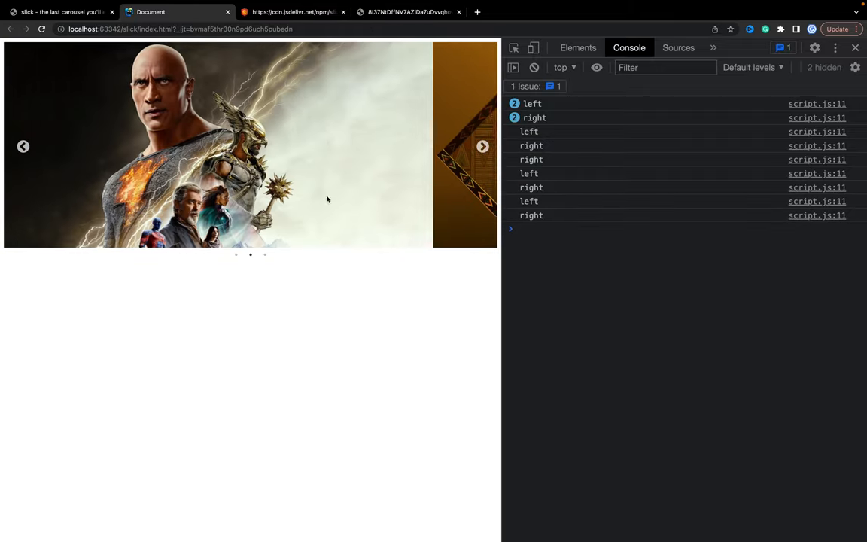